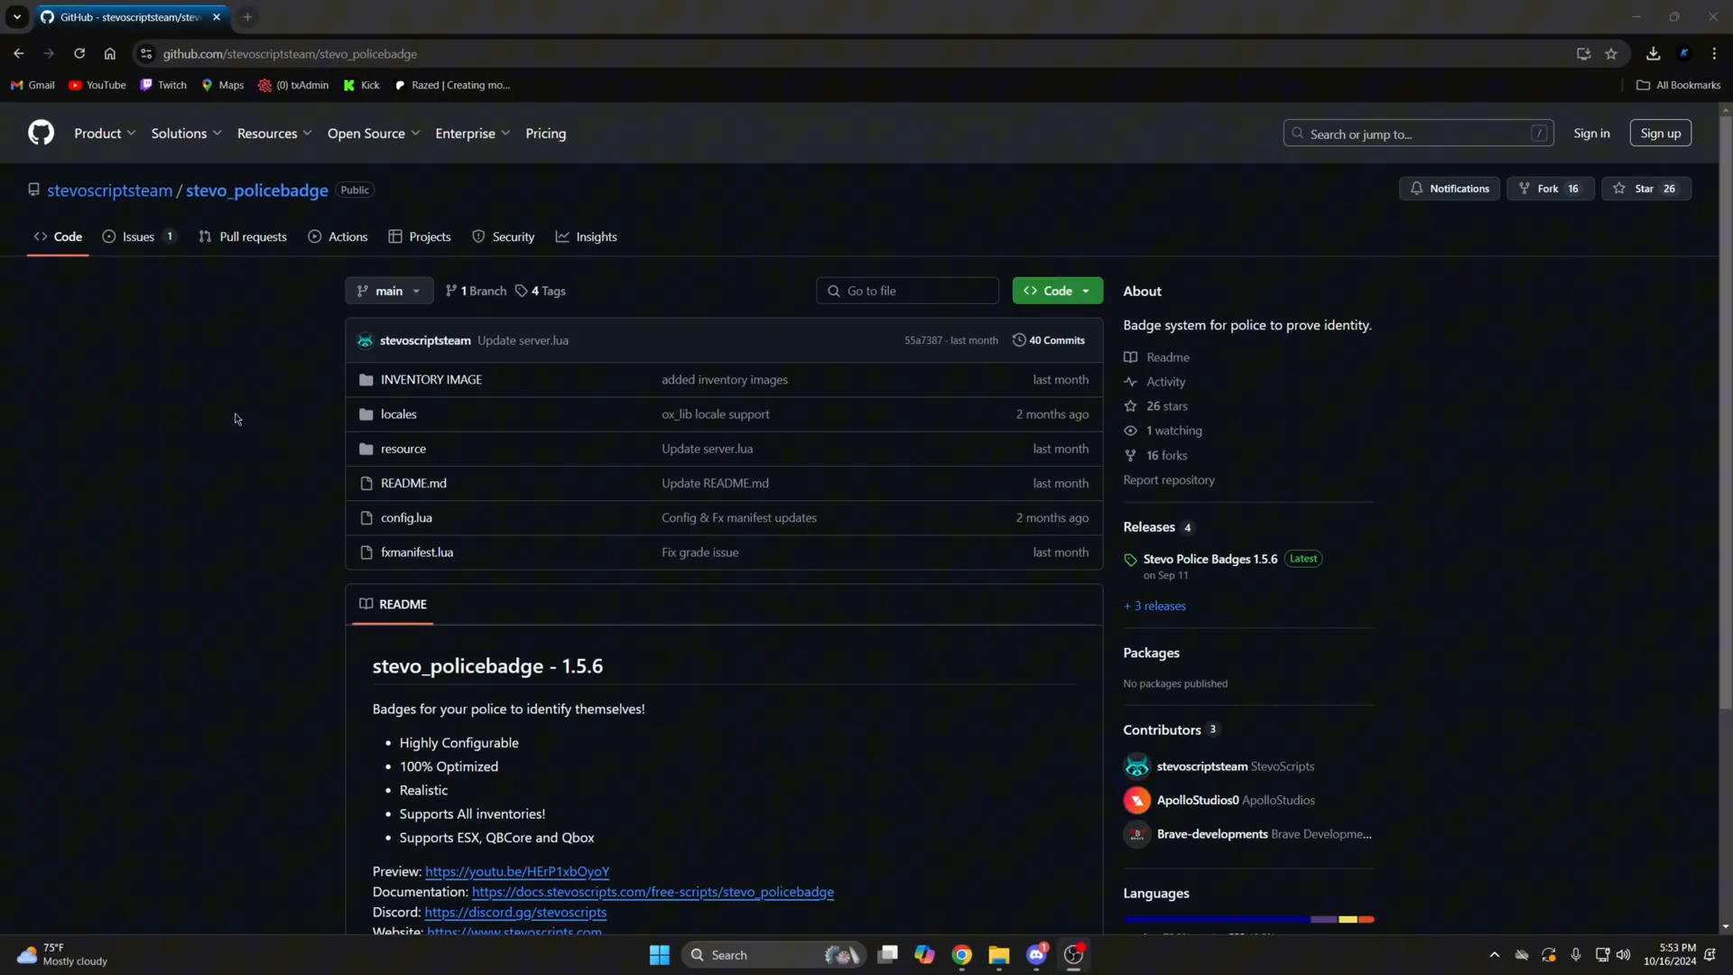
Step: Download the latest release source zip and add its folder to resources, renamed stevo_policebadge
scroll(down, 3)
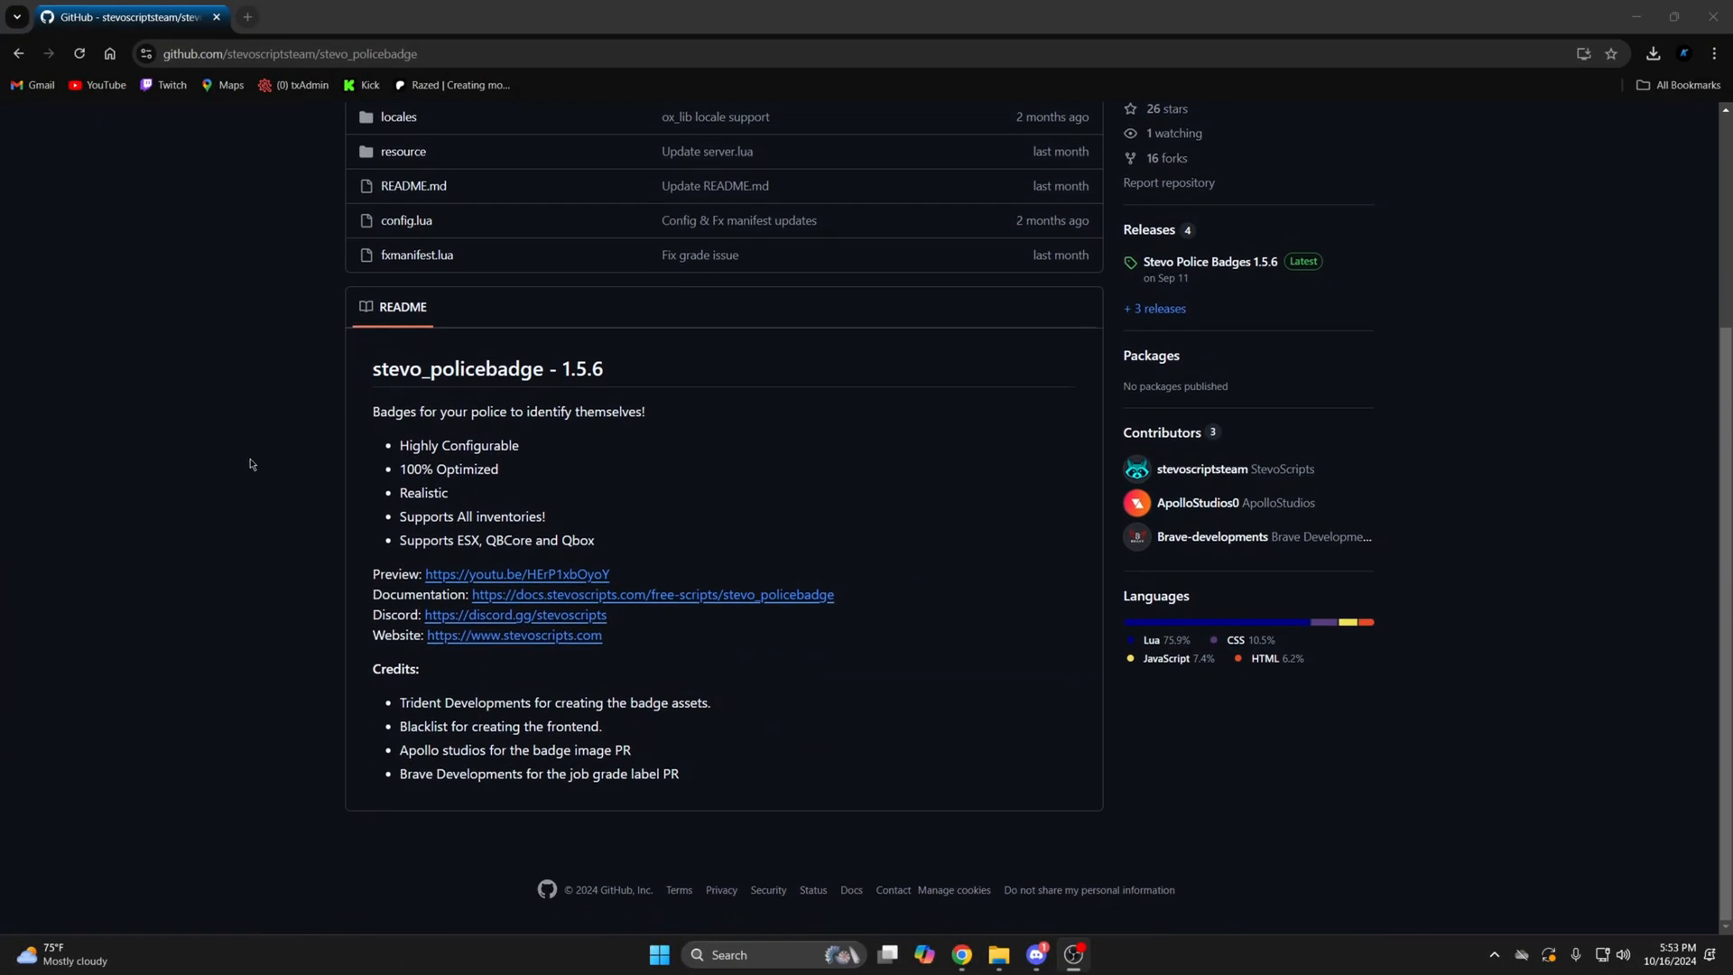
mouse_move(561, 506)
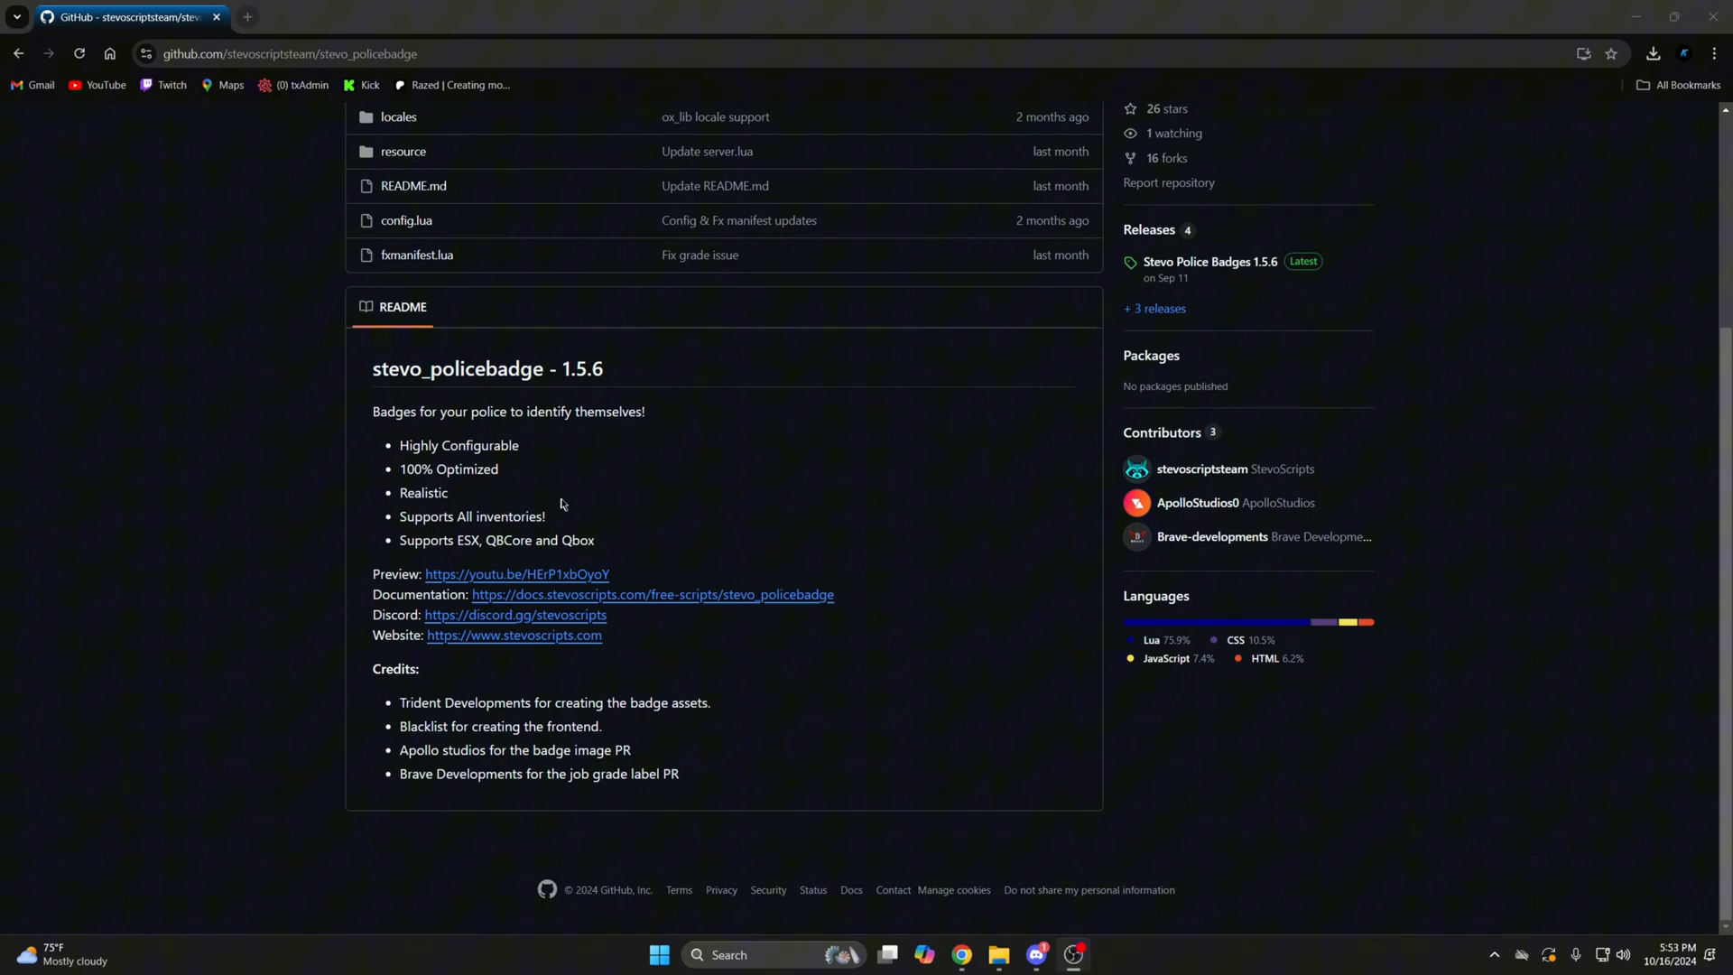
scroll(up, 3)
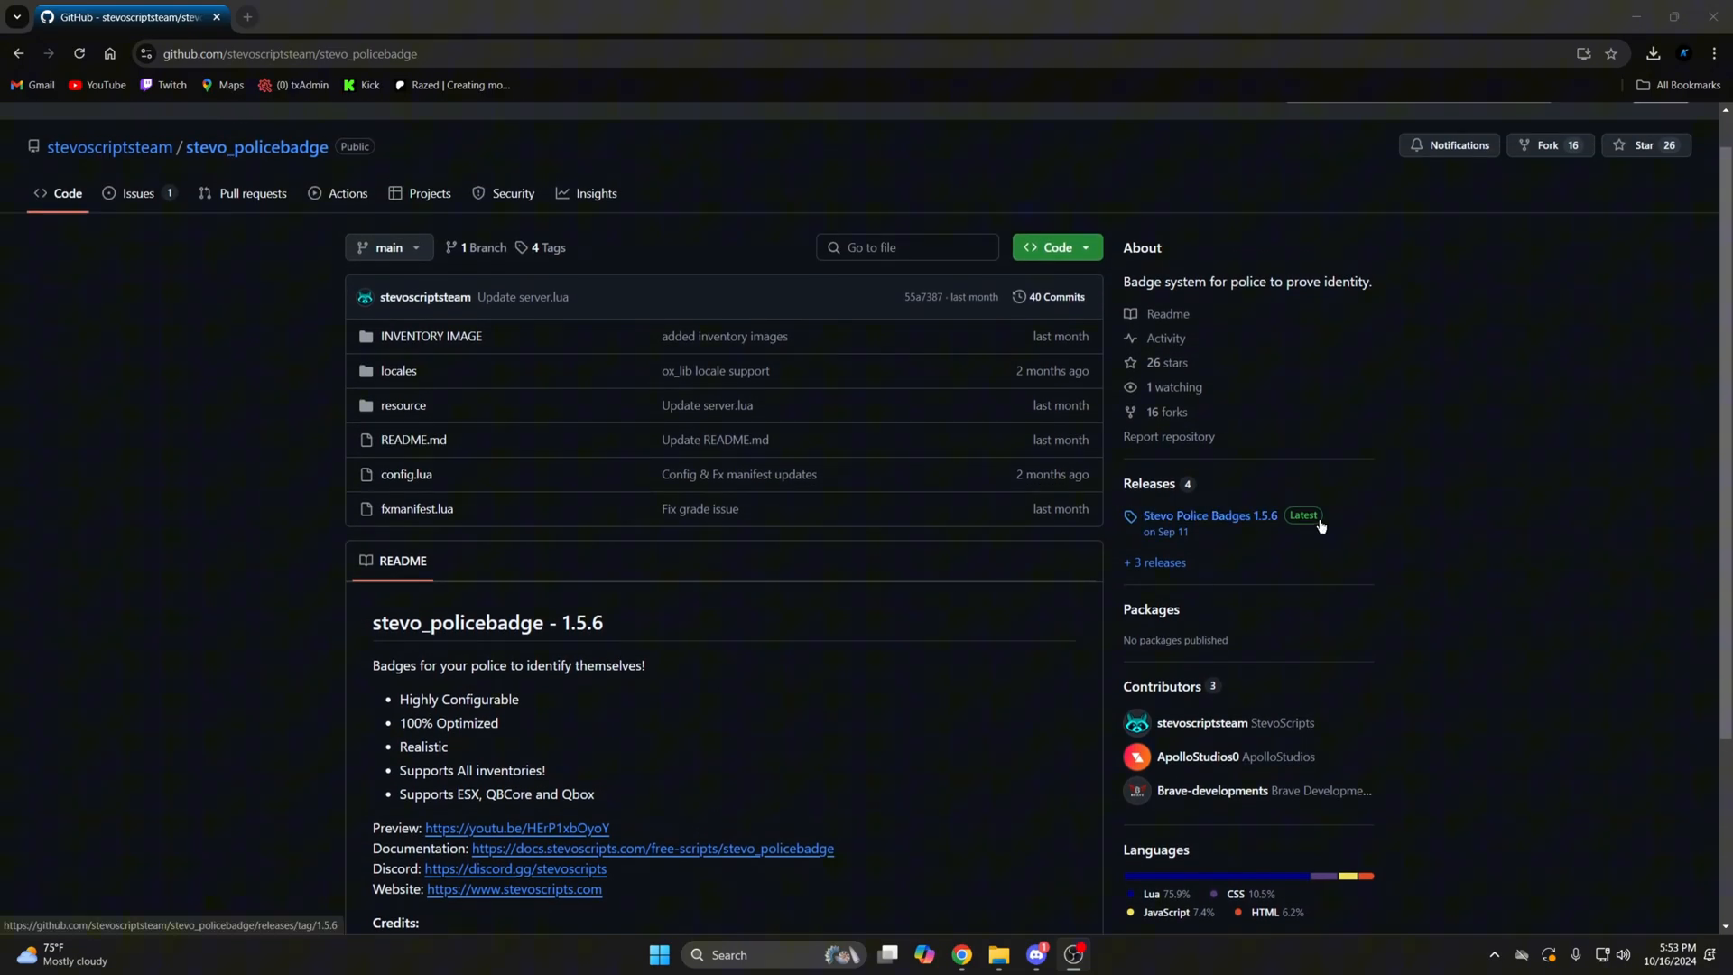
click(1207, 517)
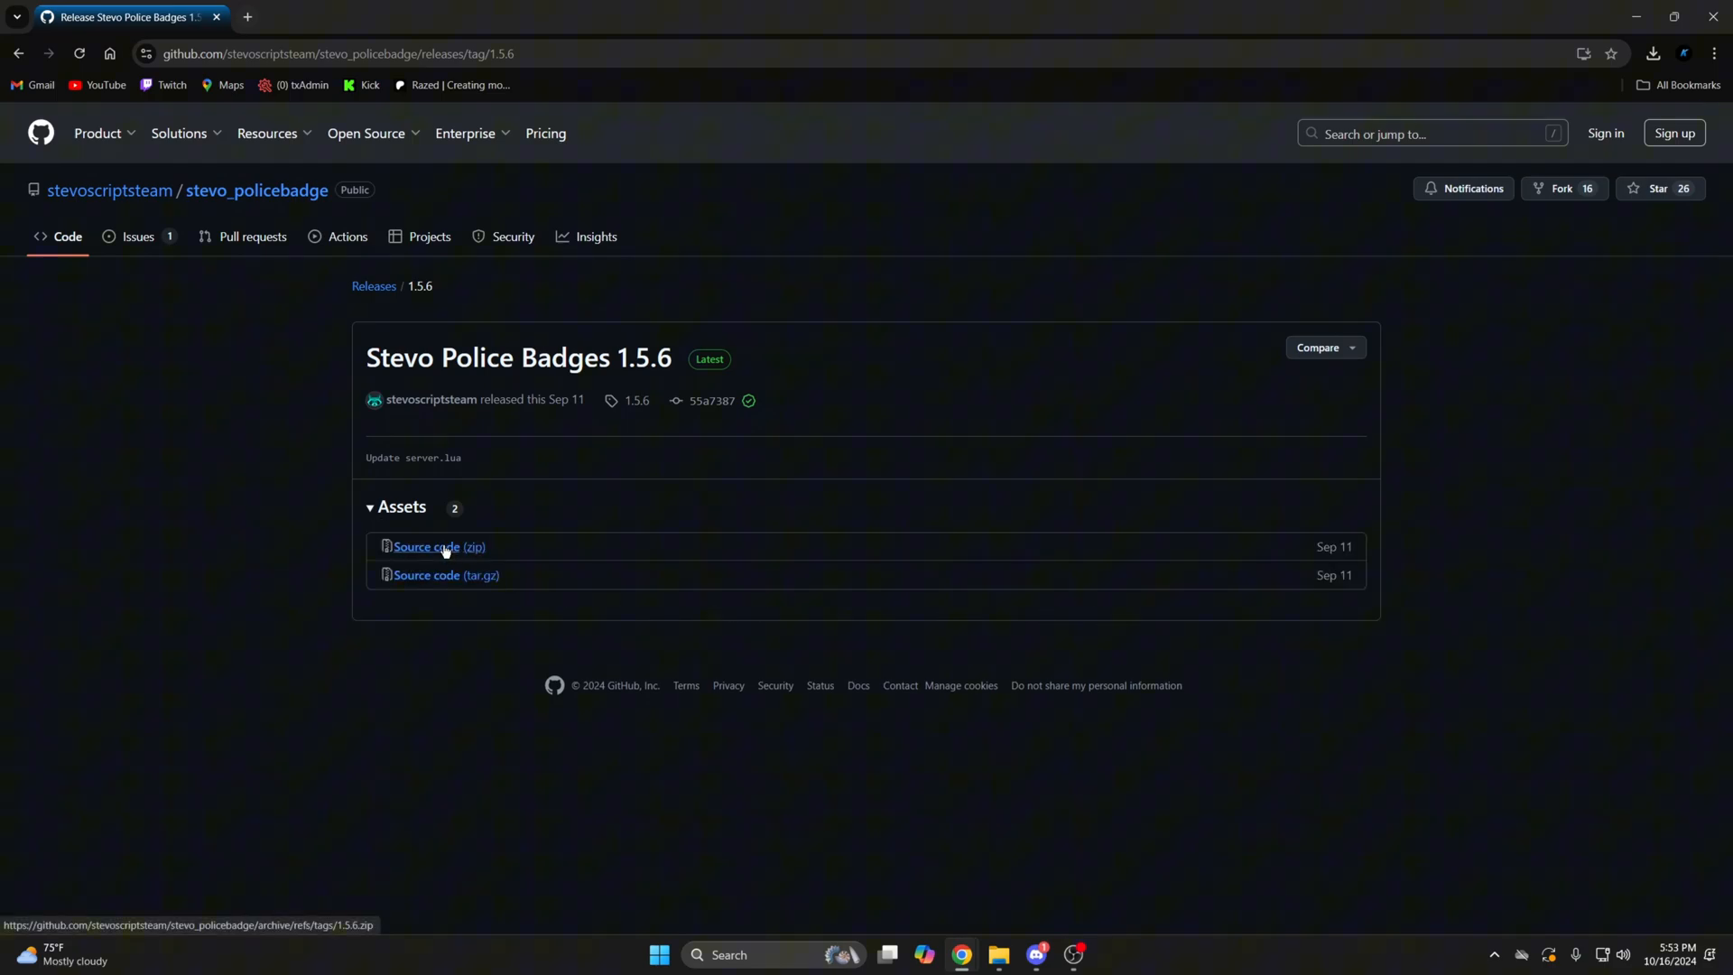
click(439, 546)
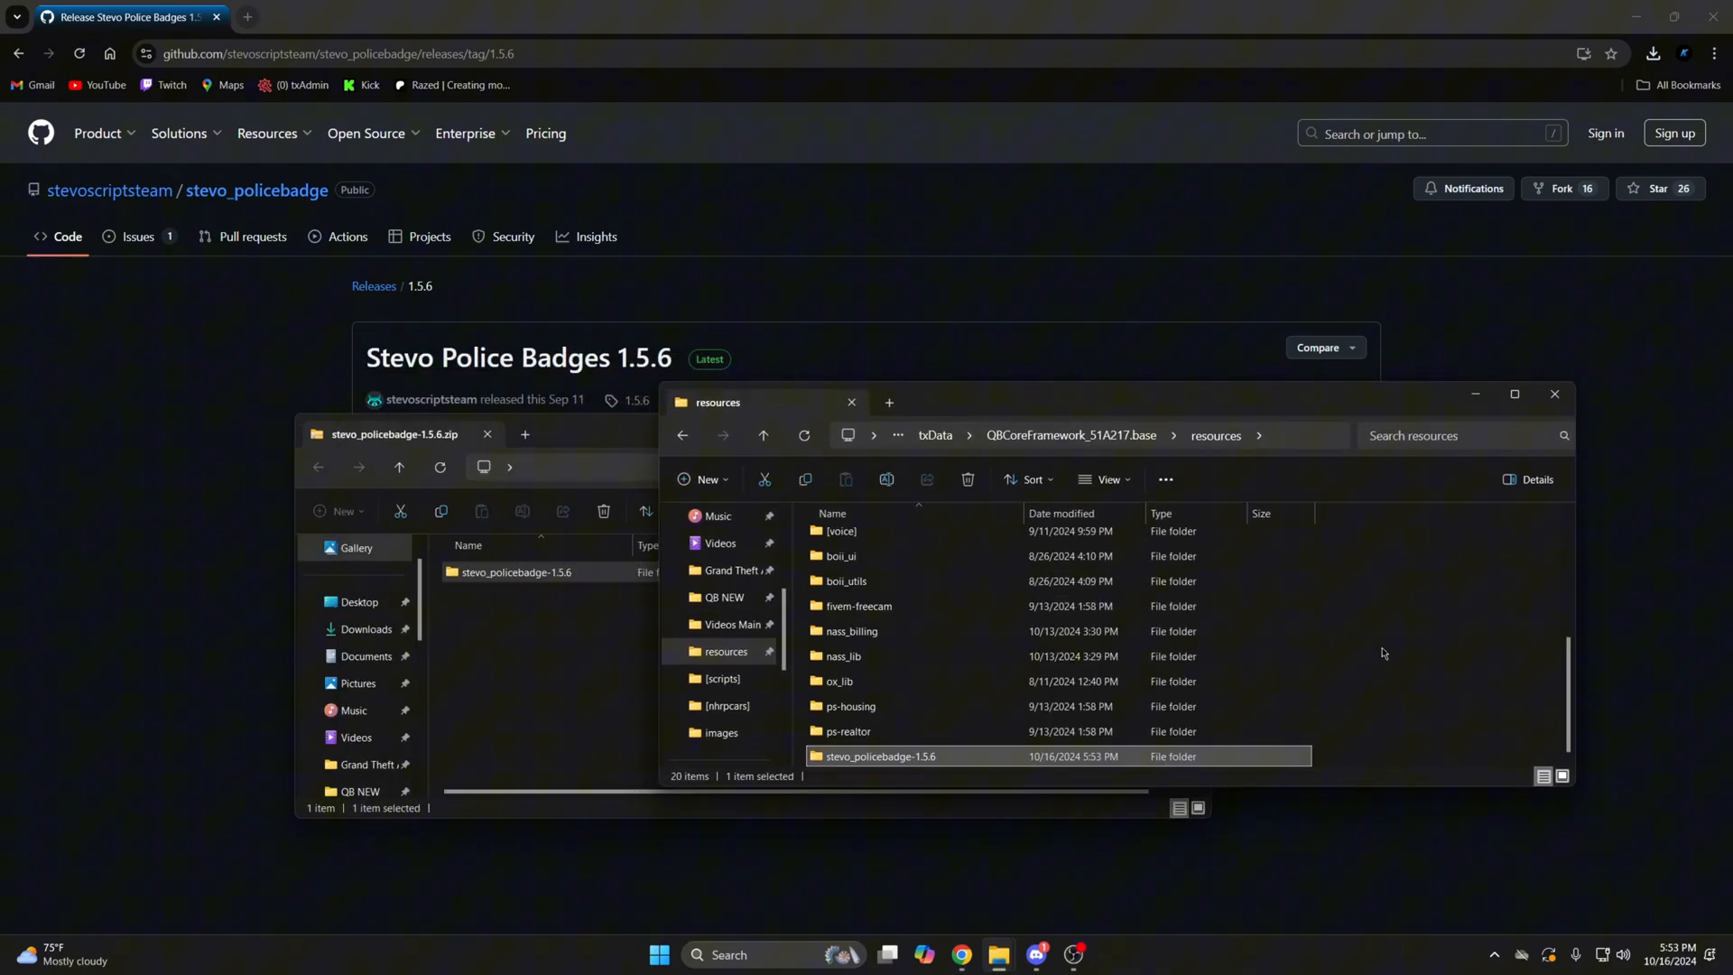
double_click(880, 756)
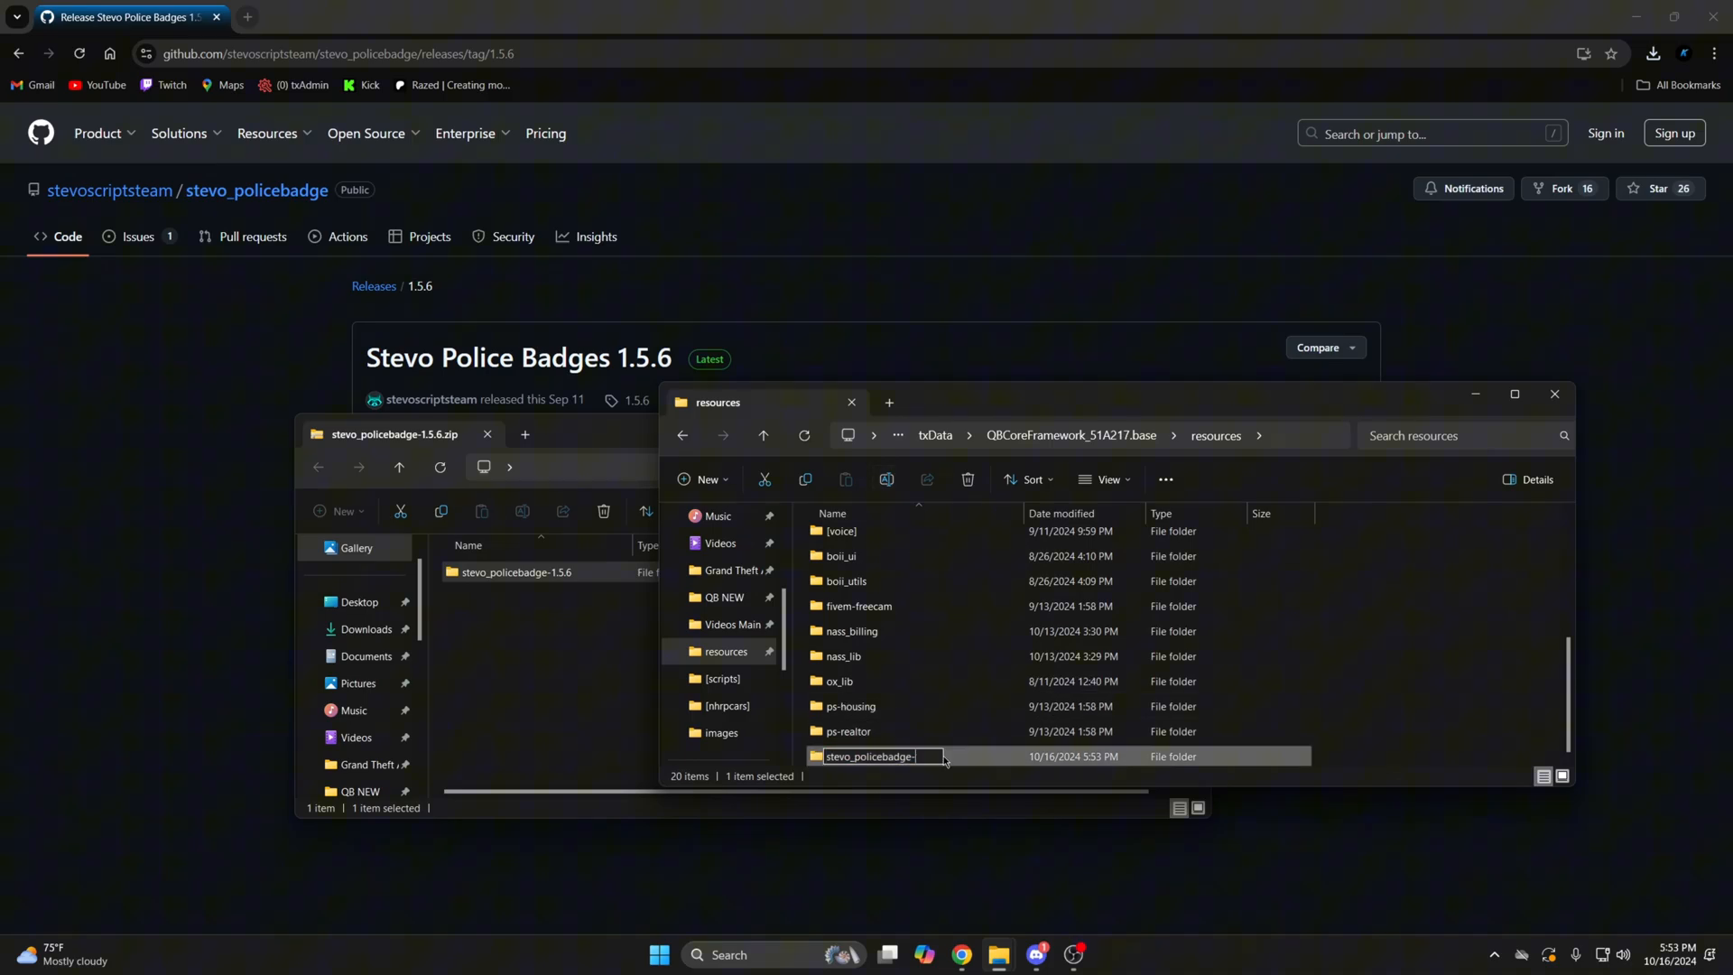
key(Return)
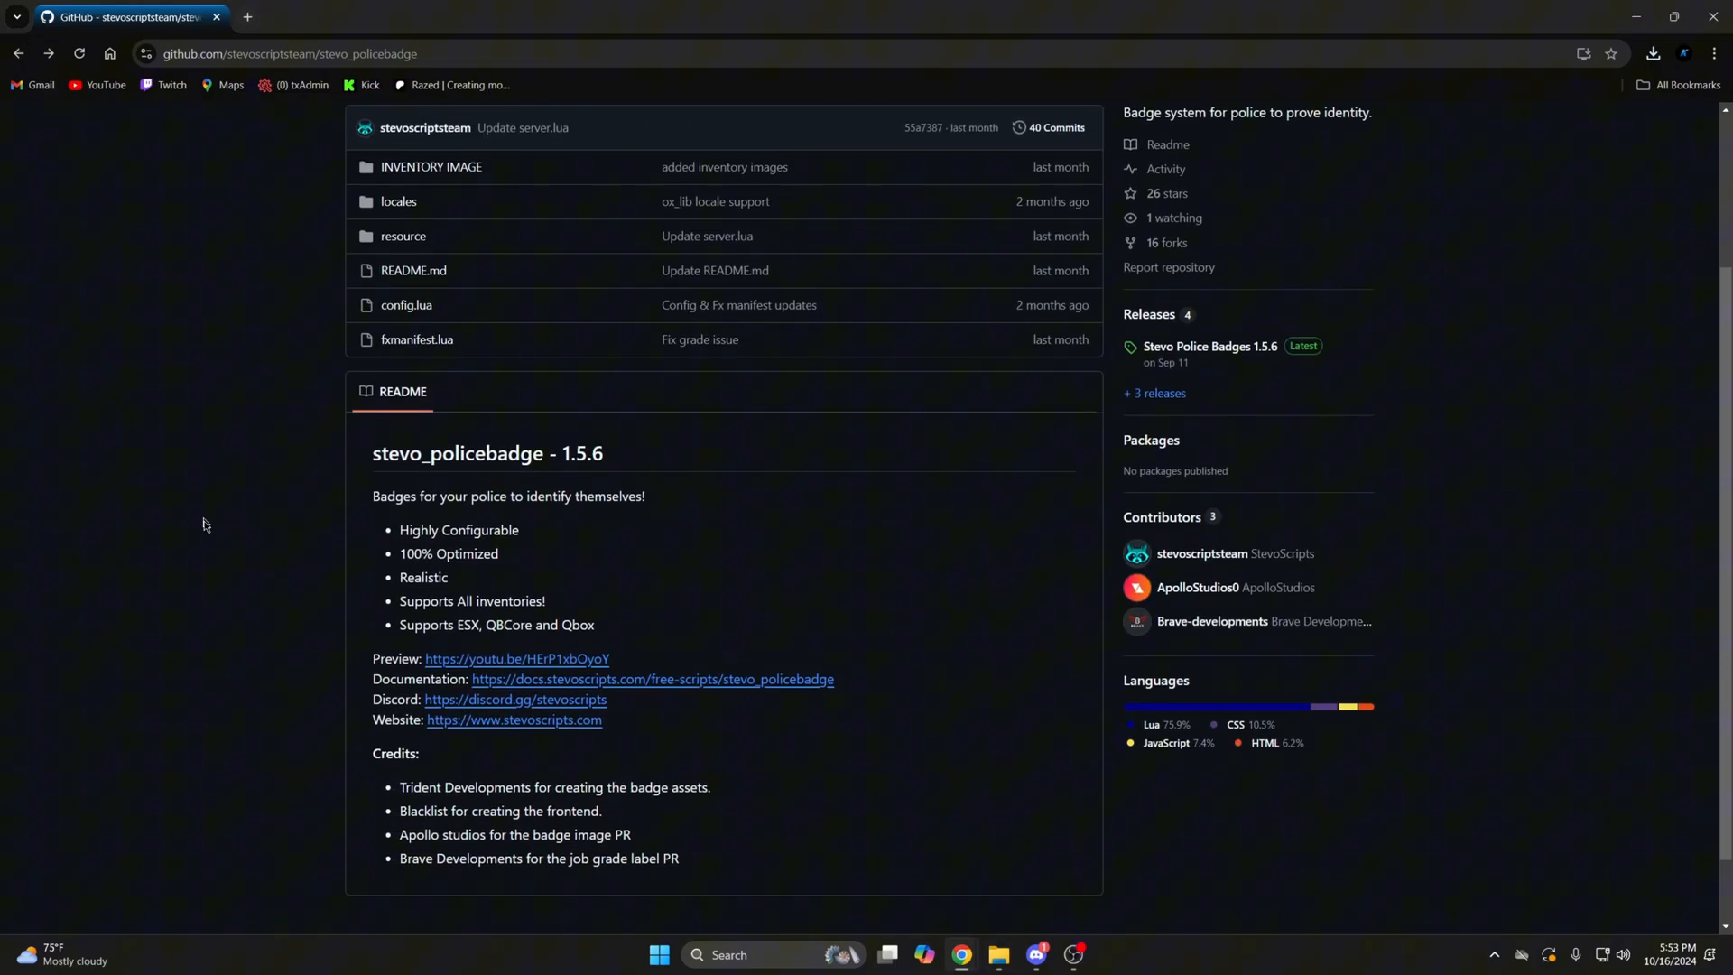
Step: Open the stevo_policebadge documentation from the README and go to its dependencies page
scroll(down, 3)
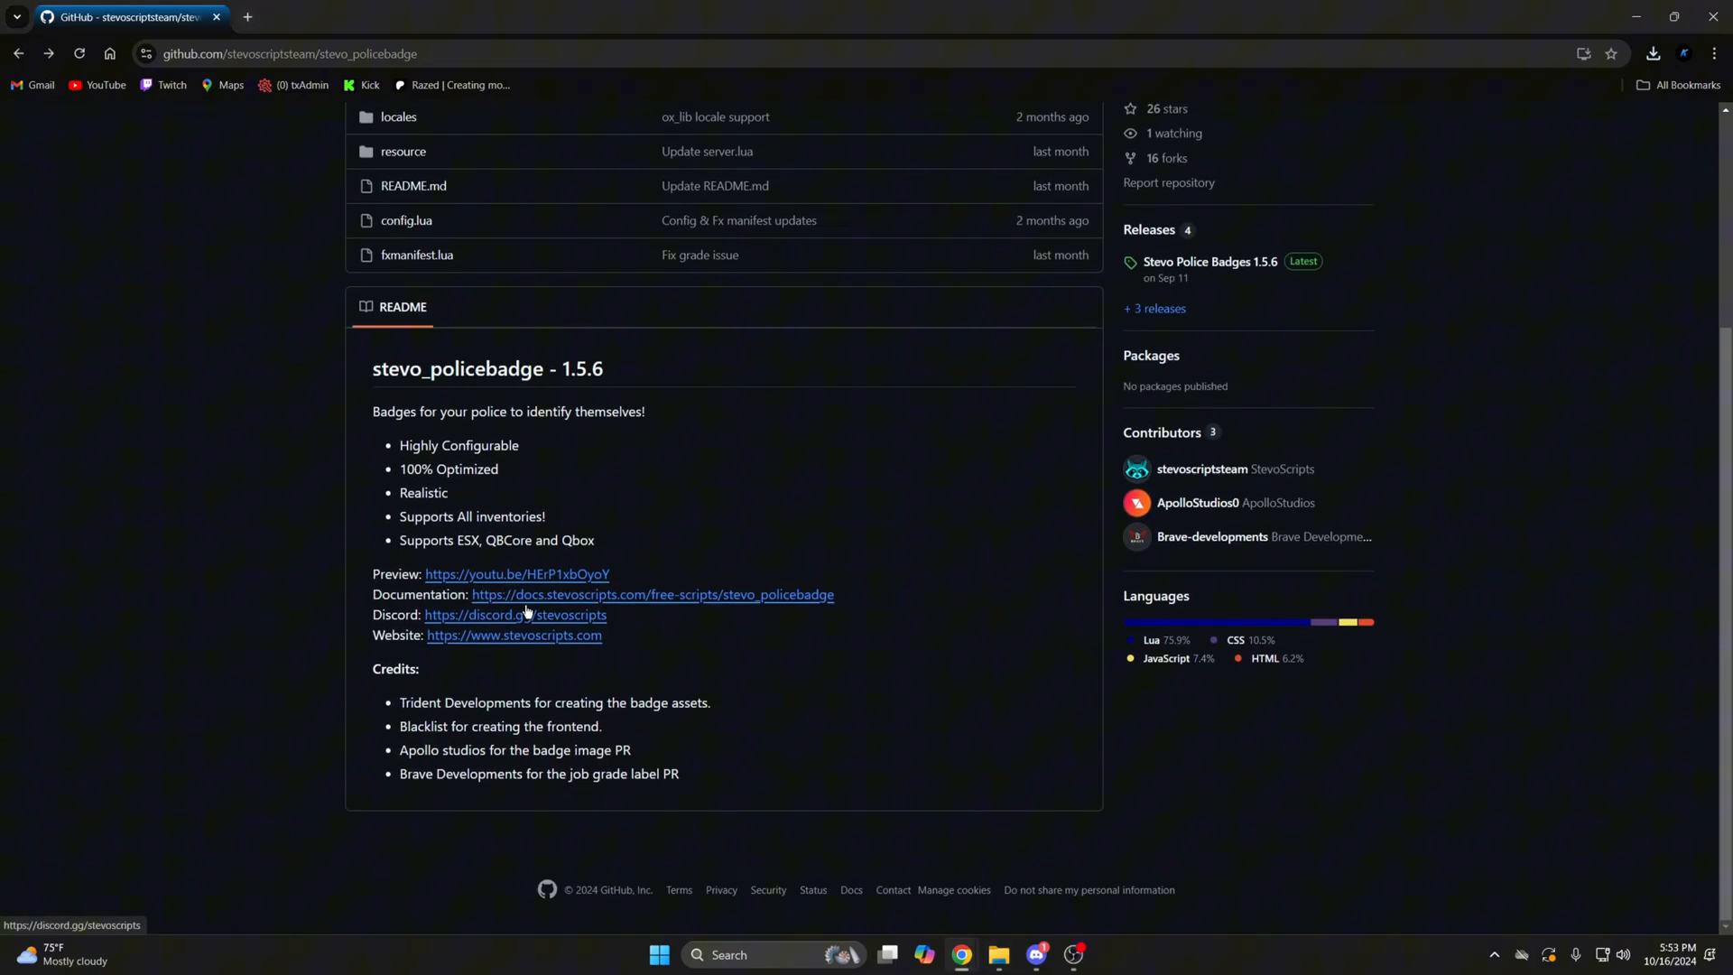
mouse_move(580, 629)
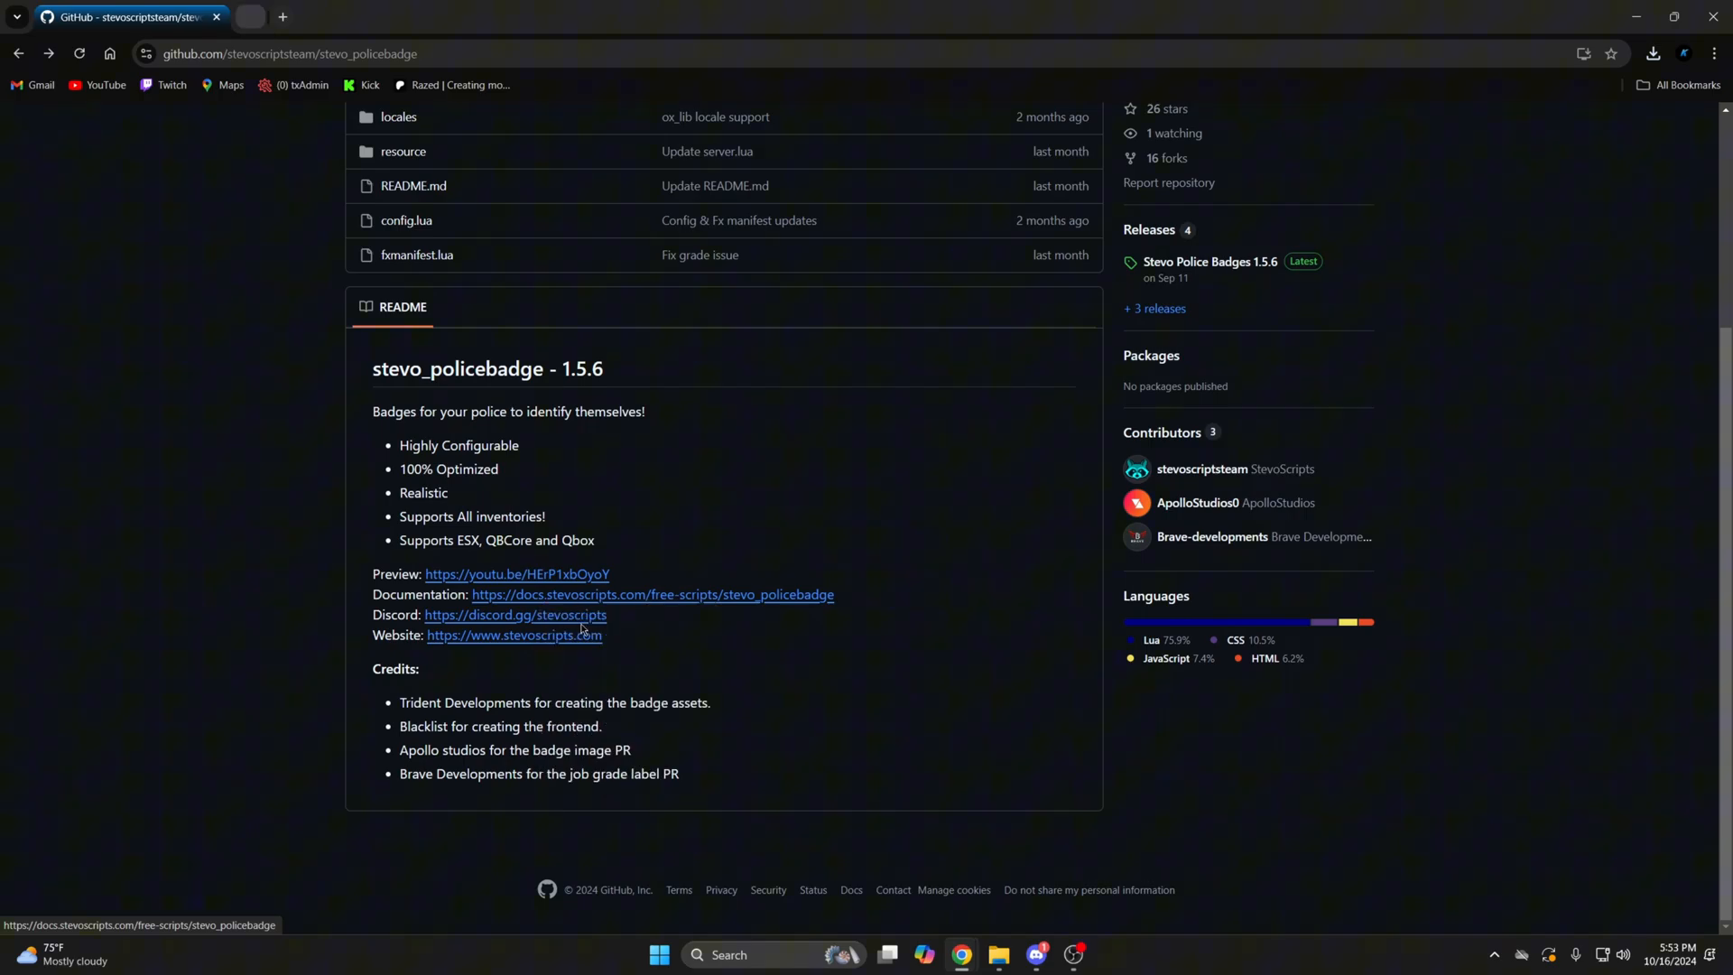
click(650, 595)
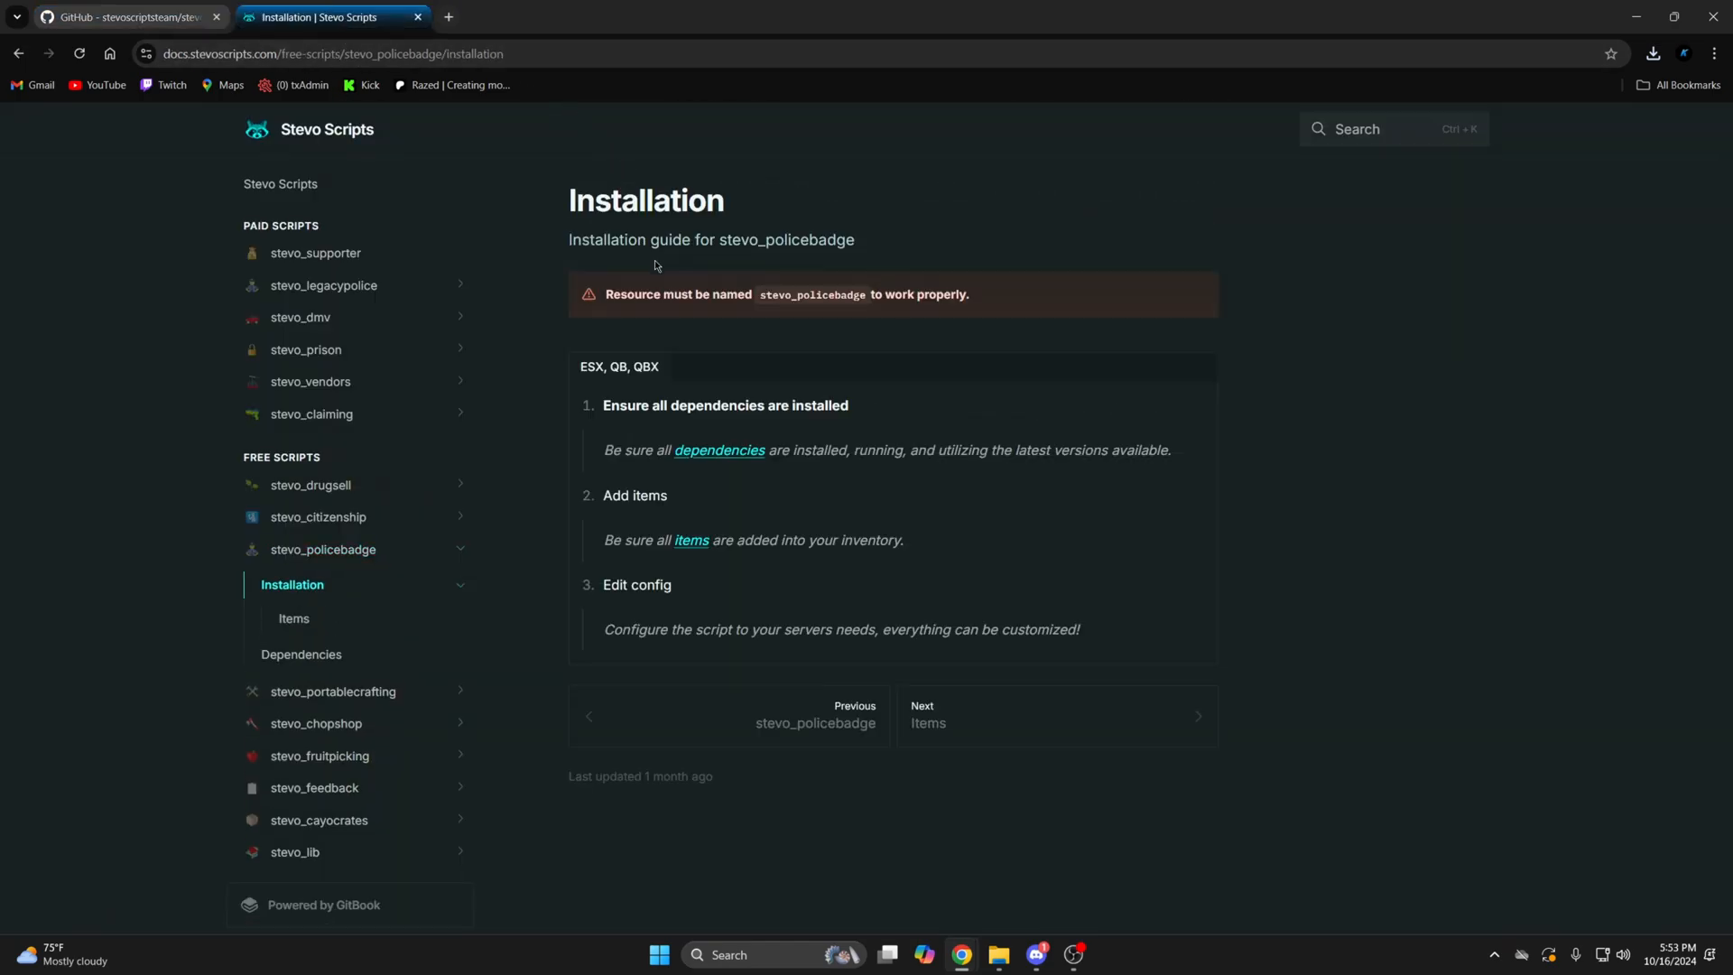
mouse_move(740, 423)
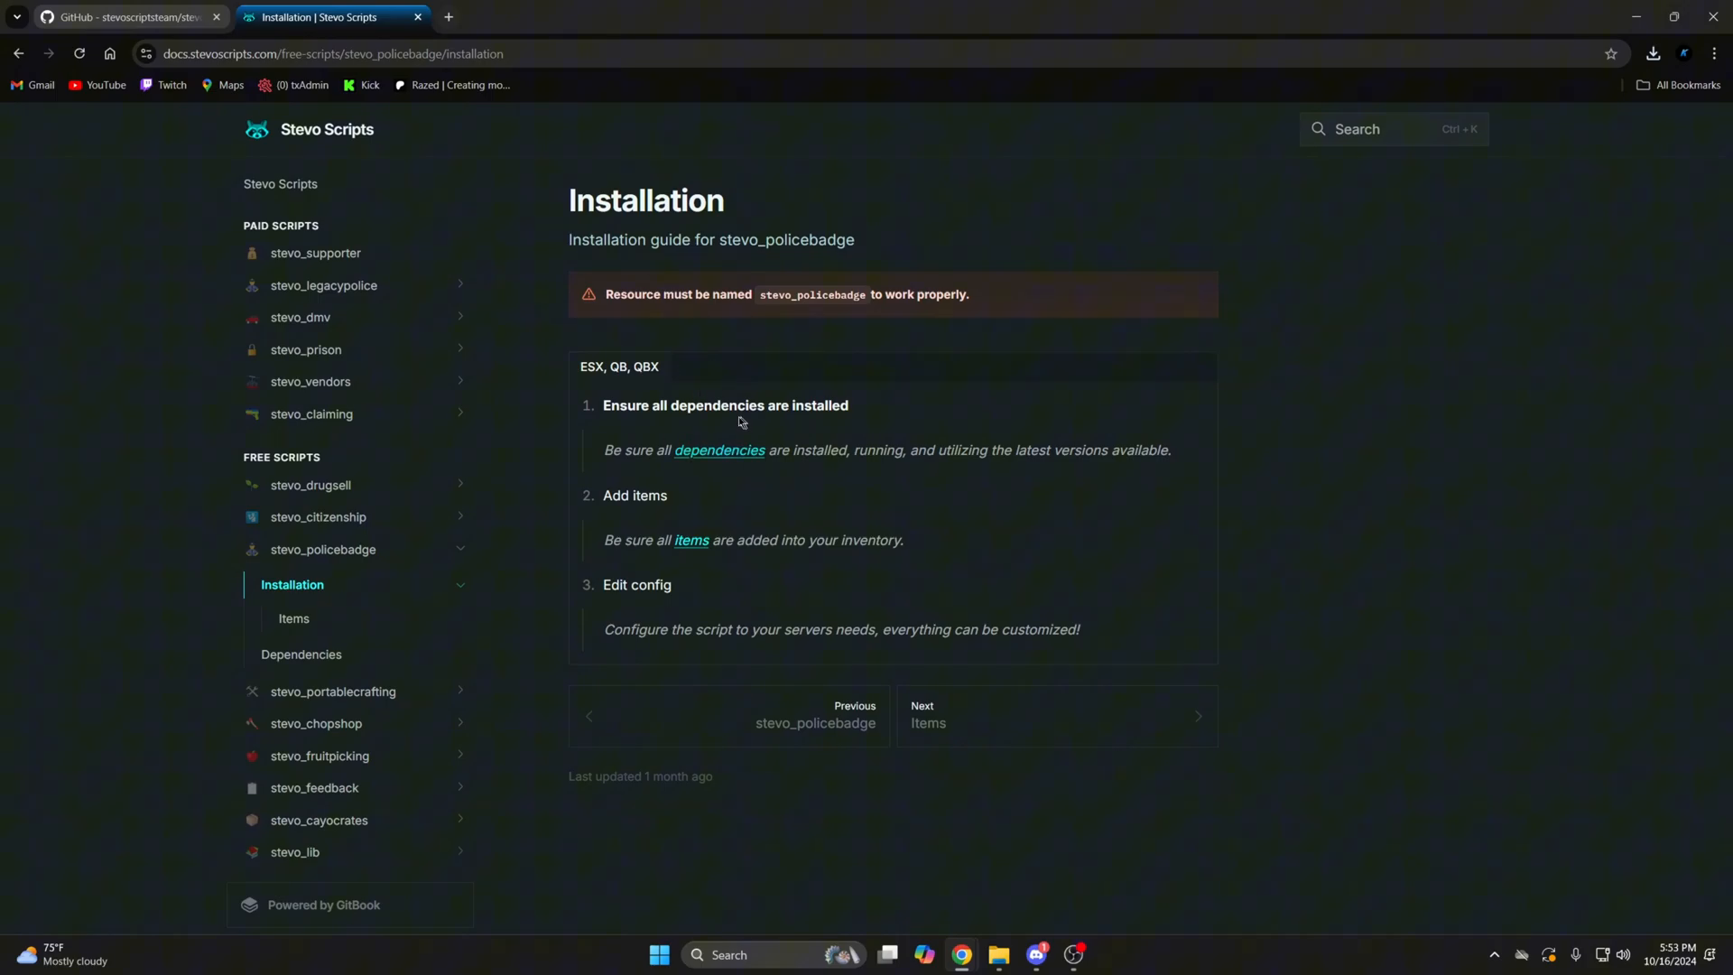
click(300, 654)
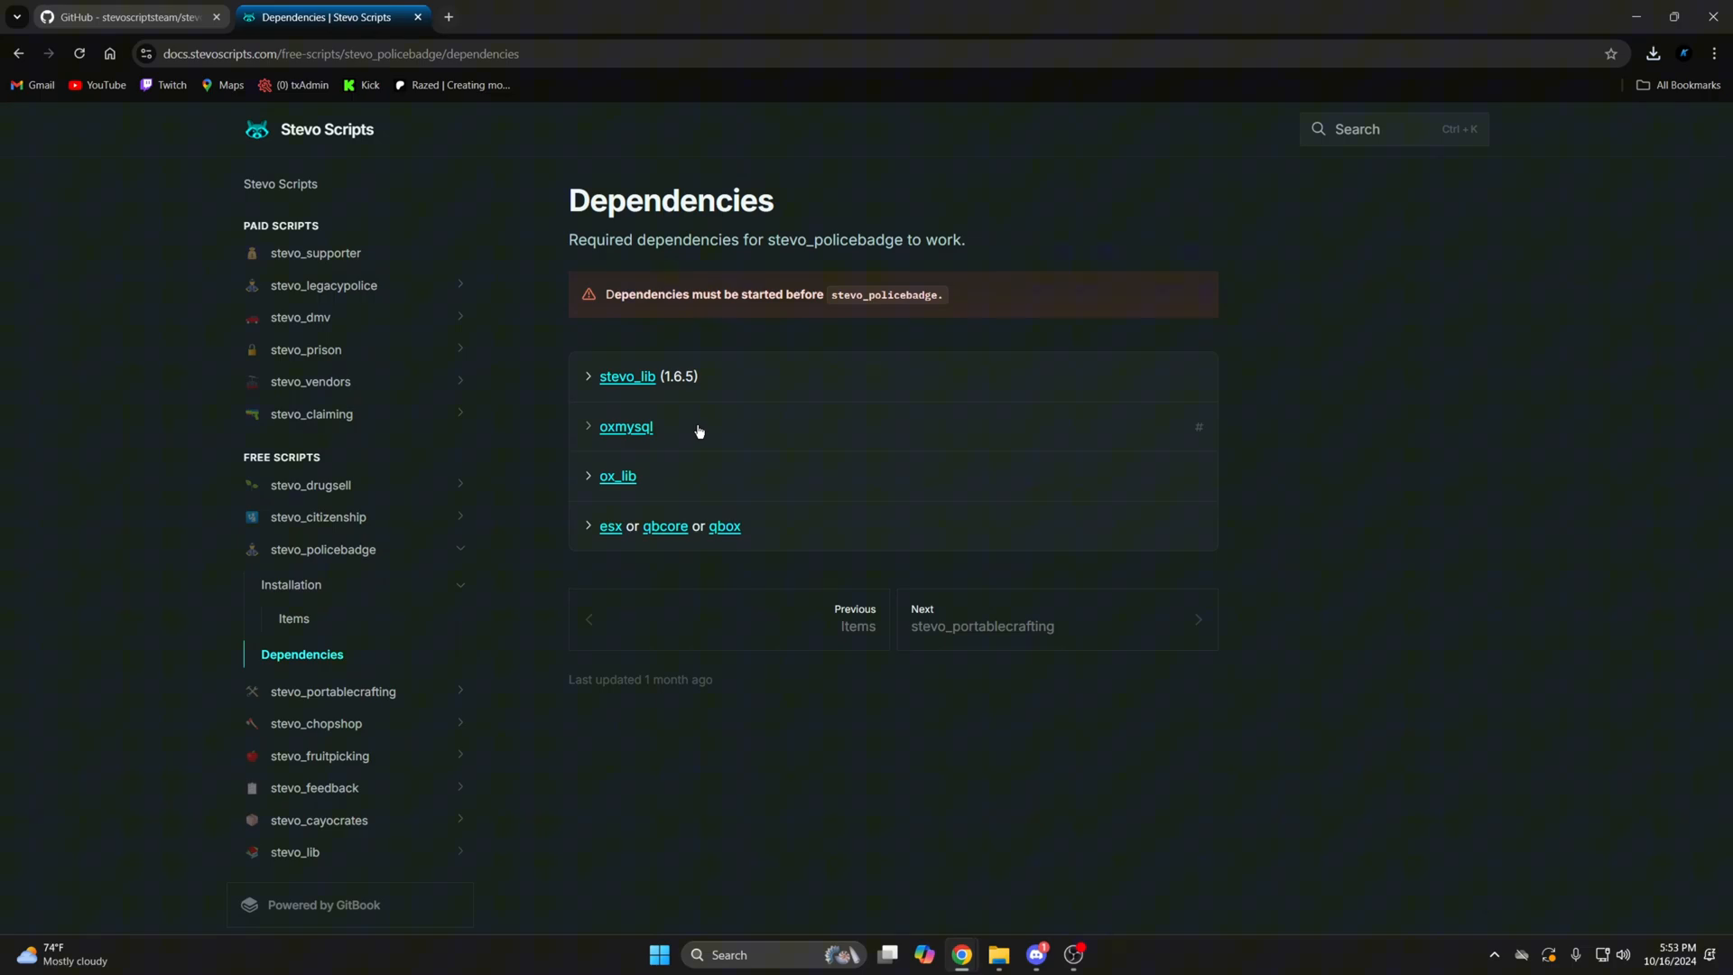
Step: Open stevo_lib in a new tab and download the Stevo Lib 1.7.0 source zip
right_click(628, 376)
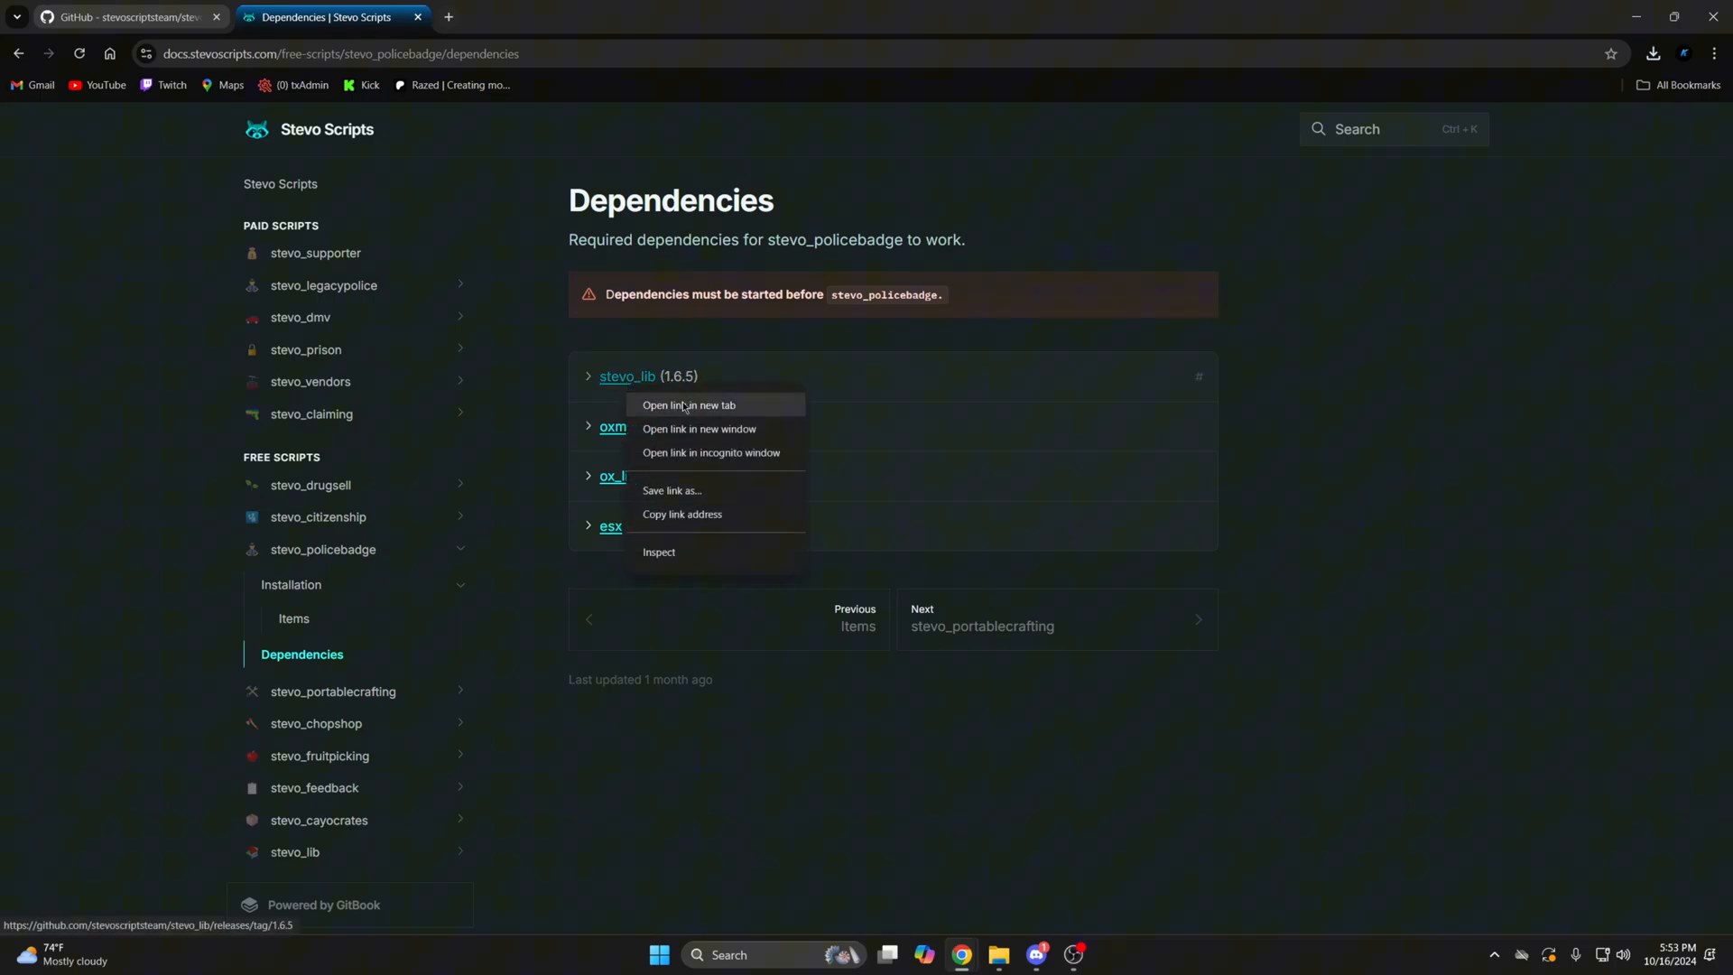
click(689, 405)
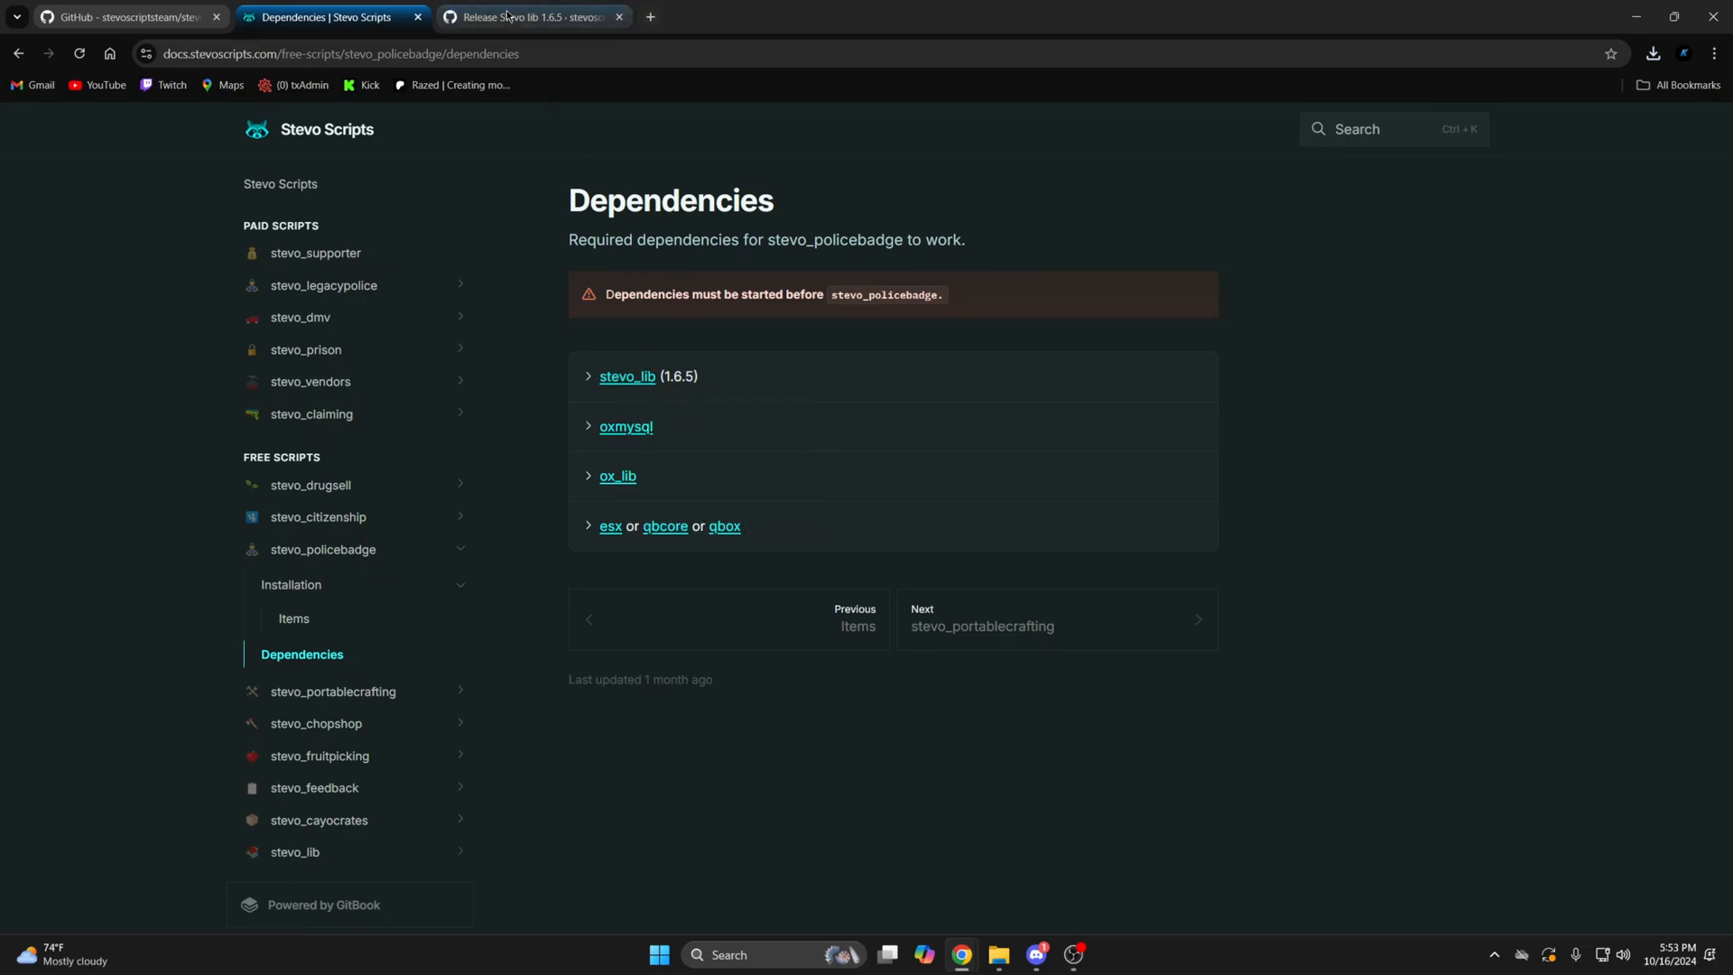
click(531, 16)
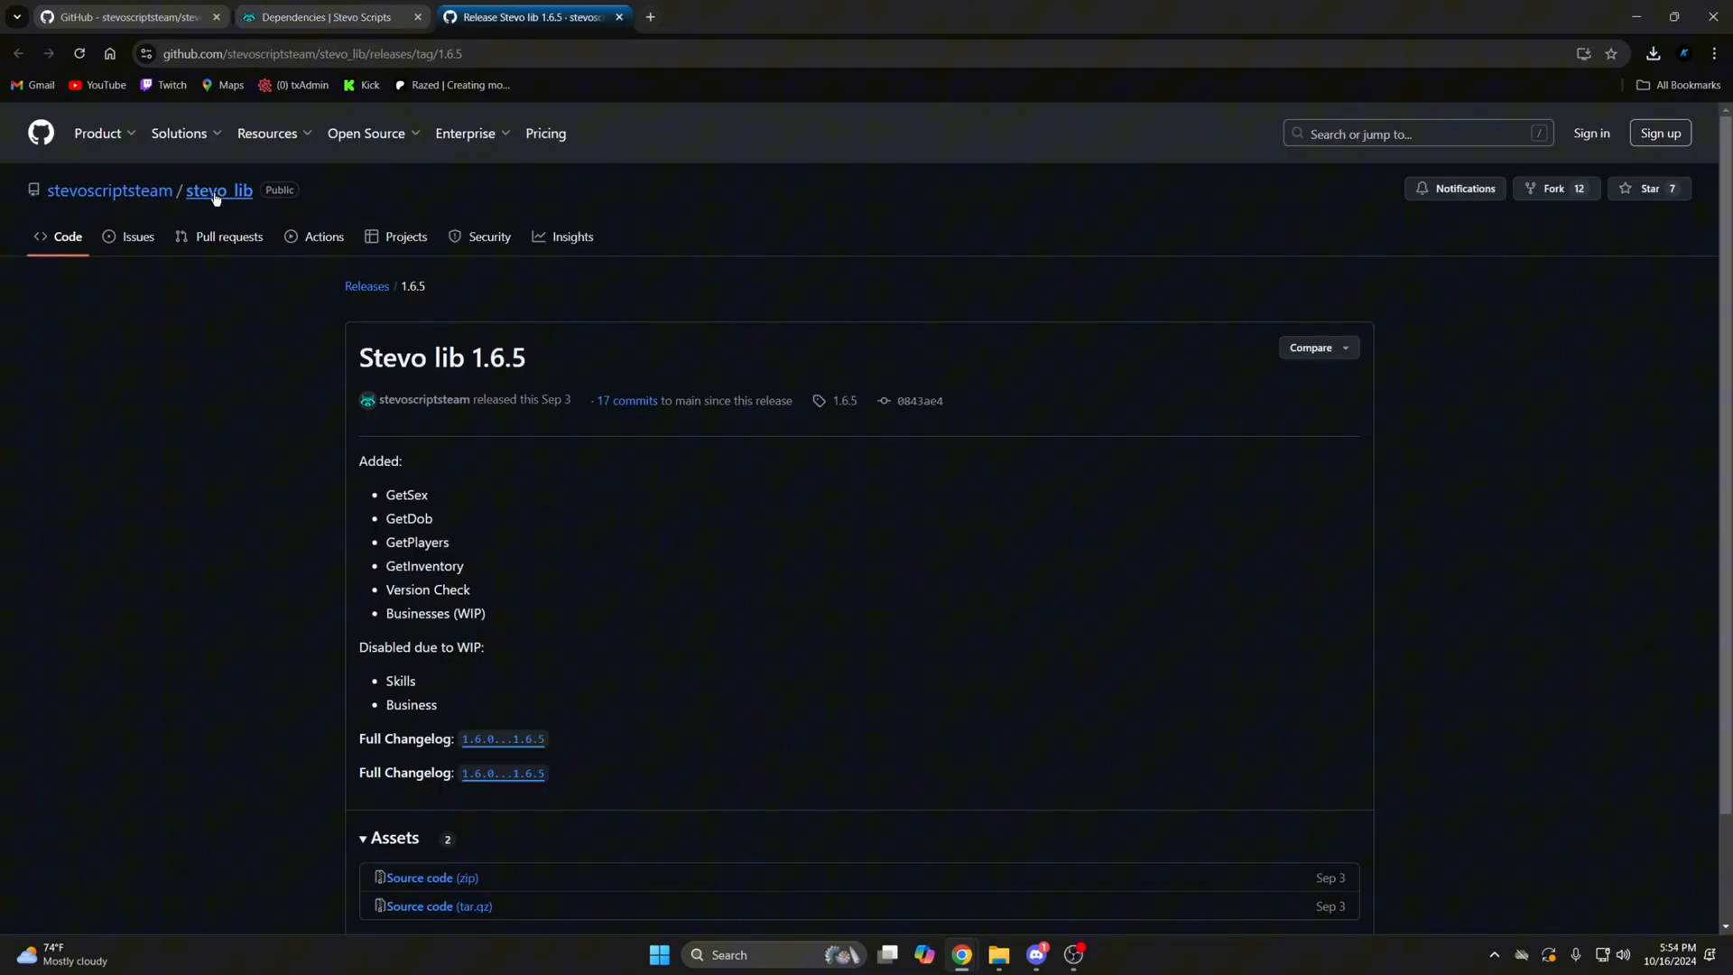
click(218, 191)
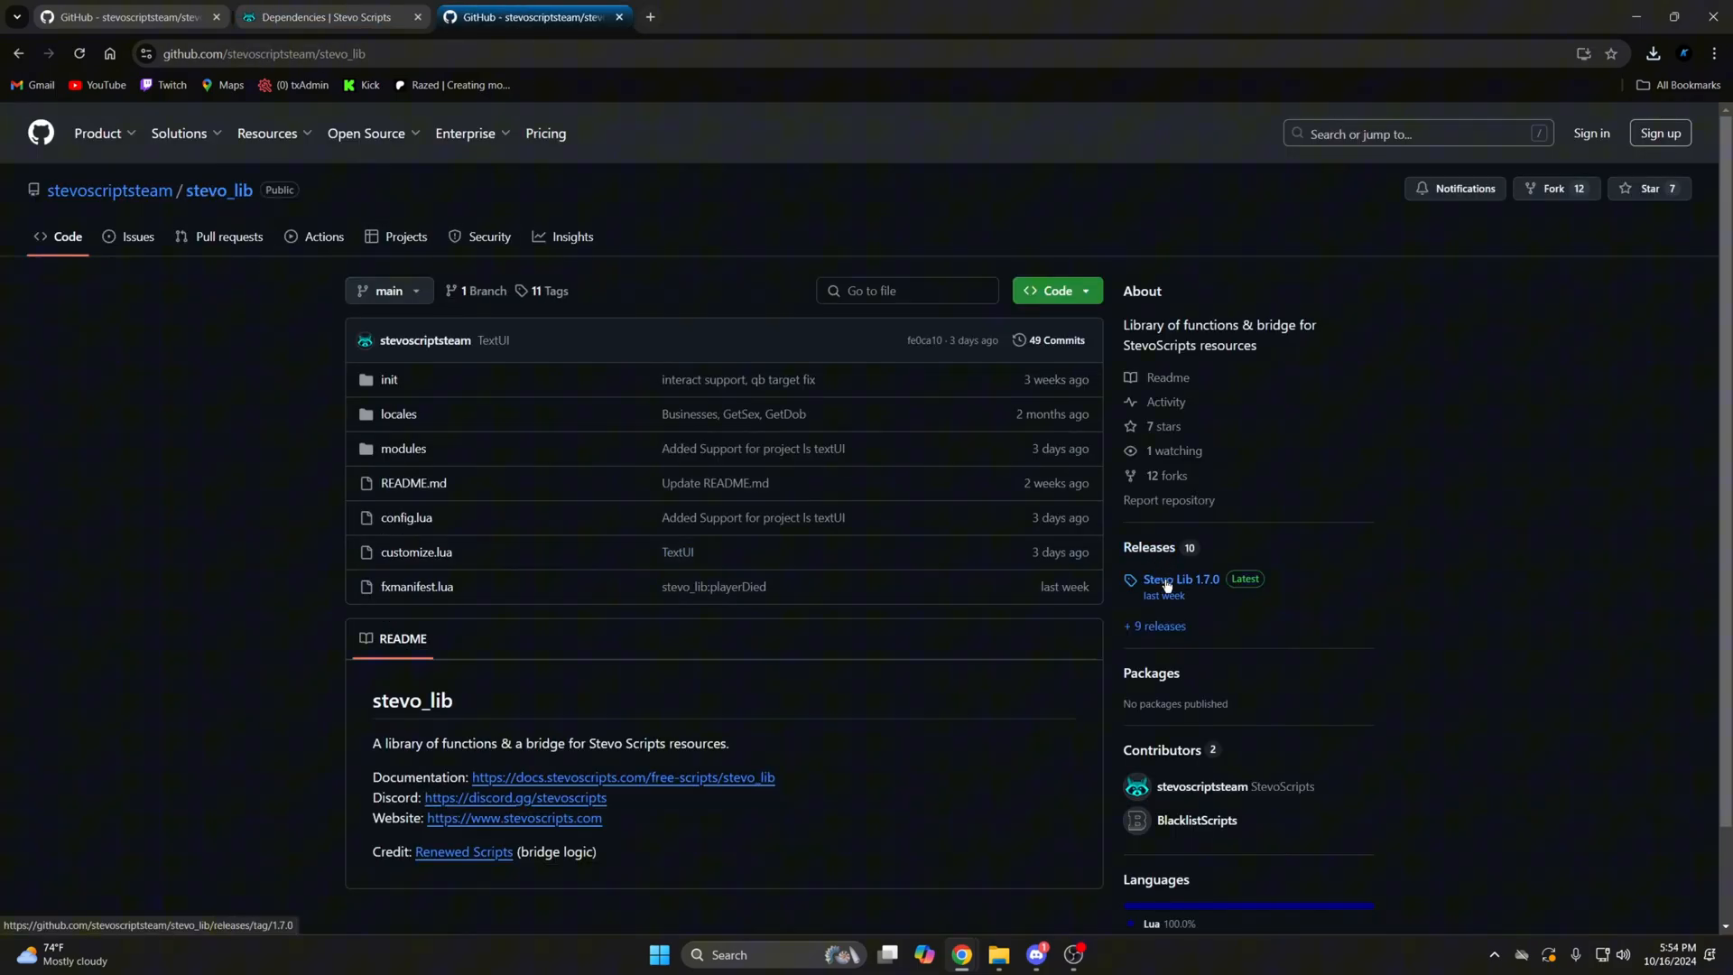
click(1179, 579)
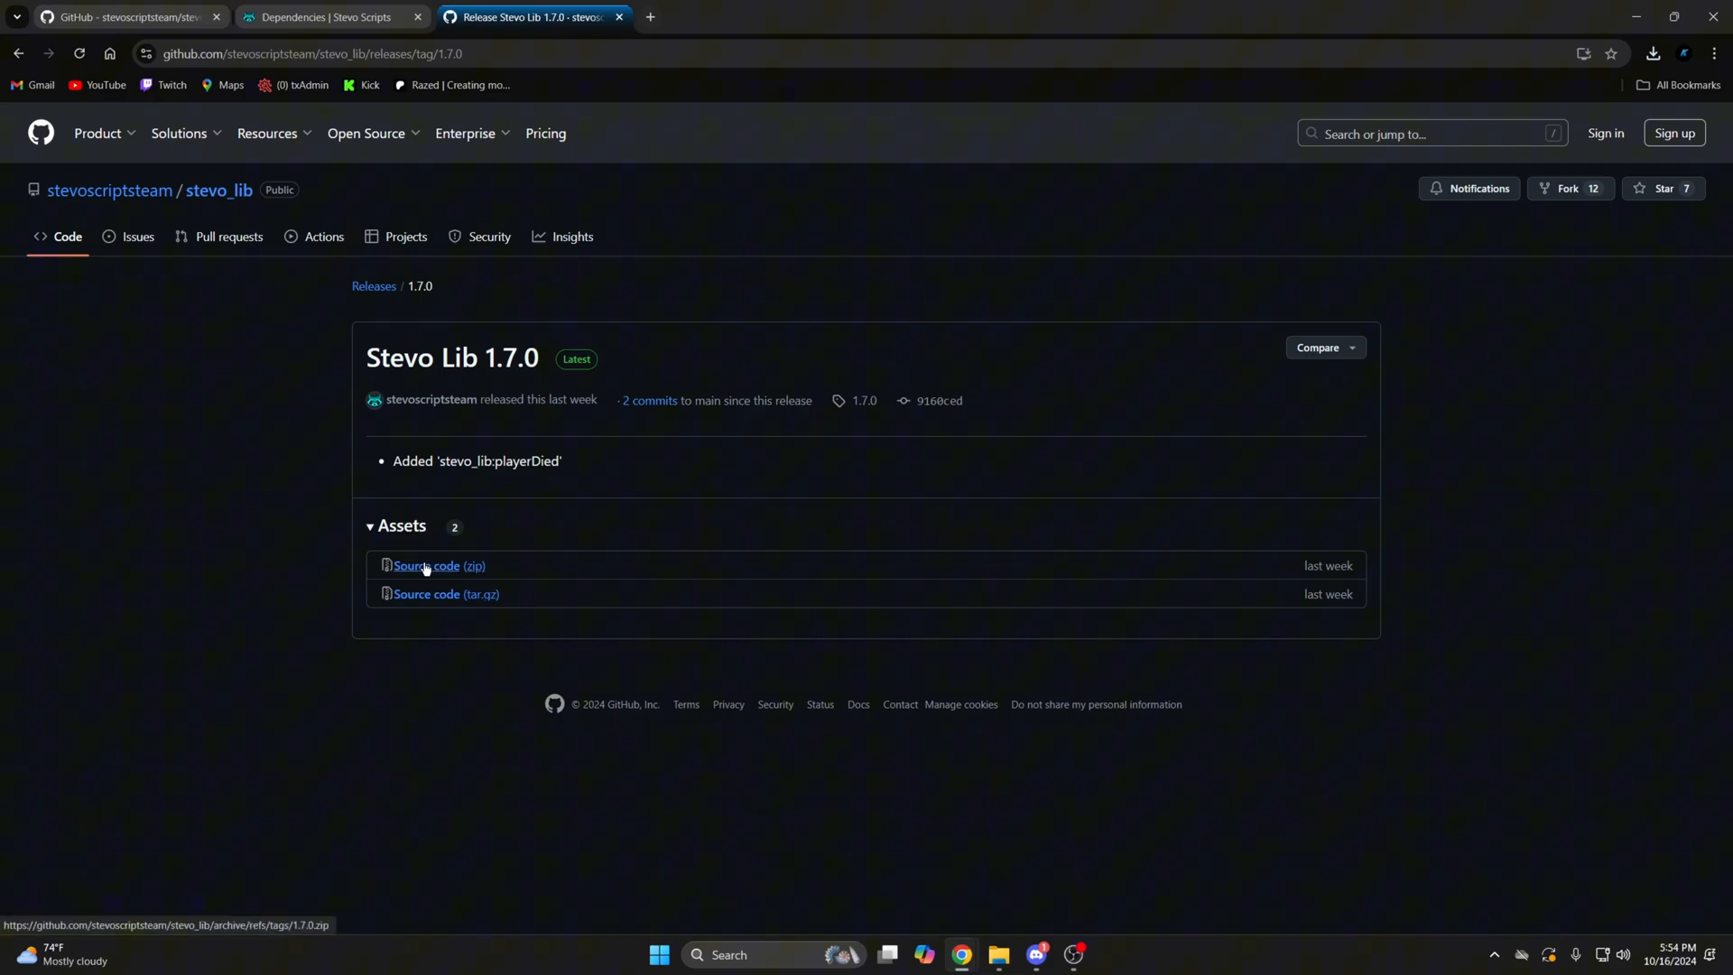
click(429, 565)
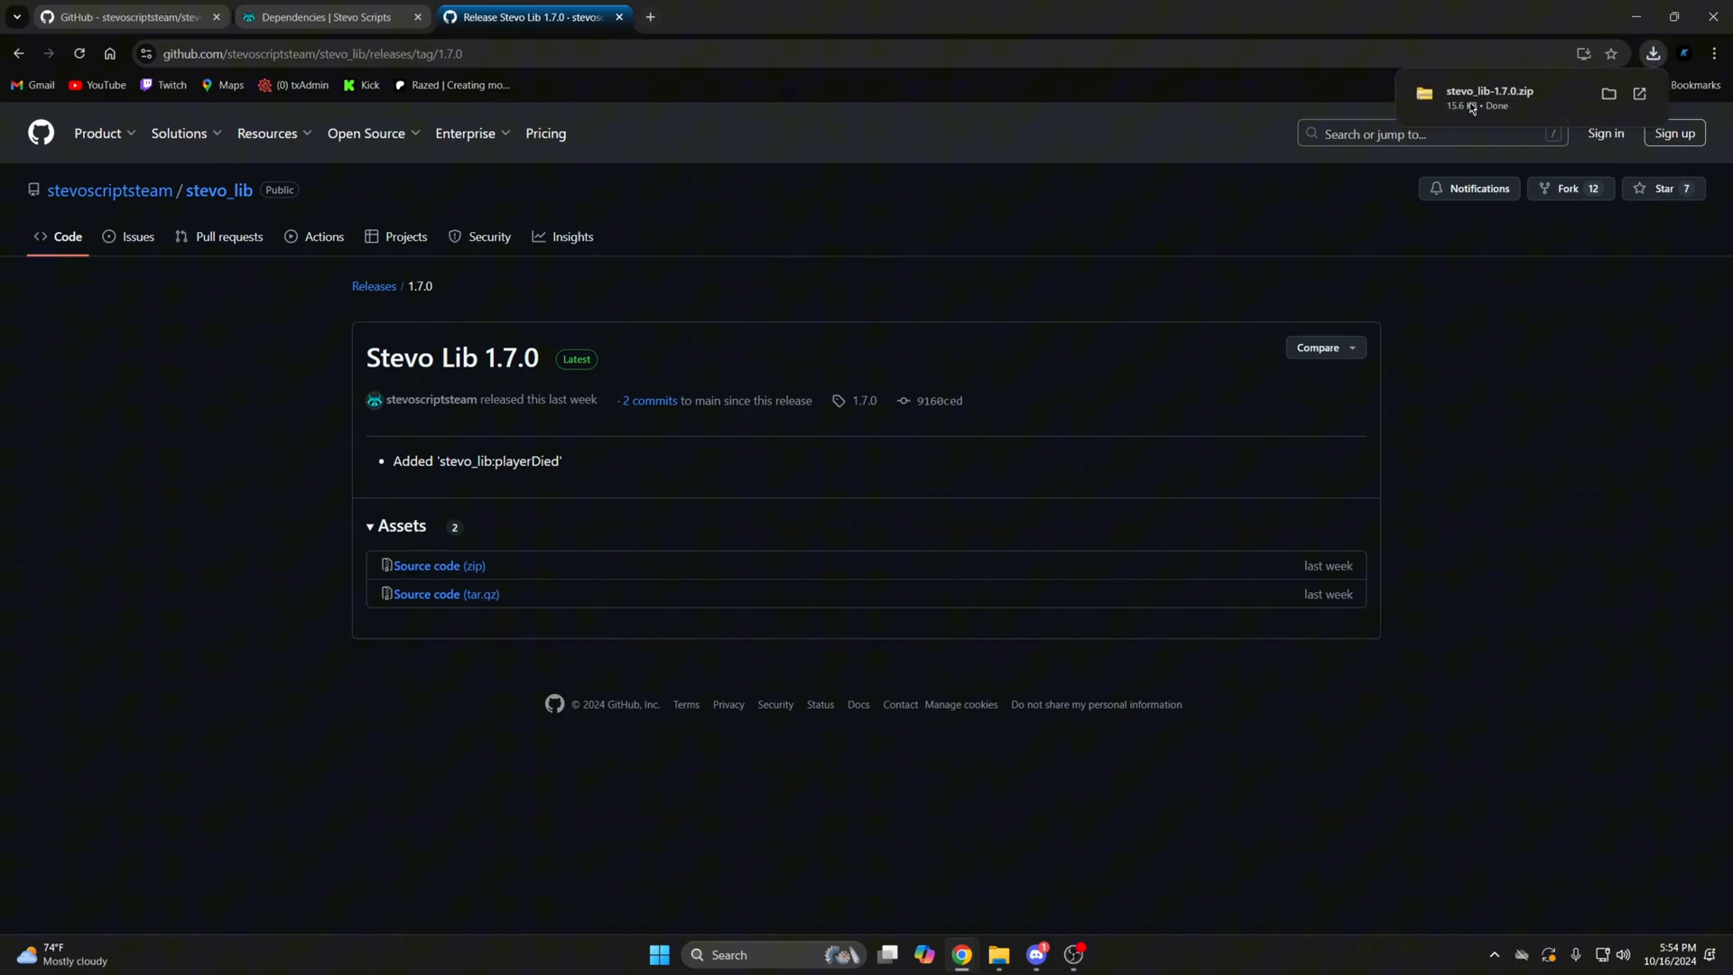
Step: Move the folder from stevo_lib-1.7.0.zip into resources, renamed stevo_lib
click(1490, 98)
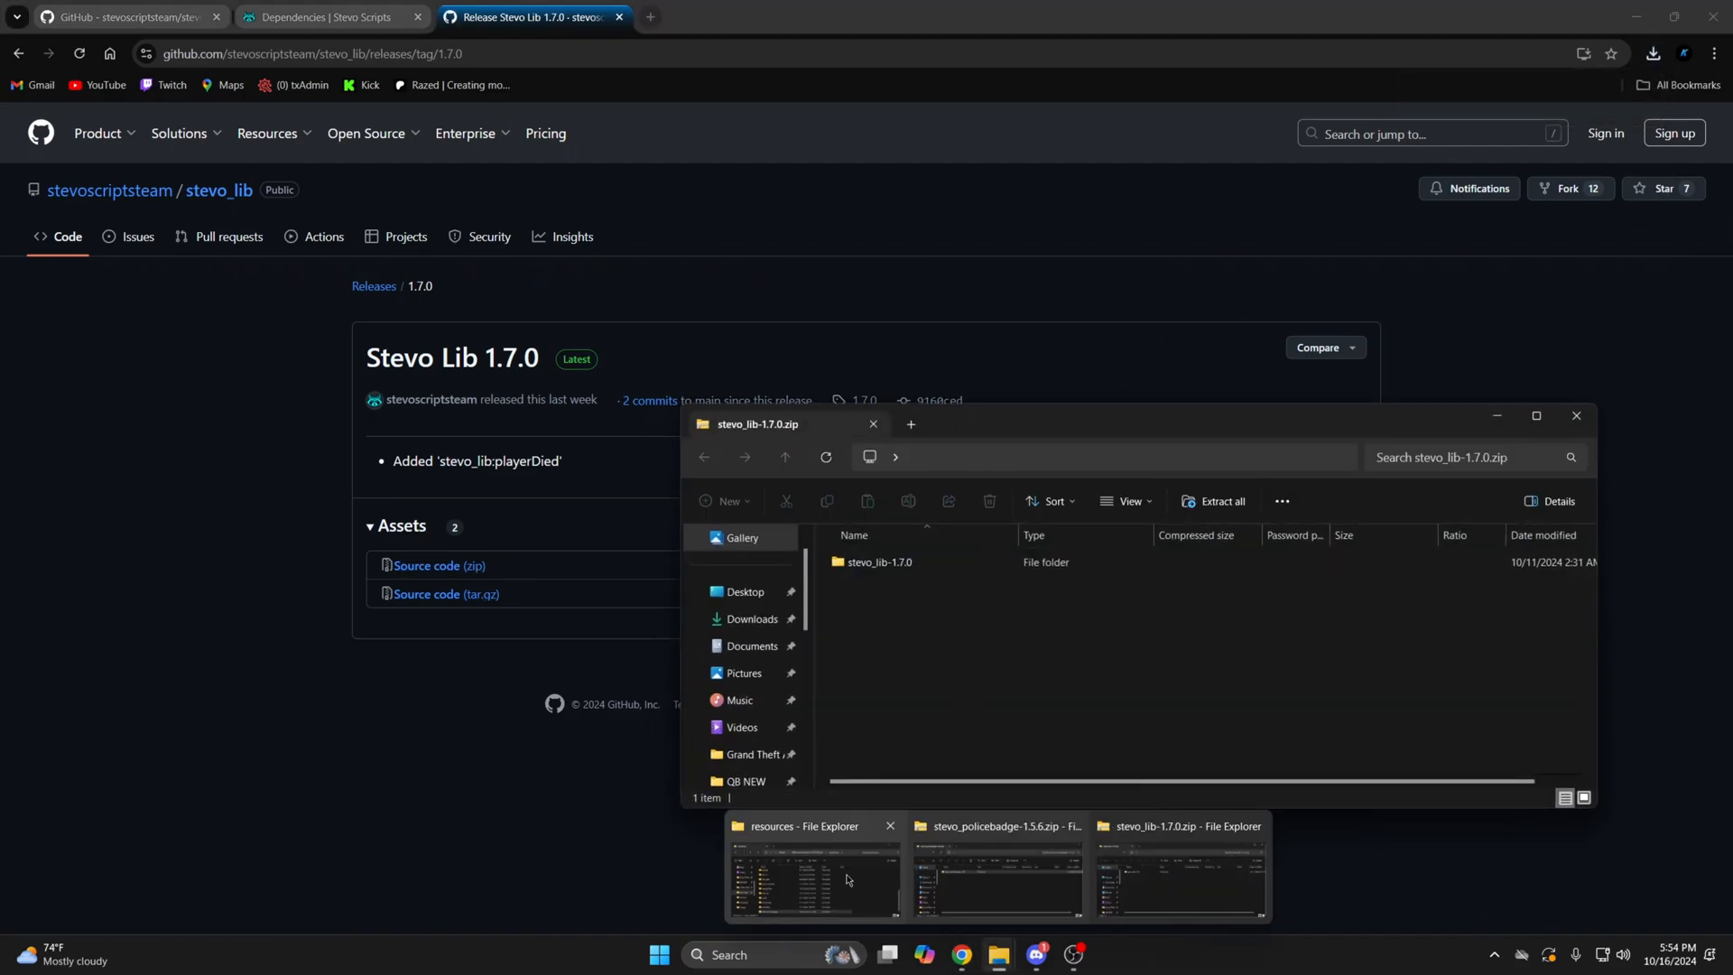
click(813, 872)
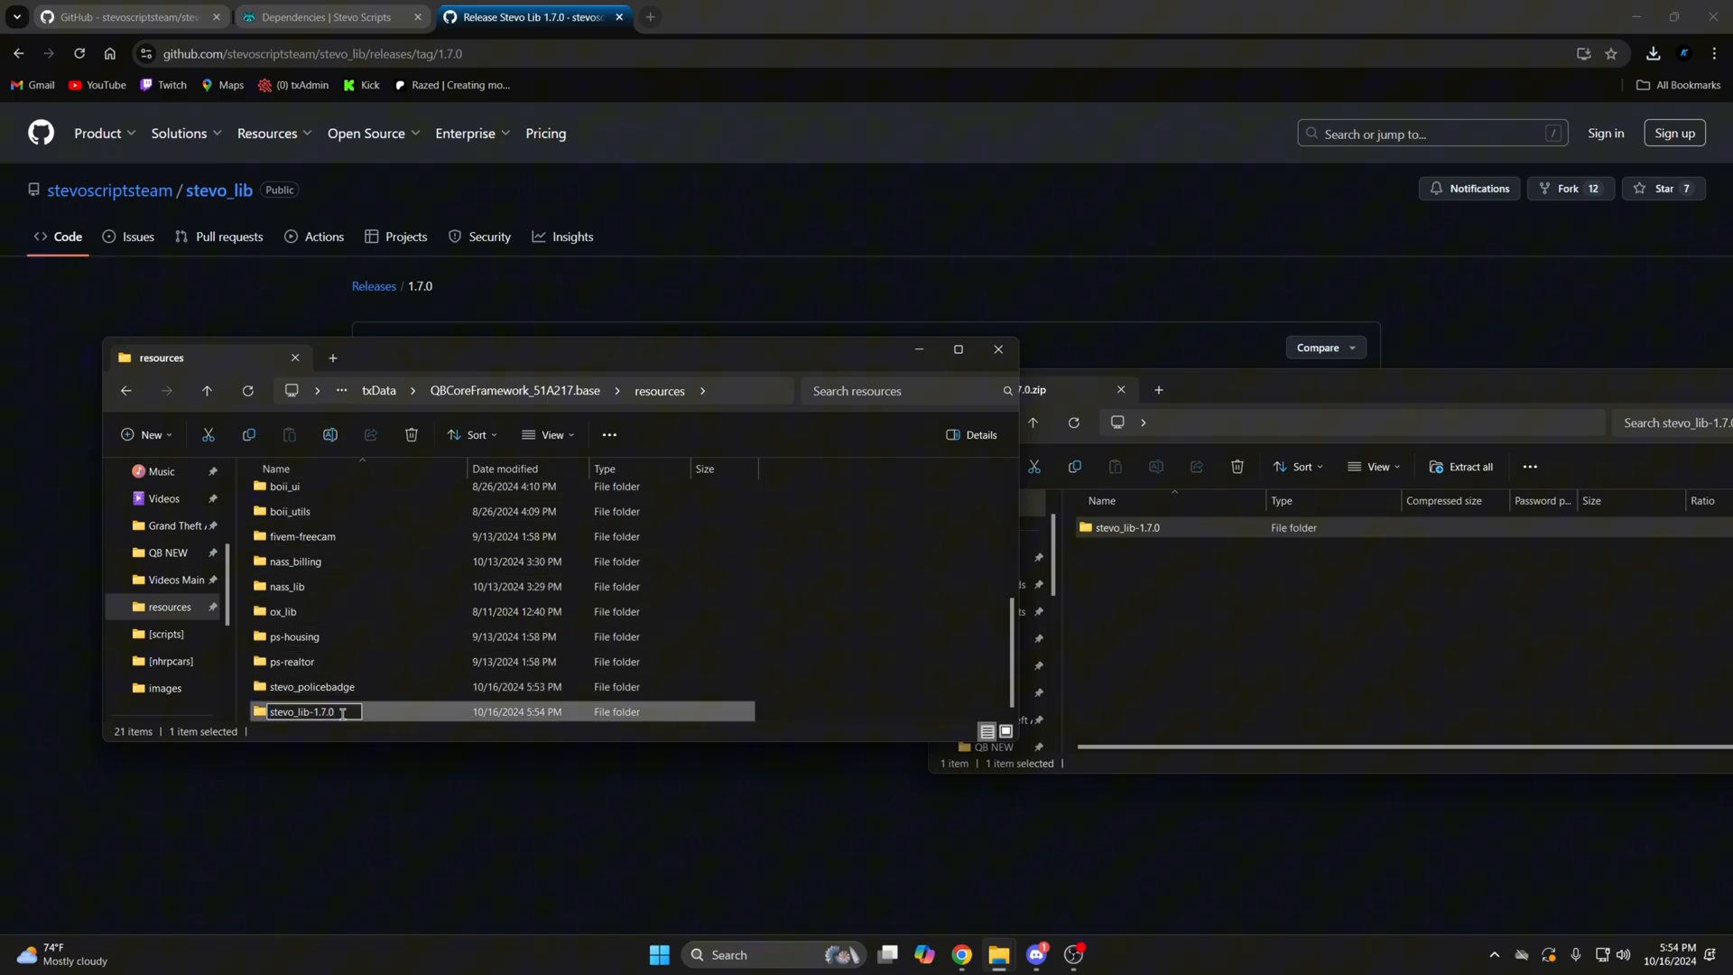
key(Return)
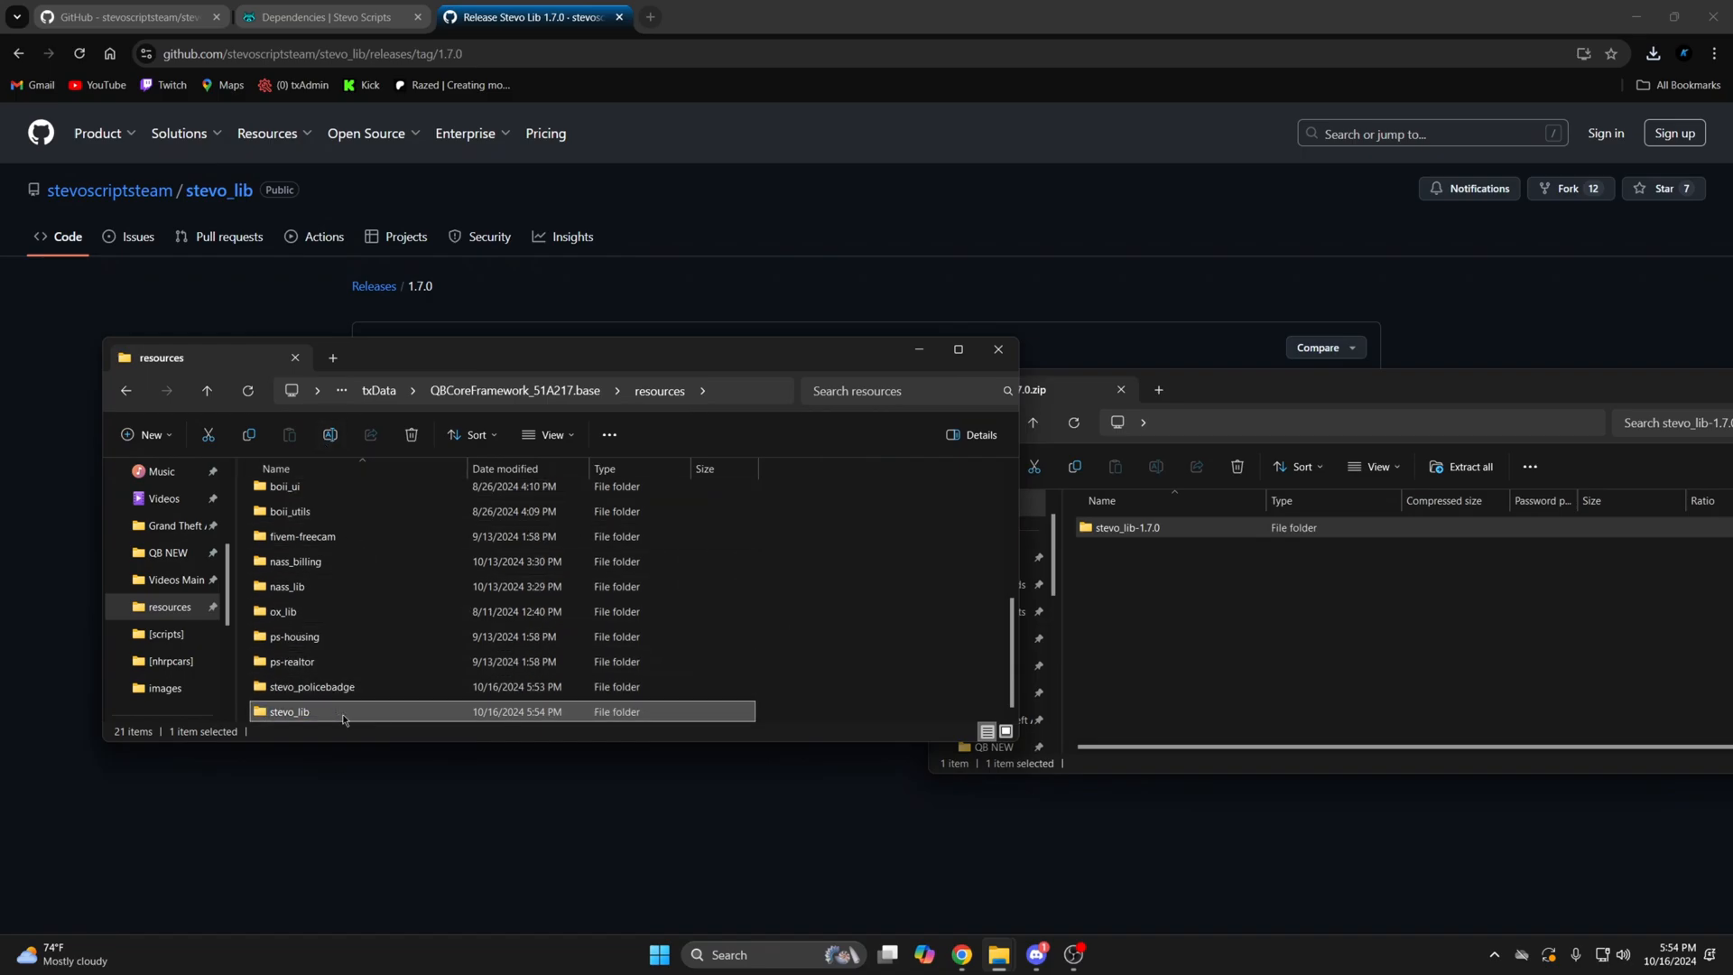
click(324, 17)
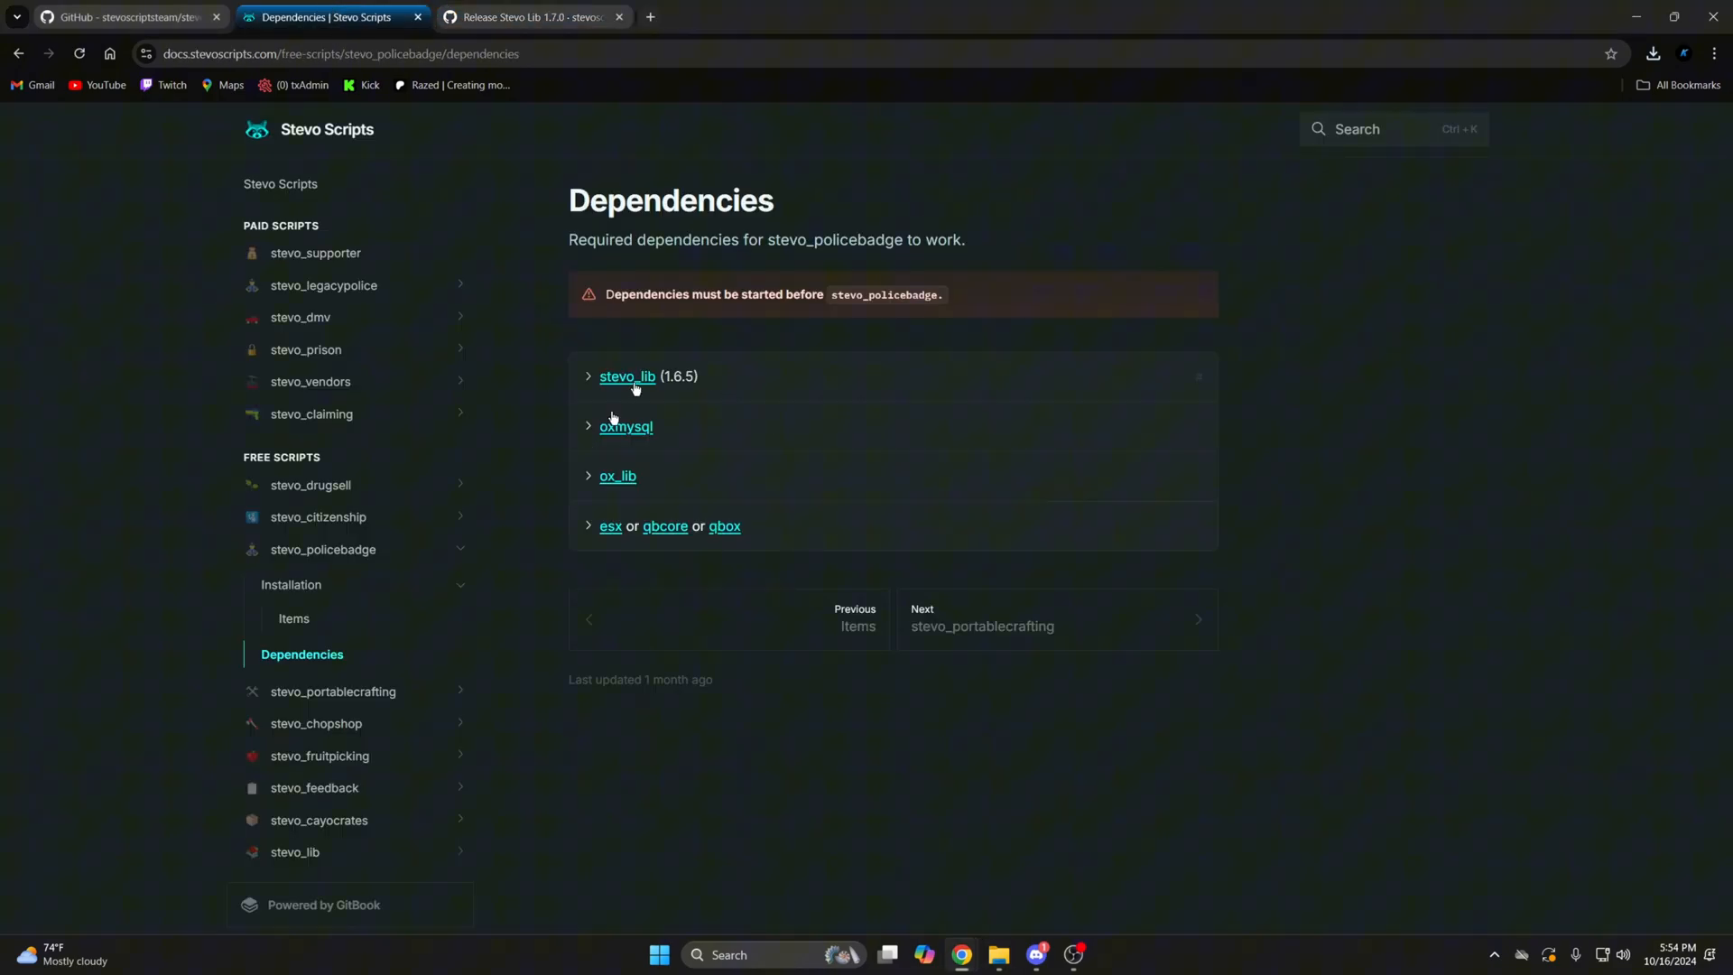
mouse_move(671, 431)
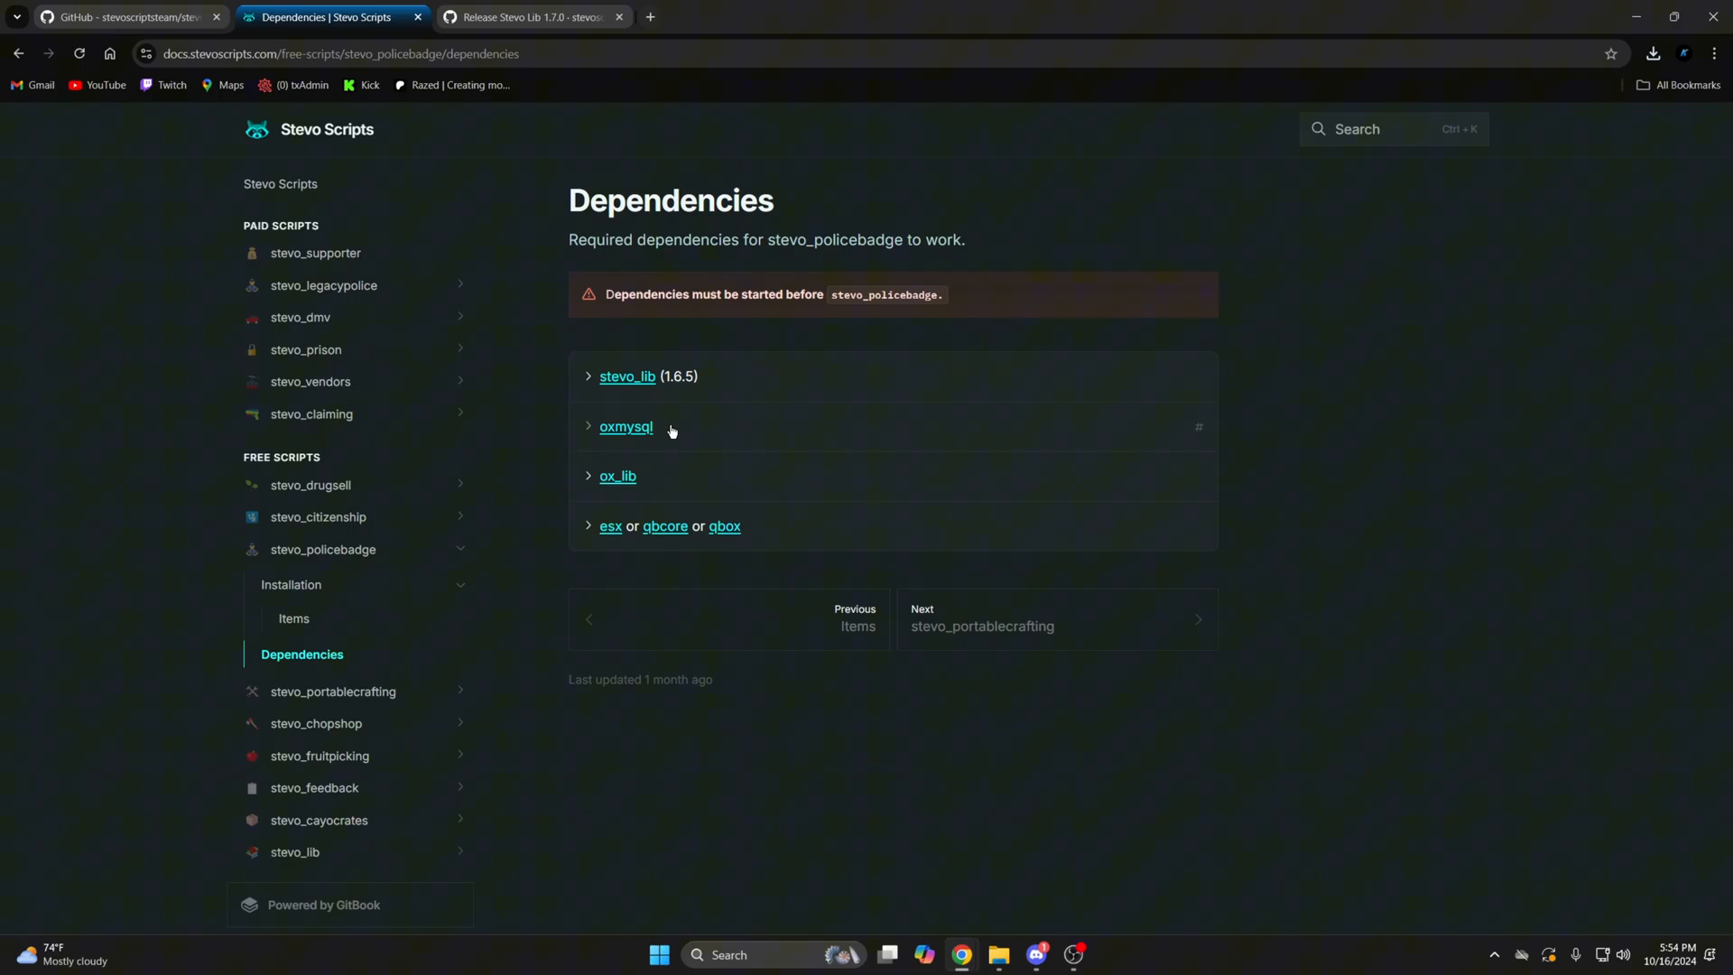
Step: Open File Explorer at the QBCoreFramework base folder containing server.cfg
click(995, 954)
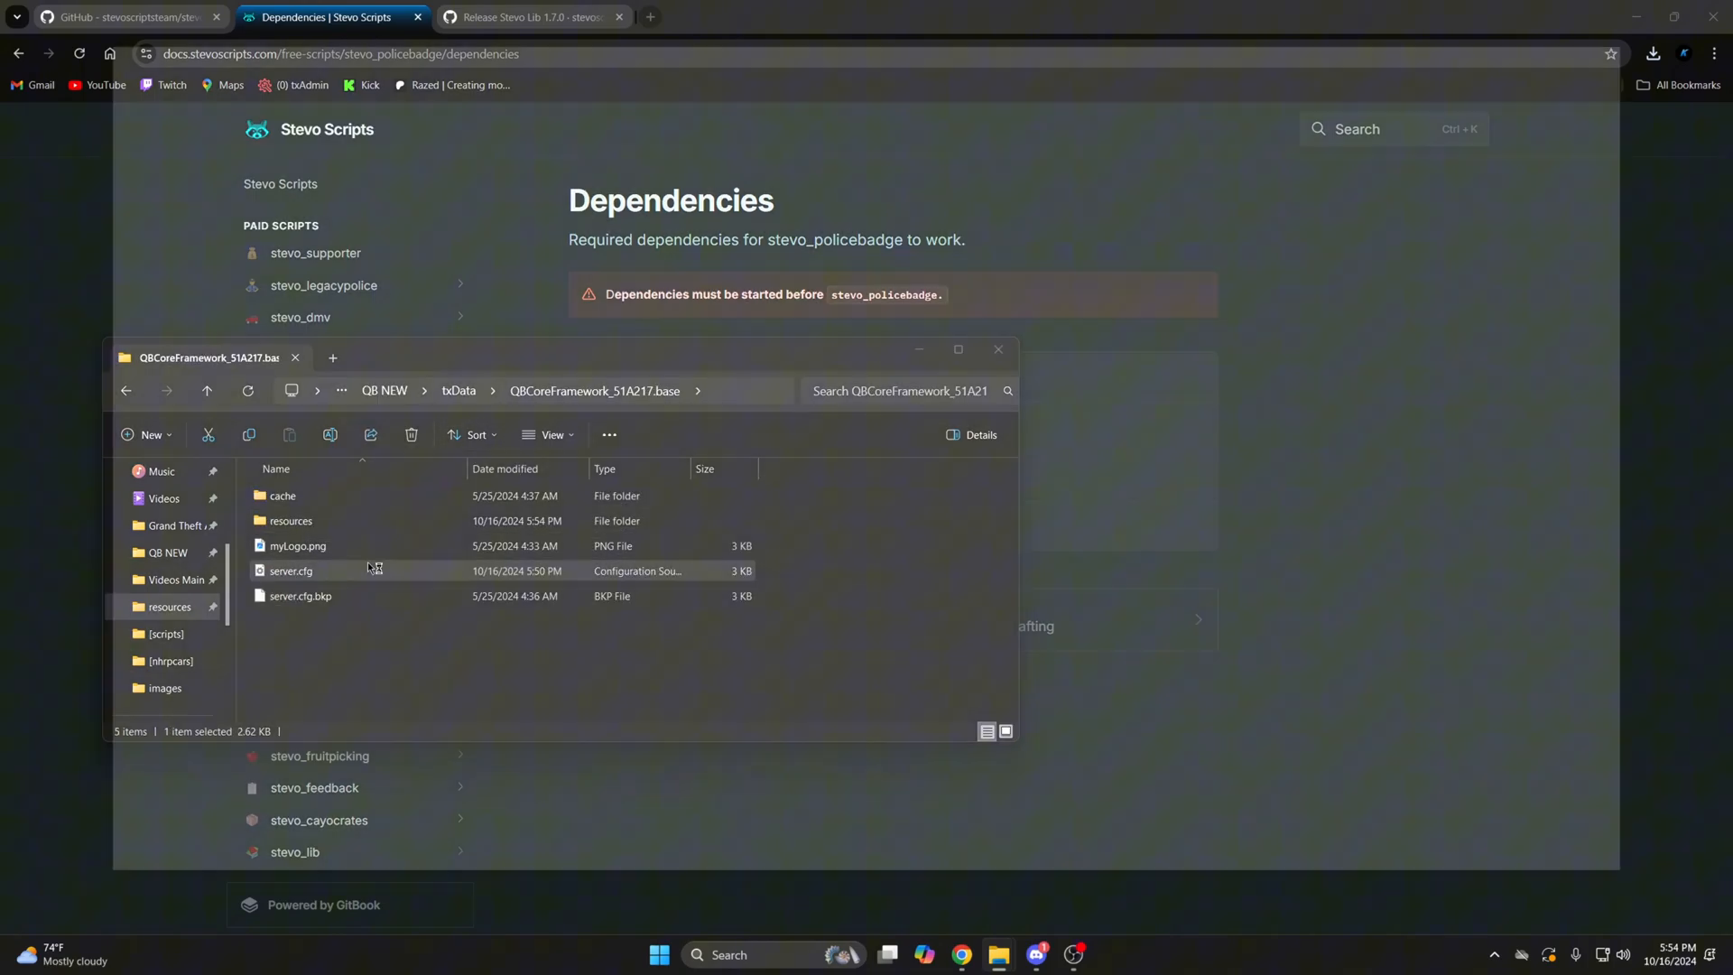
Step: Add 'ensure stevo_lib' and 'ensure stevo_policebadge' lines to server.cfg and save
double_click(290, 570)
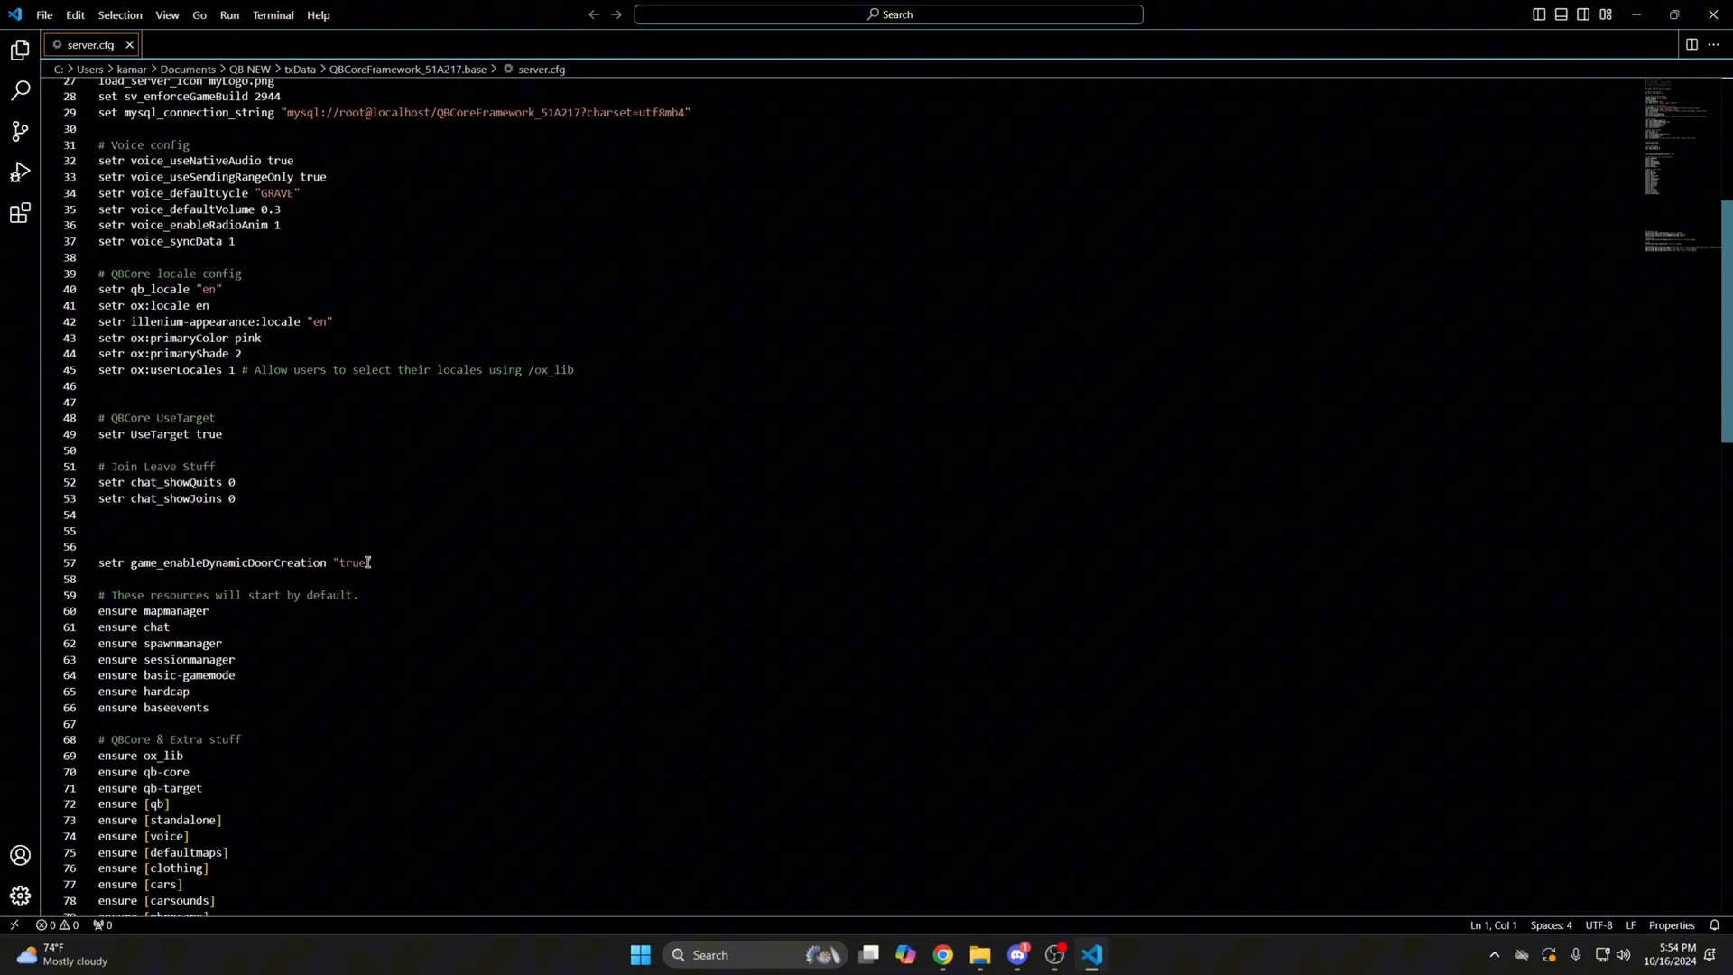
scroll(down, 3)
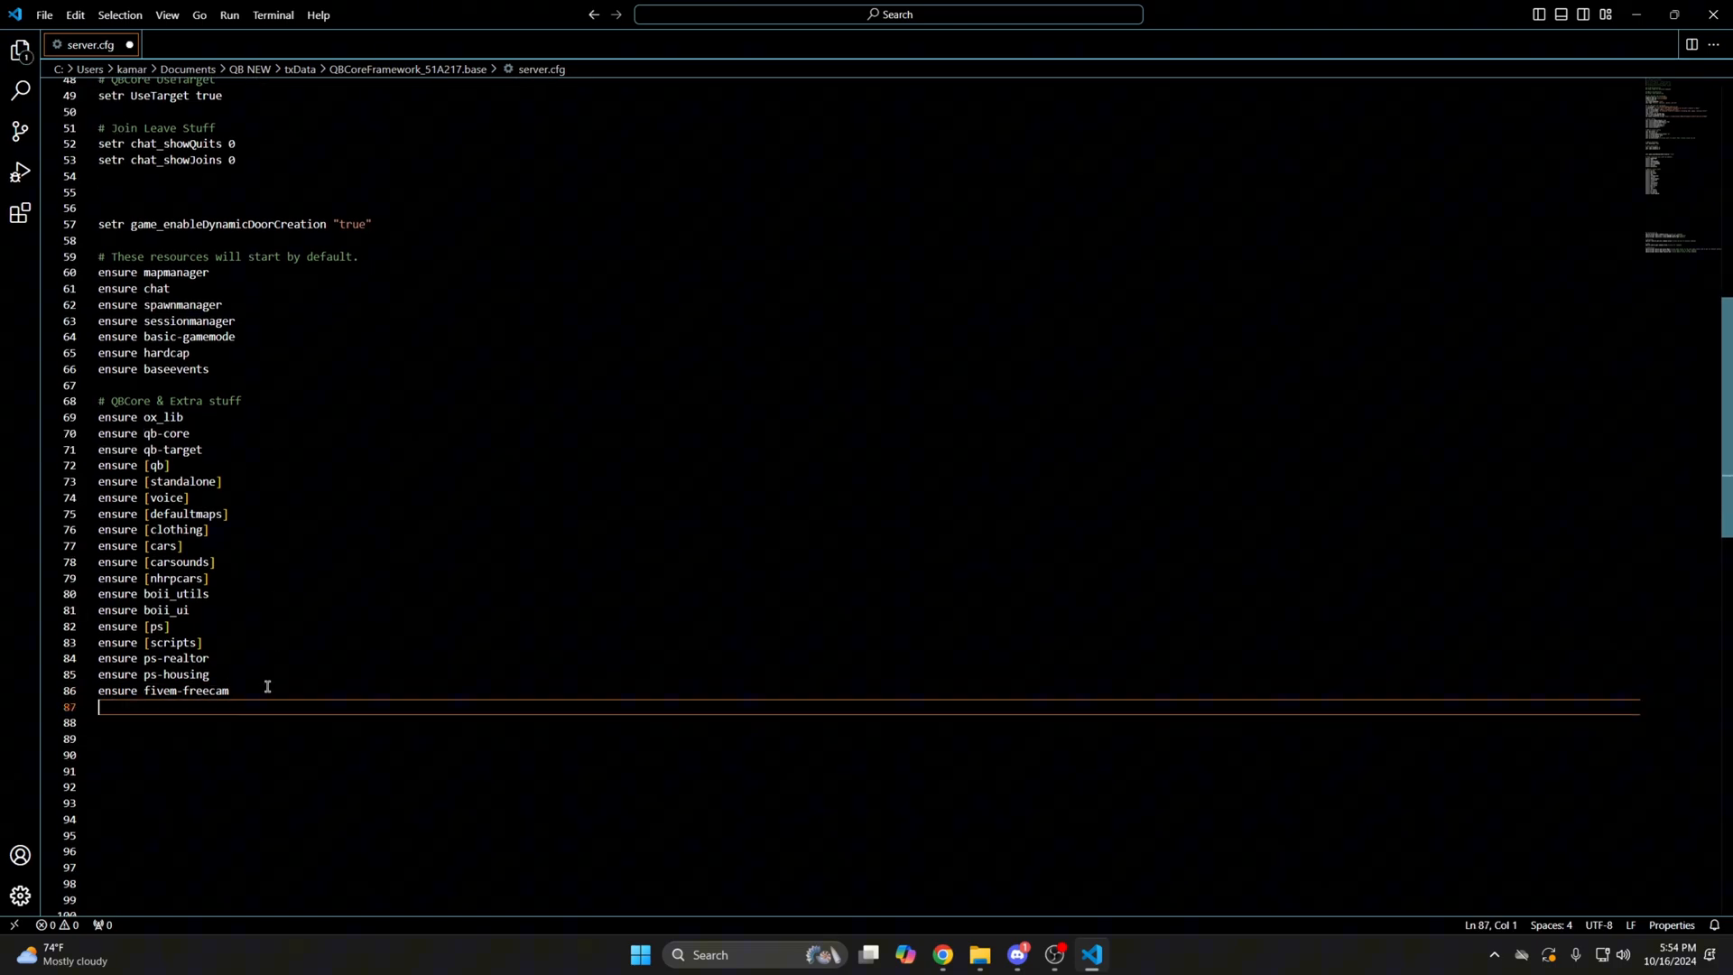
text(ensure stevo_lib)
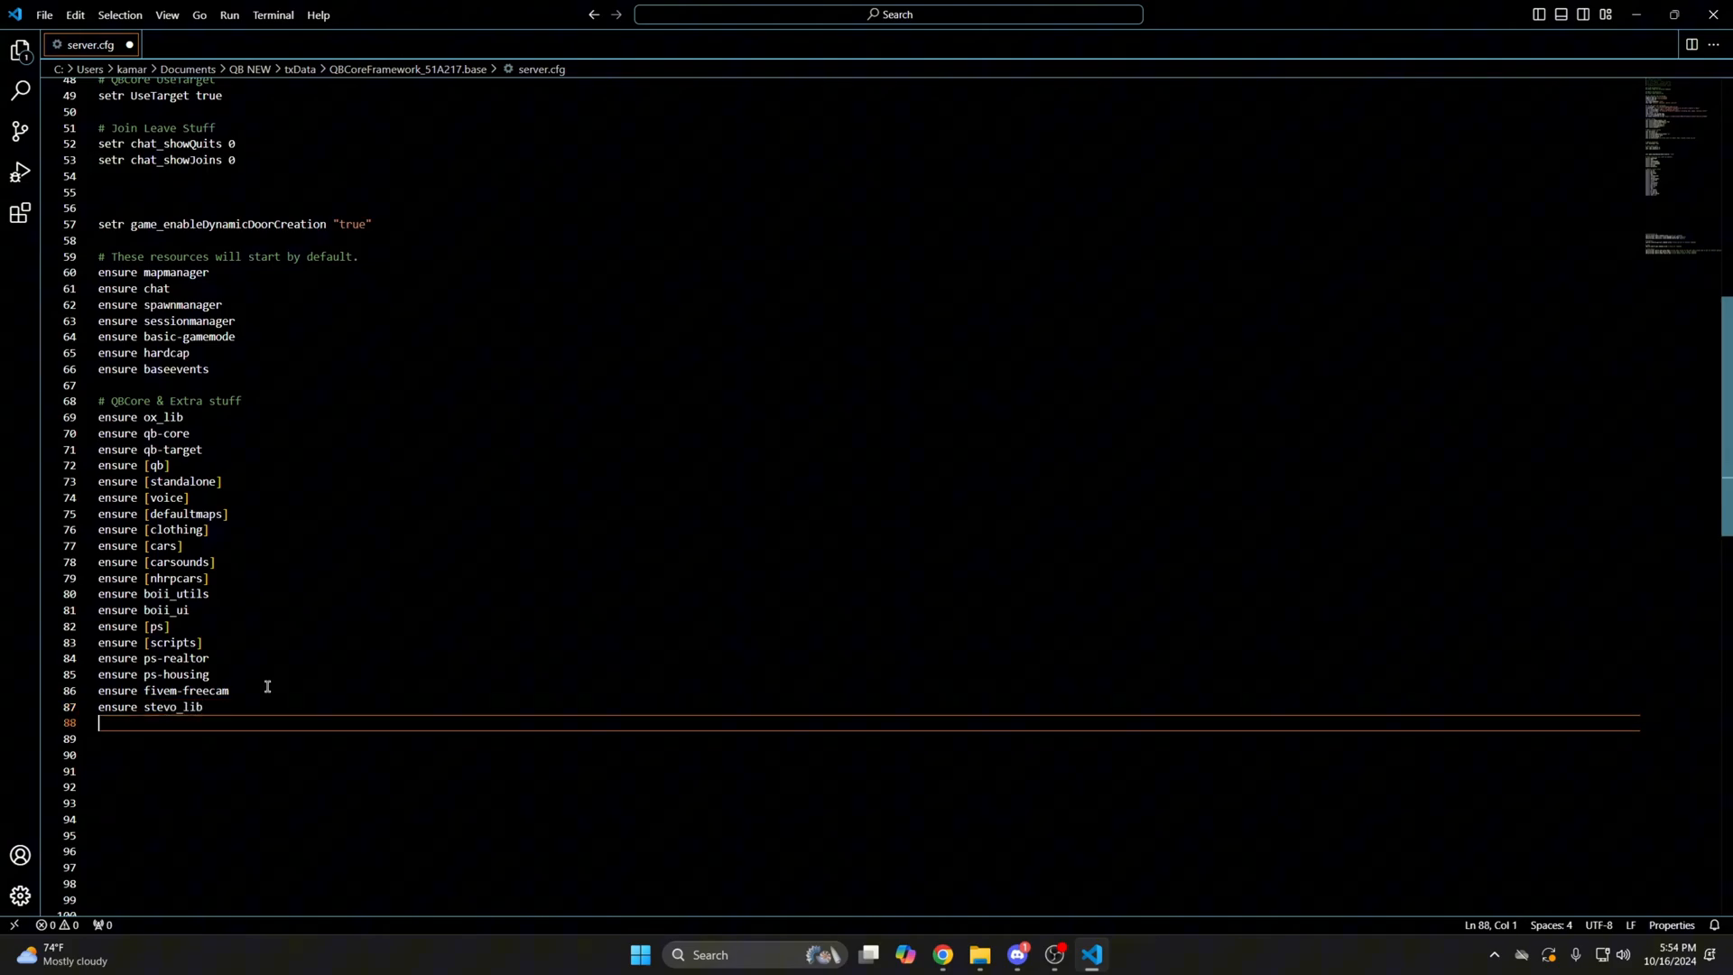
text(ensure stevo_poli)
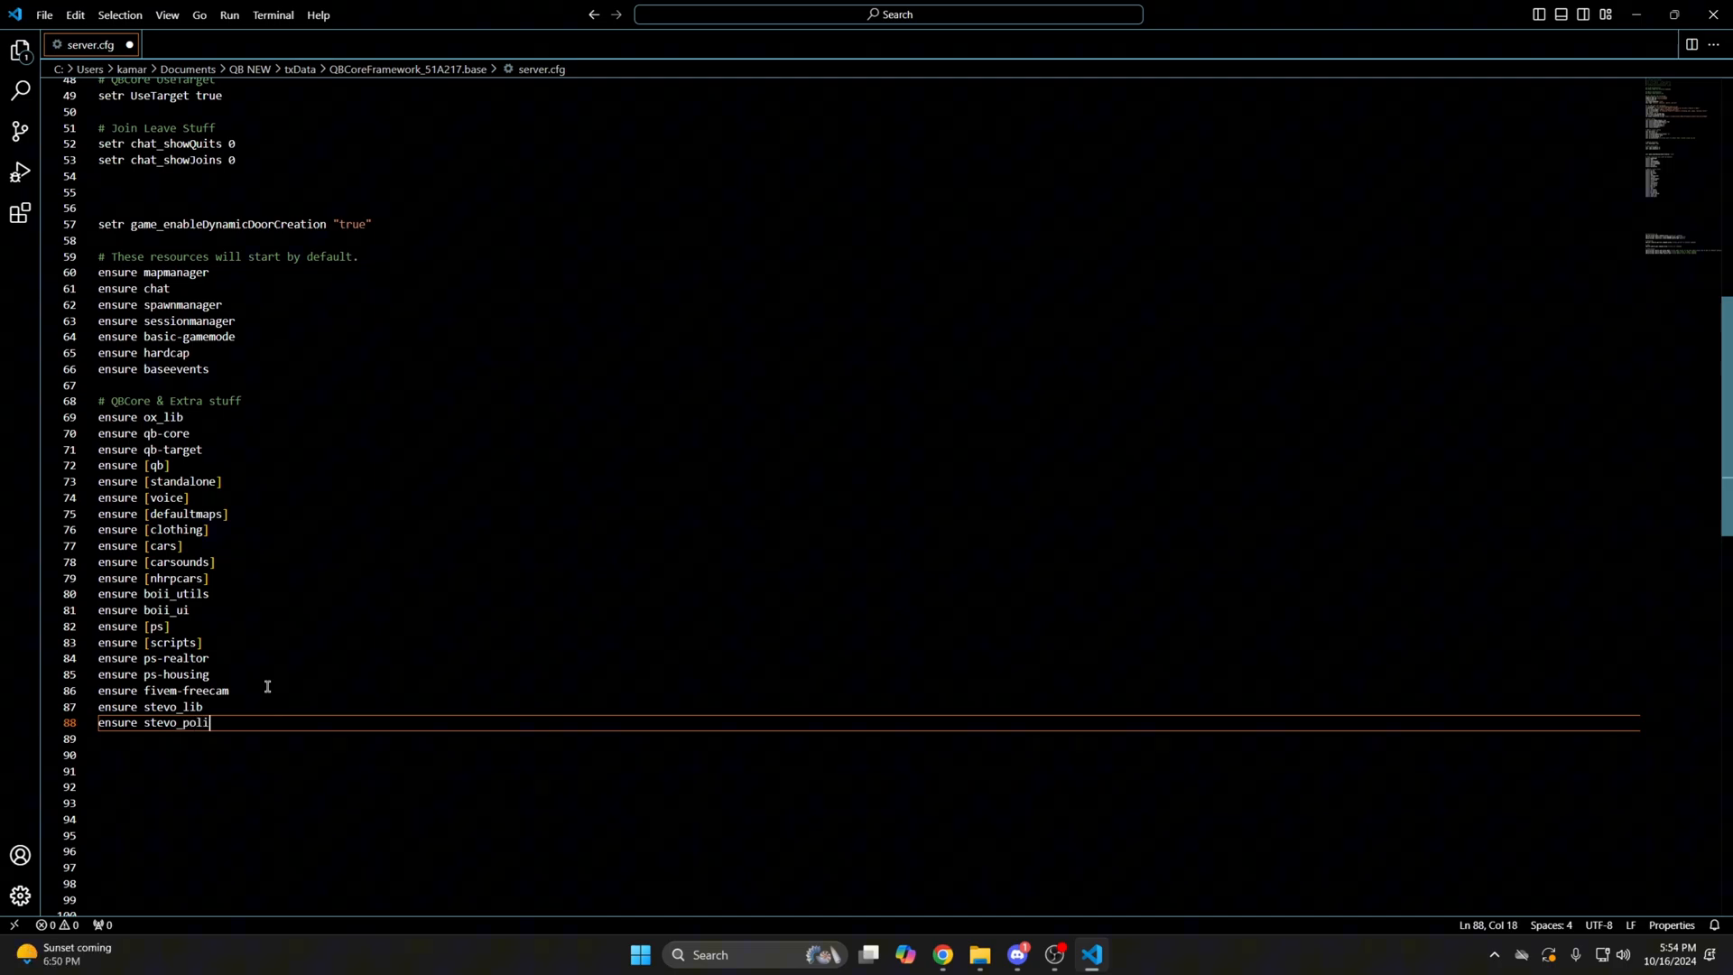
text(cebadge)
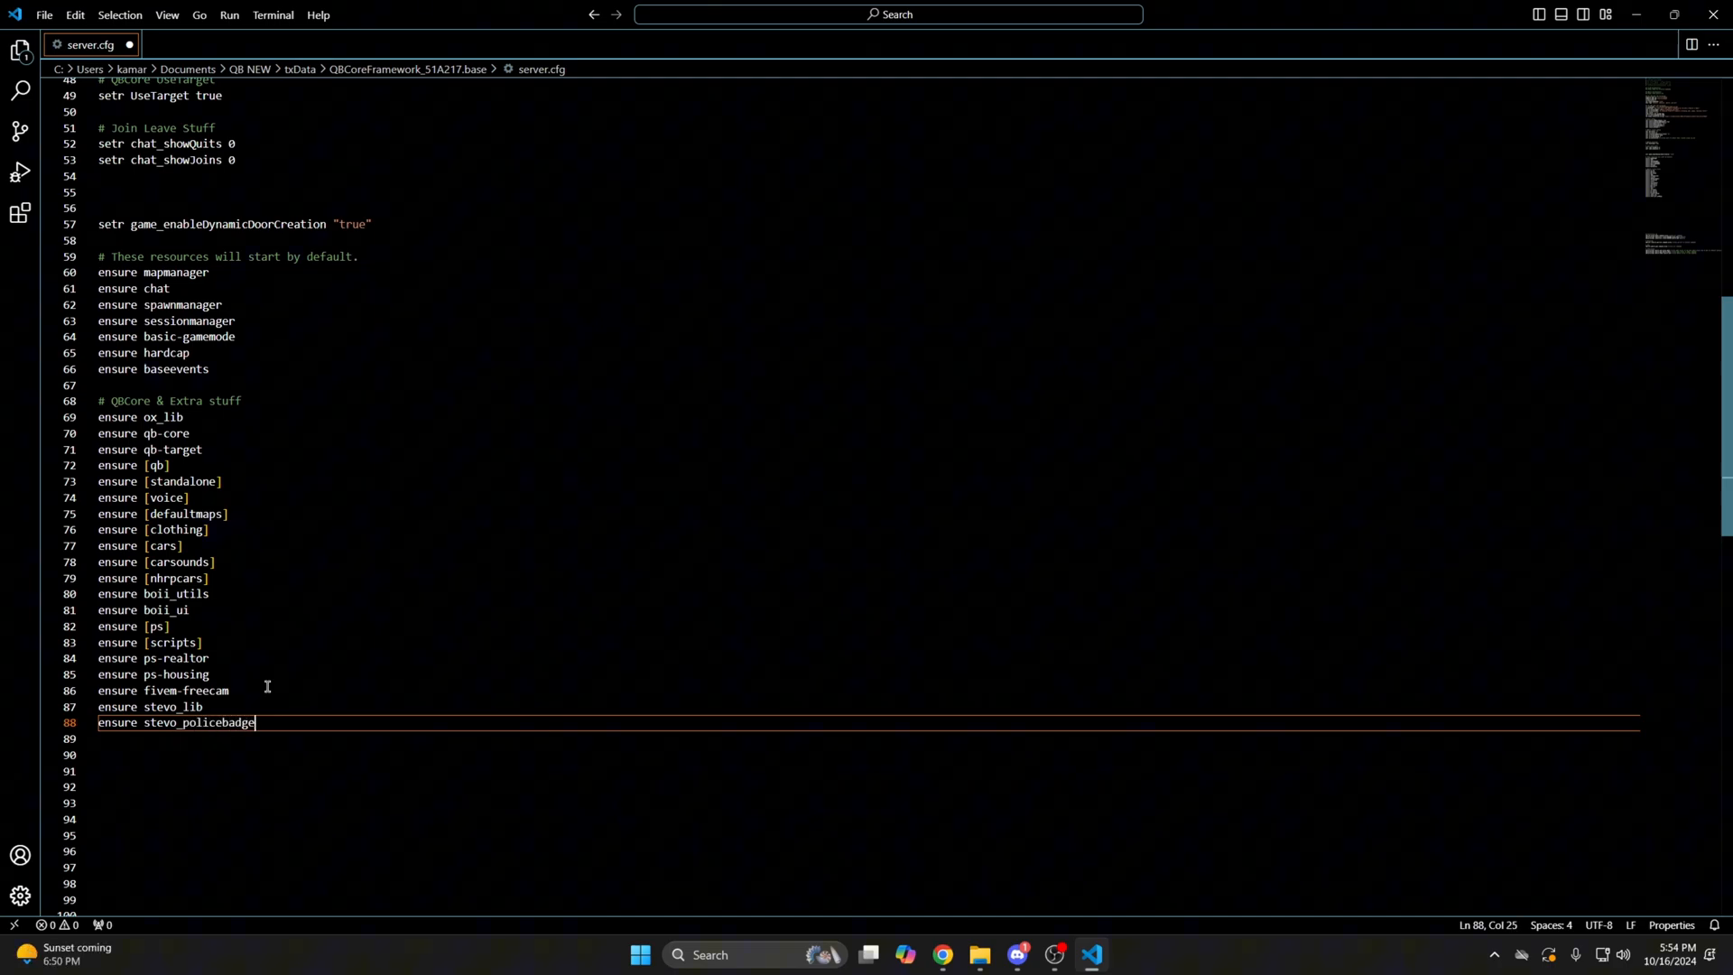
mouse_move(197, 351)
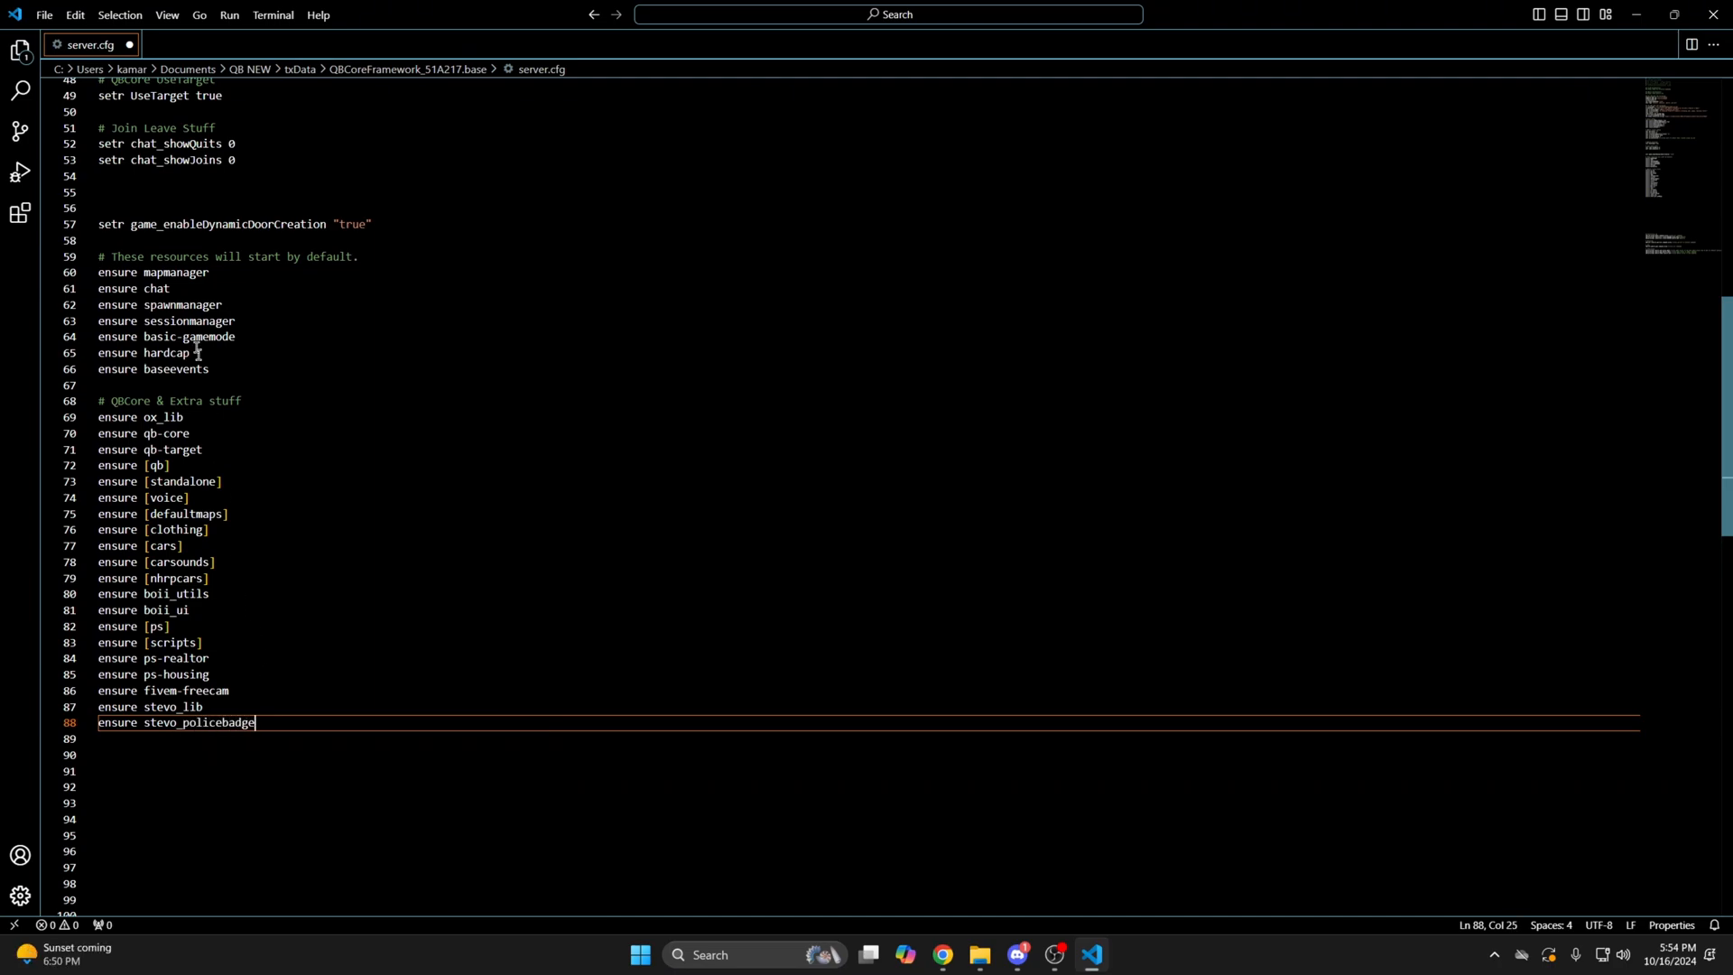
key(ctrl+s)
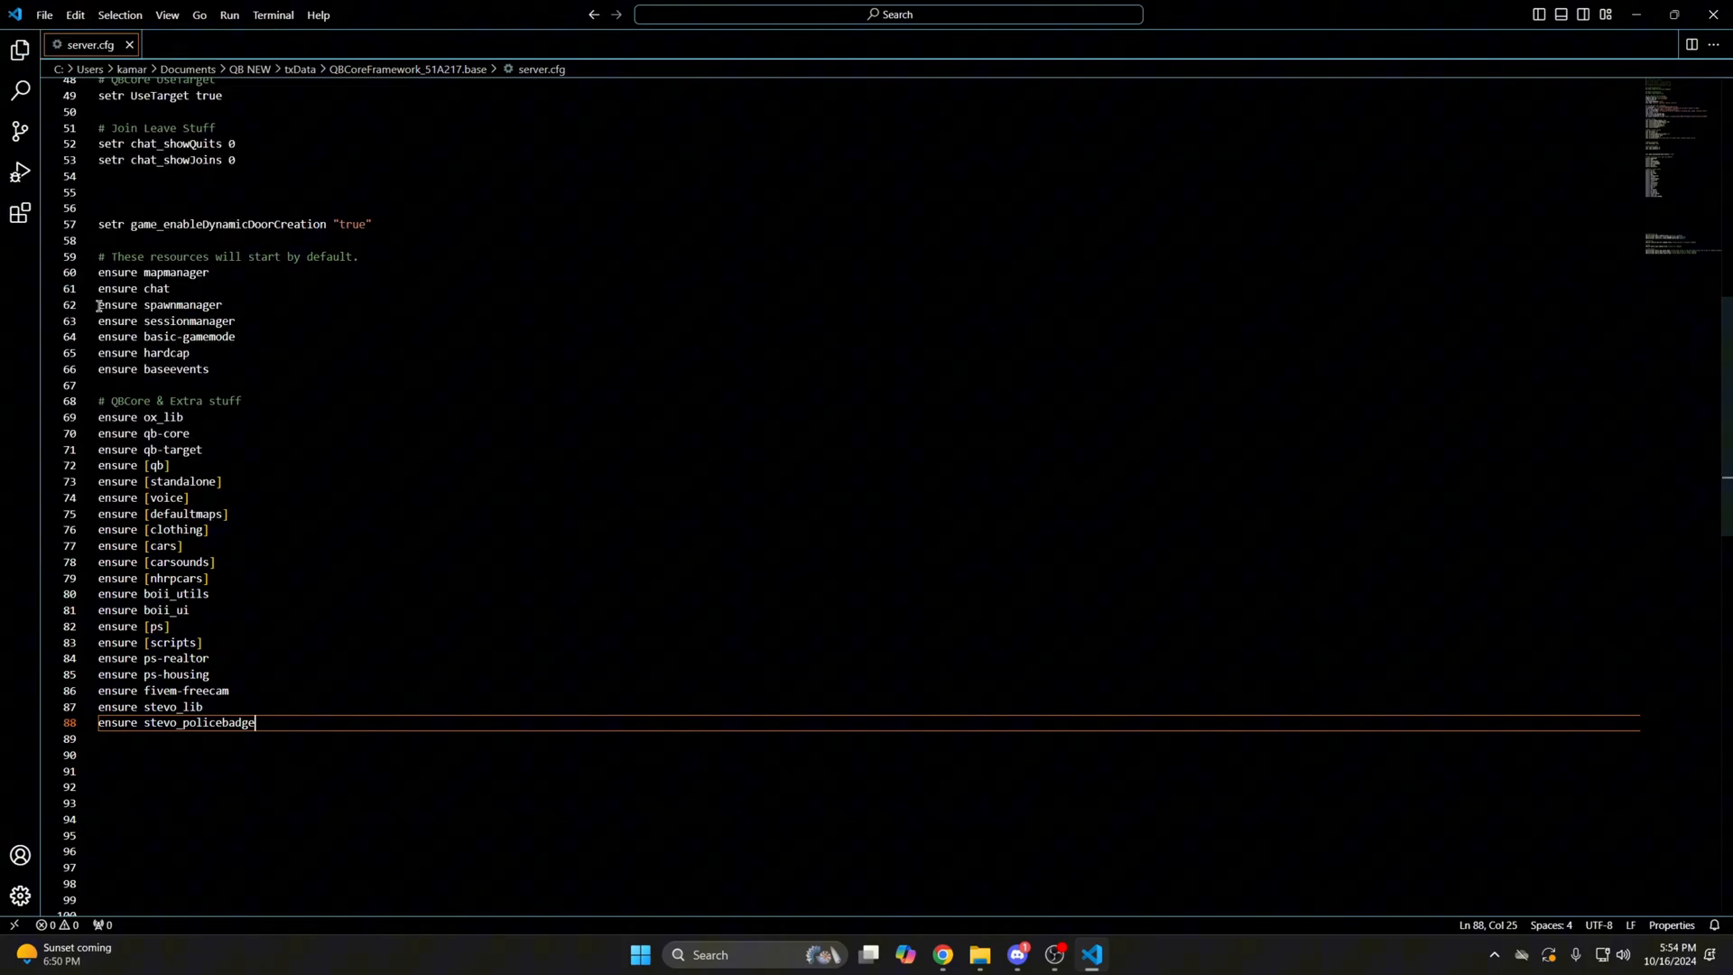
mouse_move(942, 954)
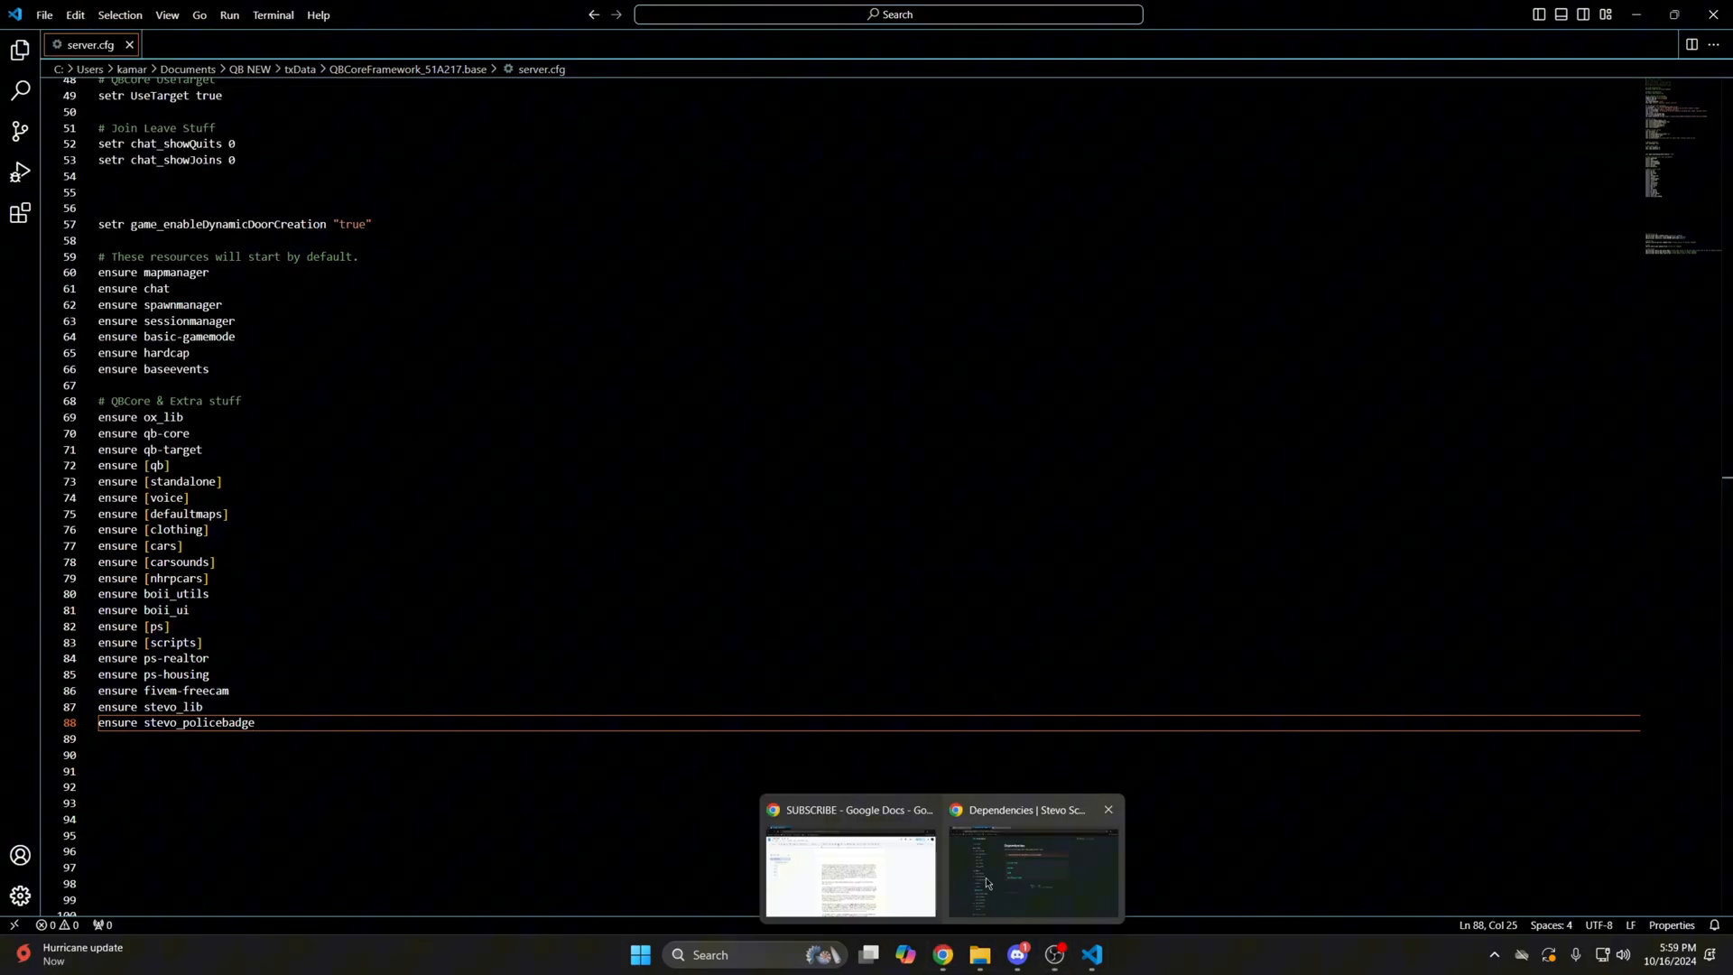
Step: On the stevo_policebadge Items page, view the ox_inventory and qb-inventory item definitions
click(1032, 867)
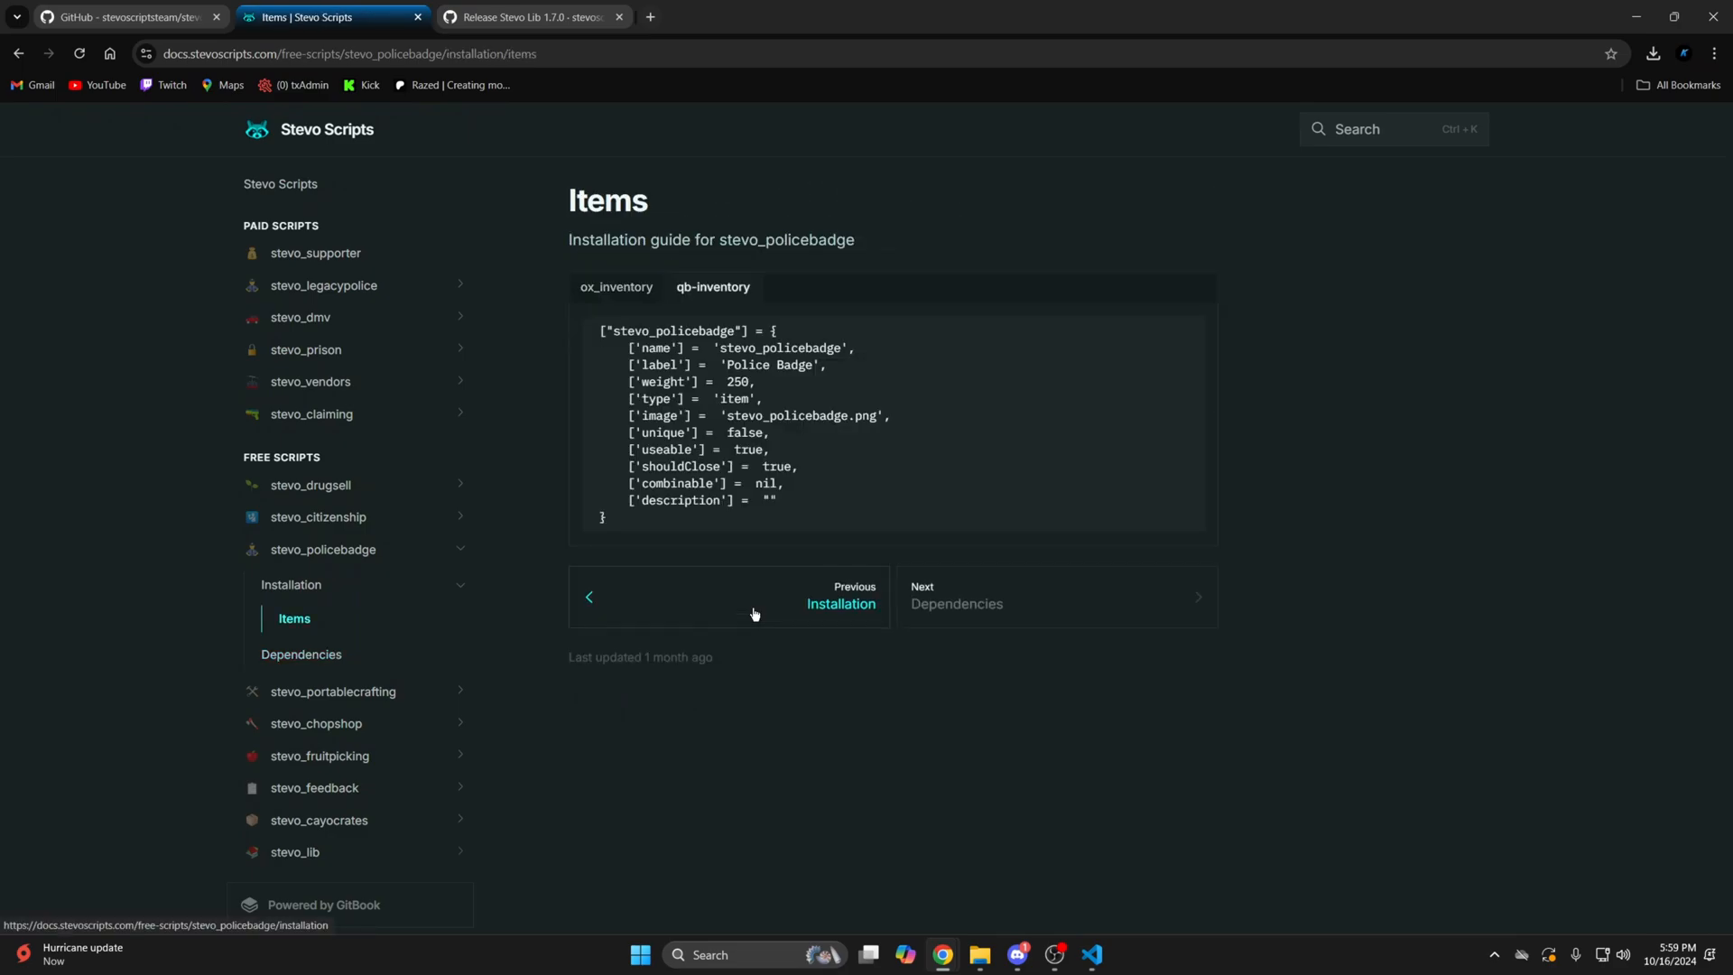
click(617, 287)
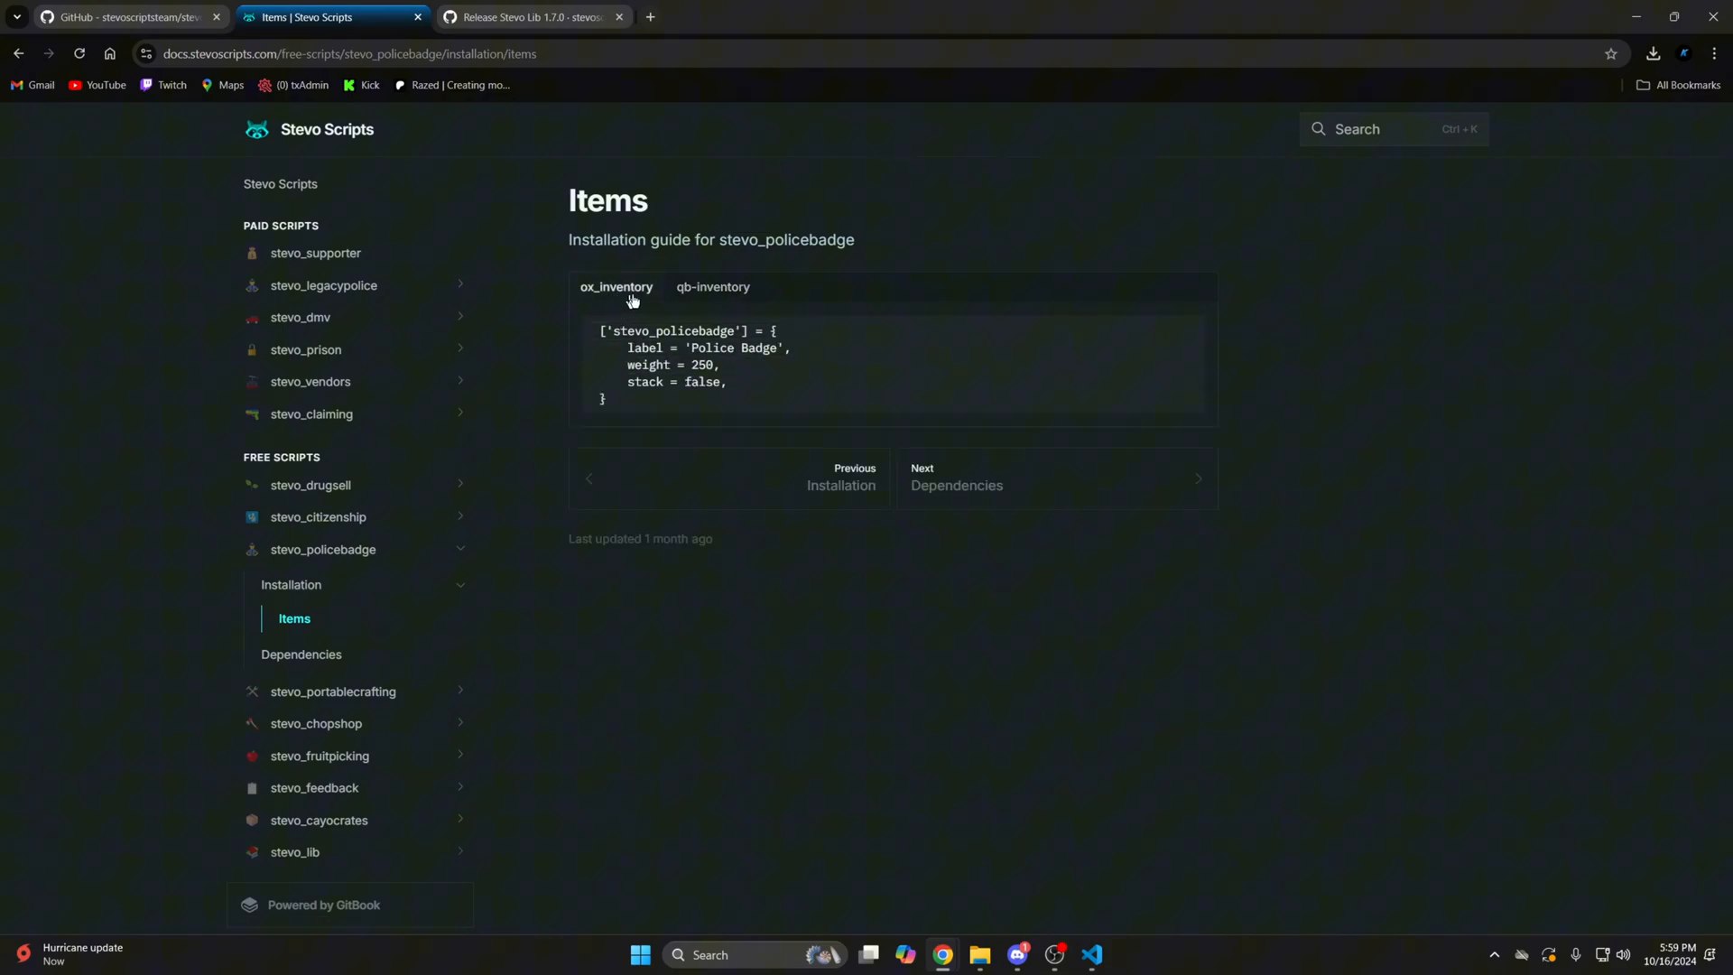
click(714, 287)
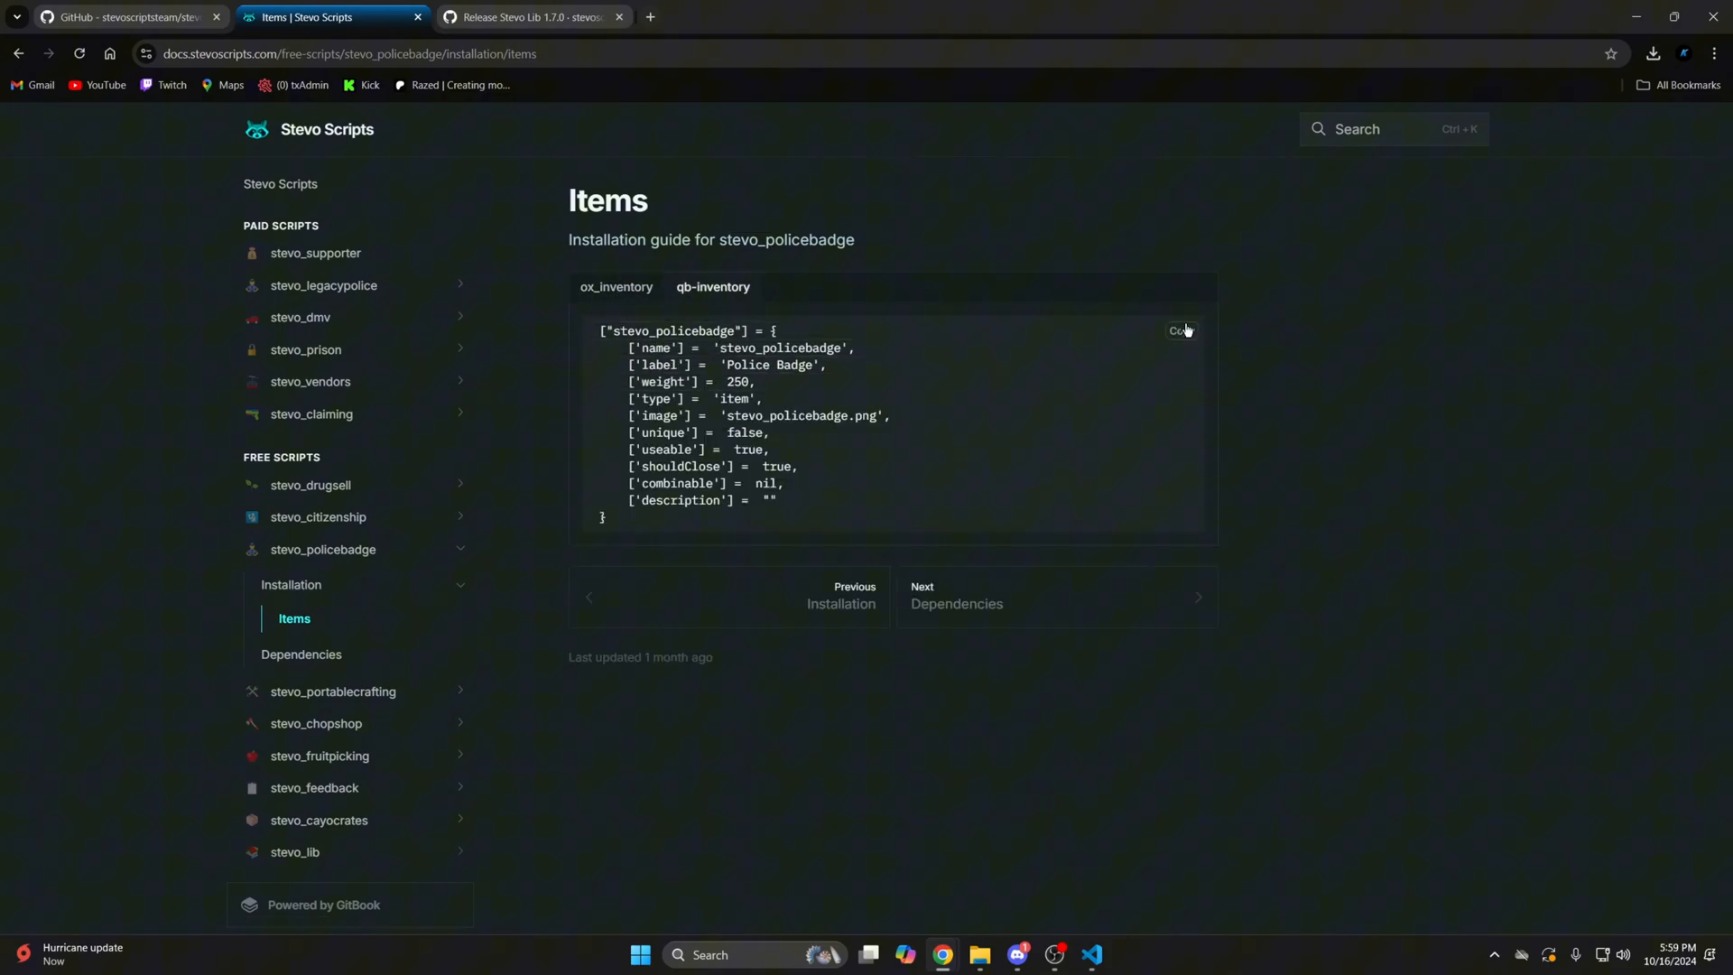
mouse_move(976, 954)
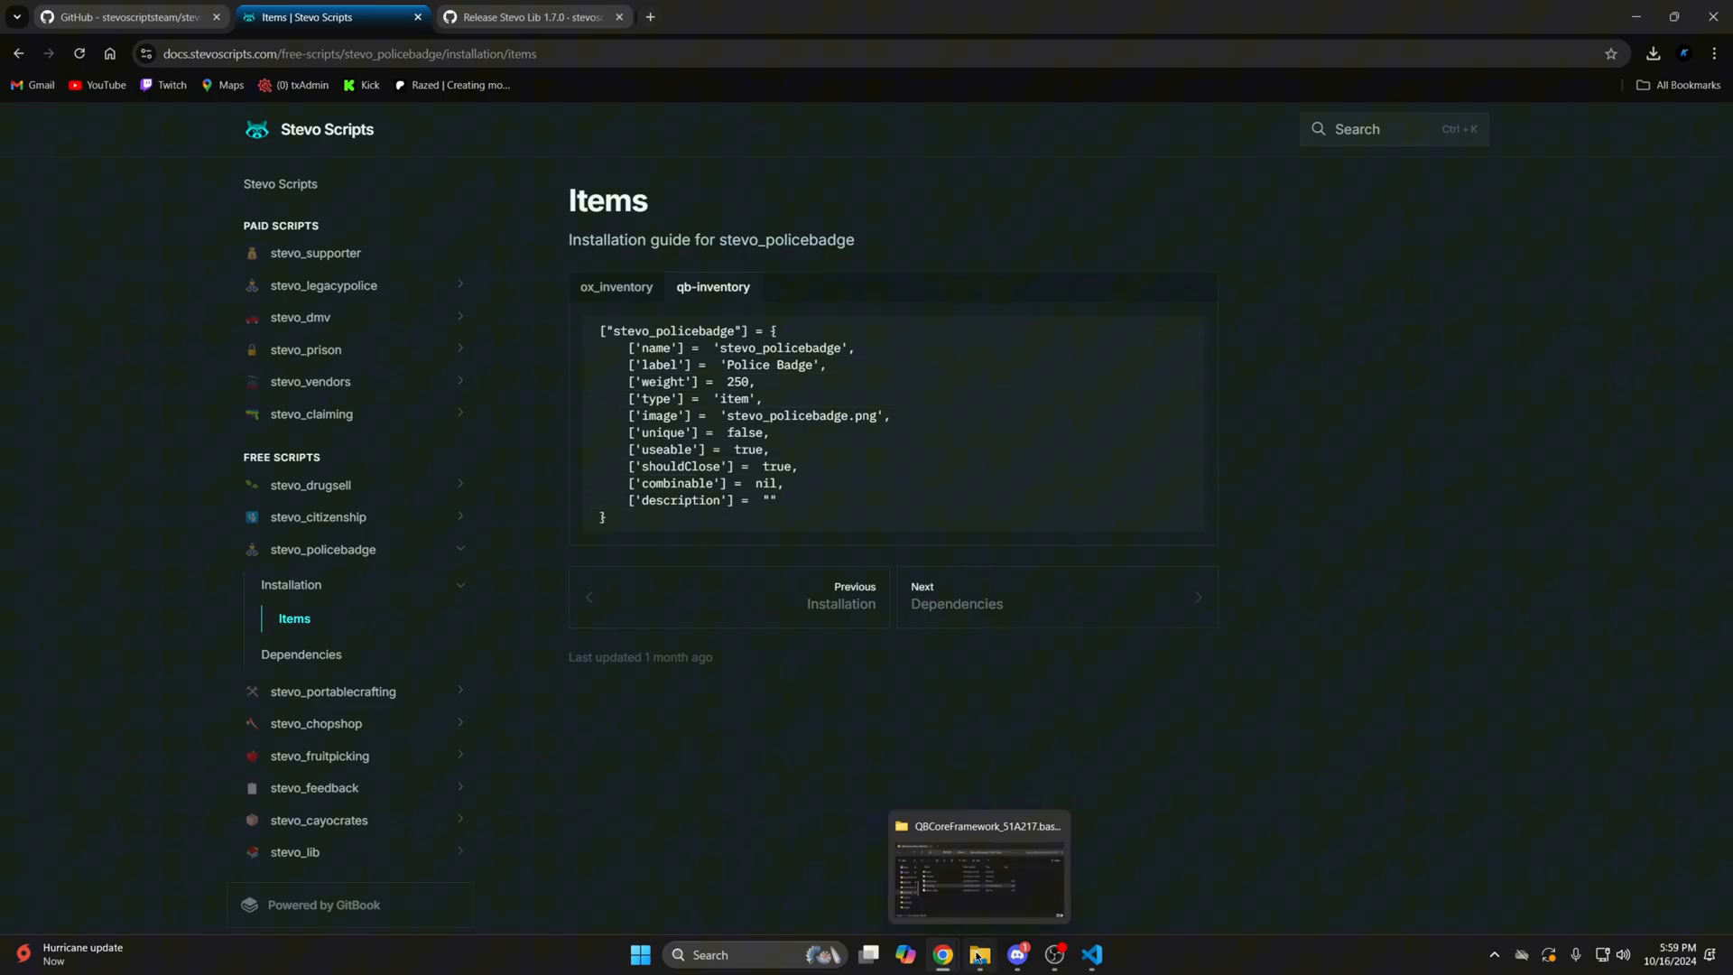
Step: Browse from resources through [qb] and qb-core into the shared folder
click(976, 867)
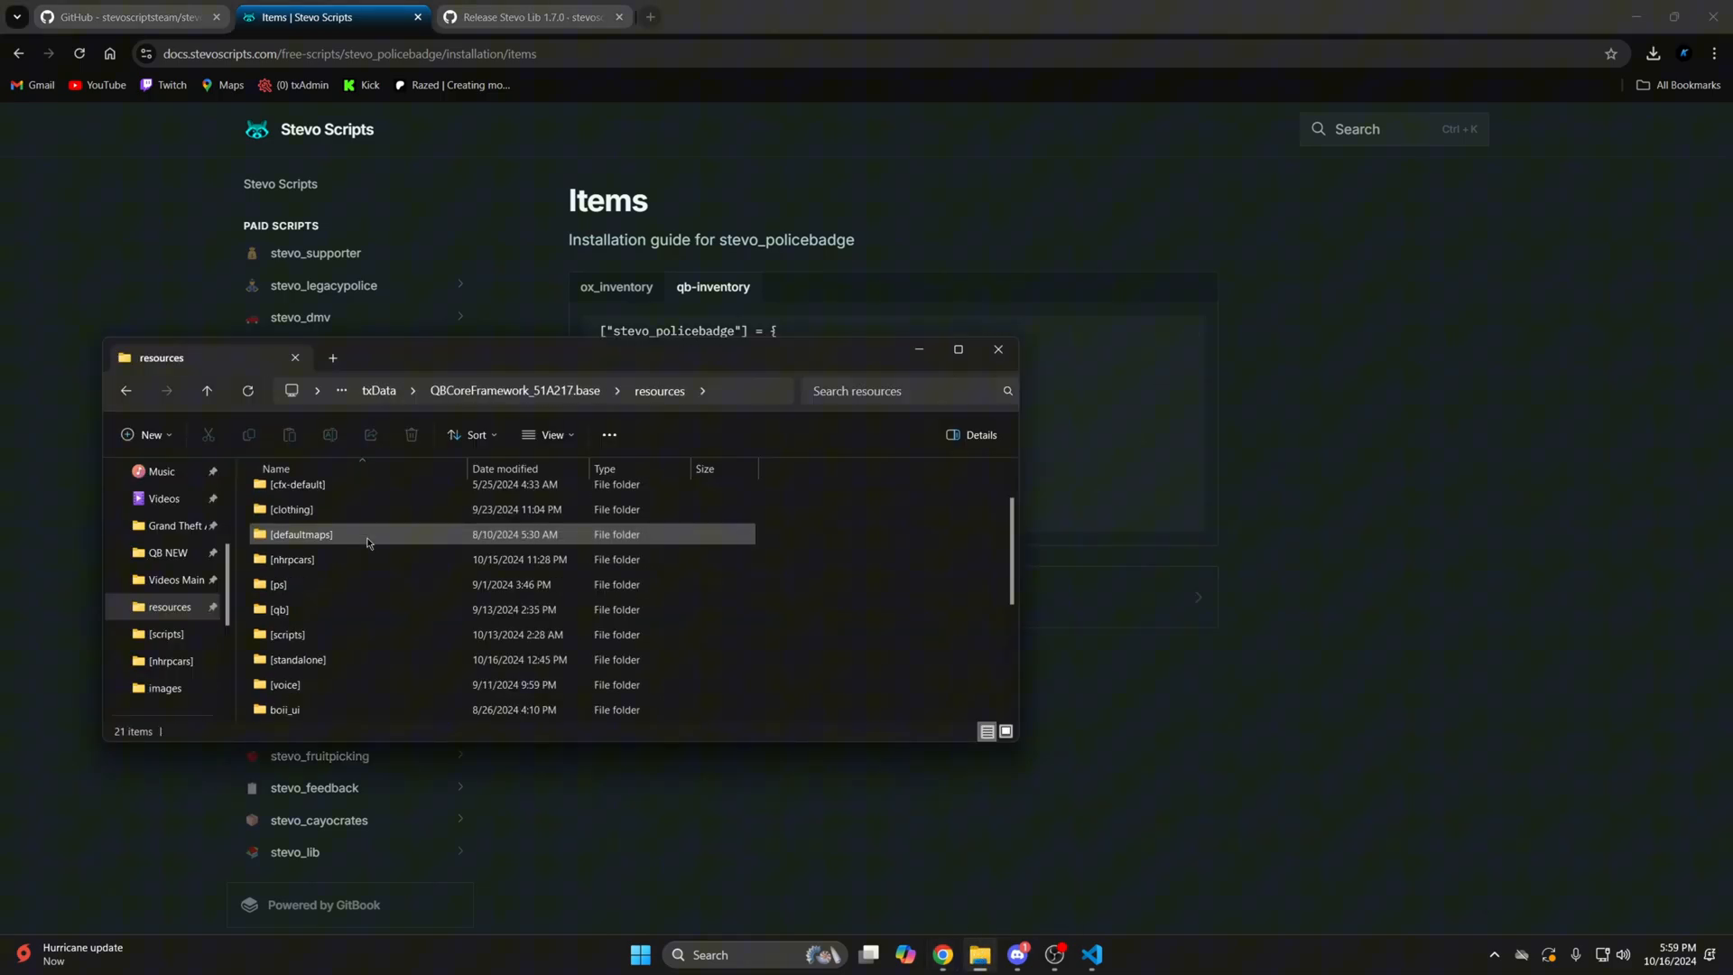
double_click(279, 609)
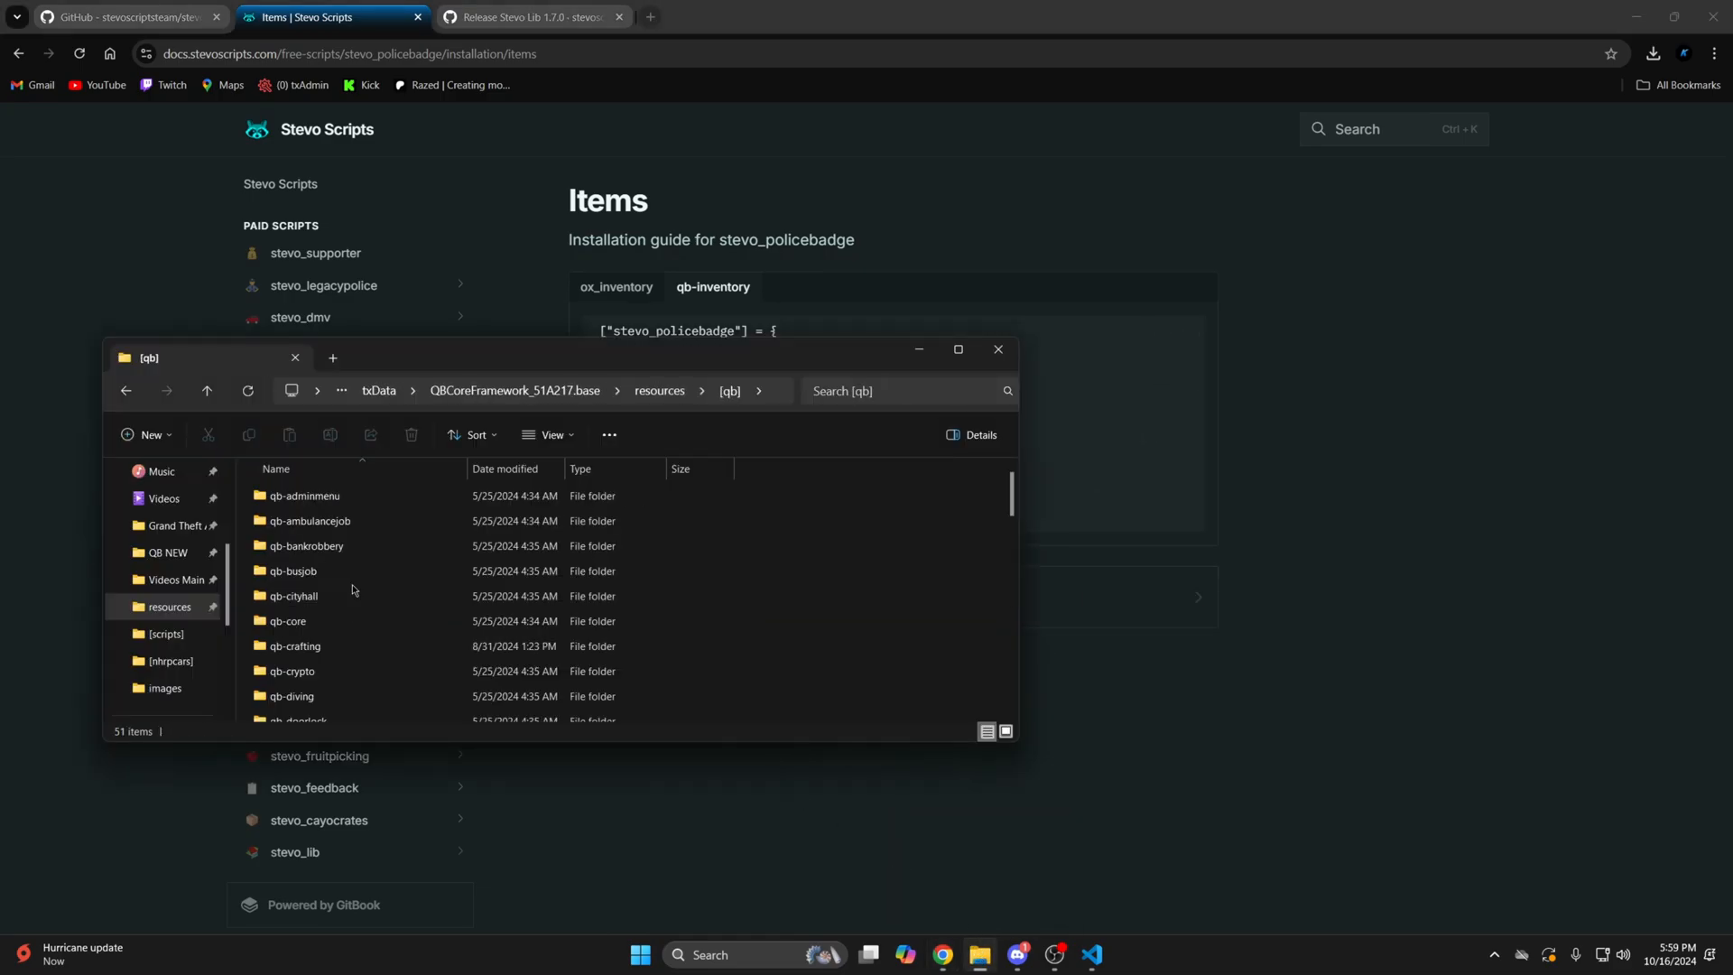
double_click(288, 620)
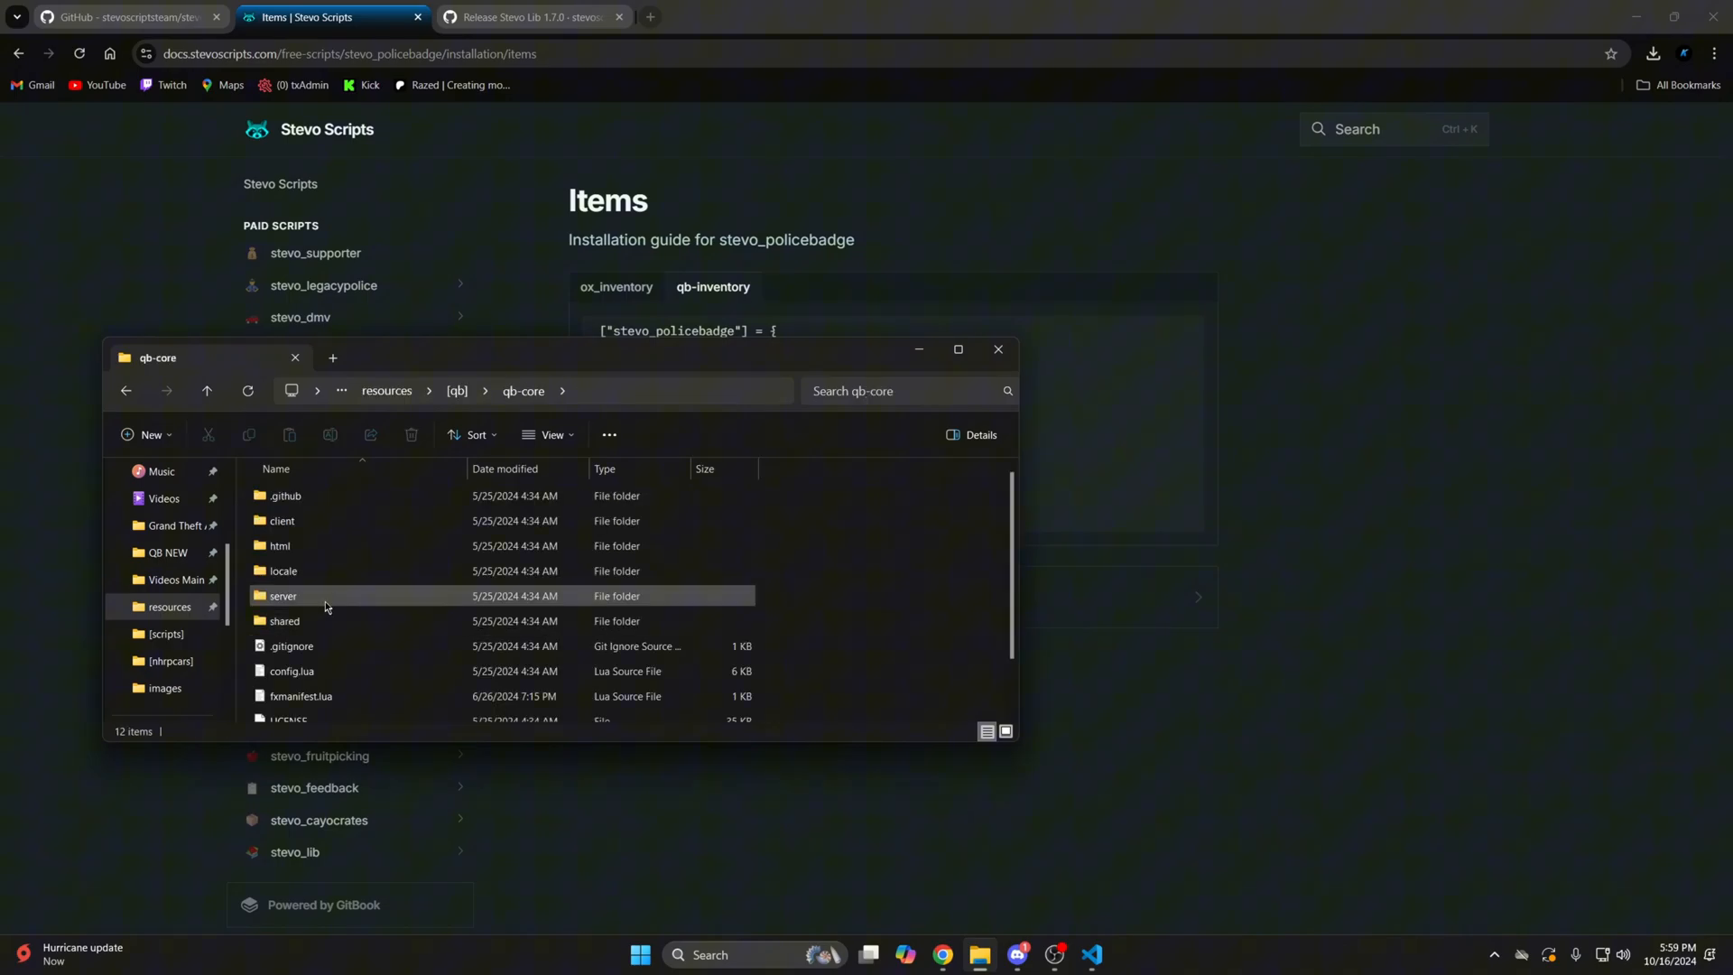
double_click(283, 596)
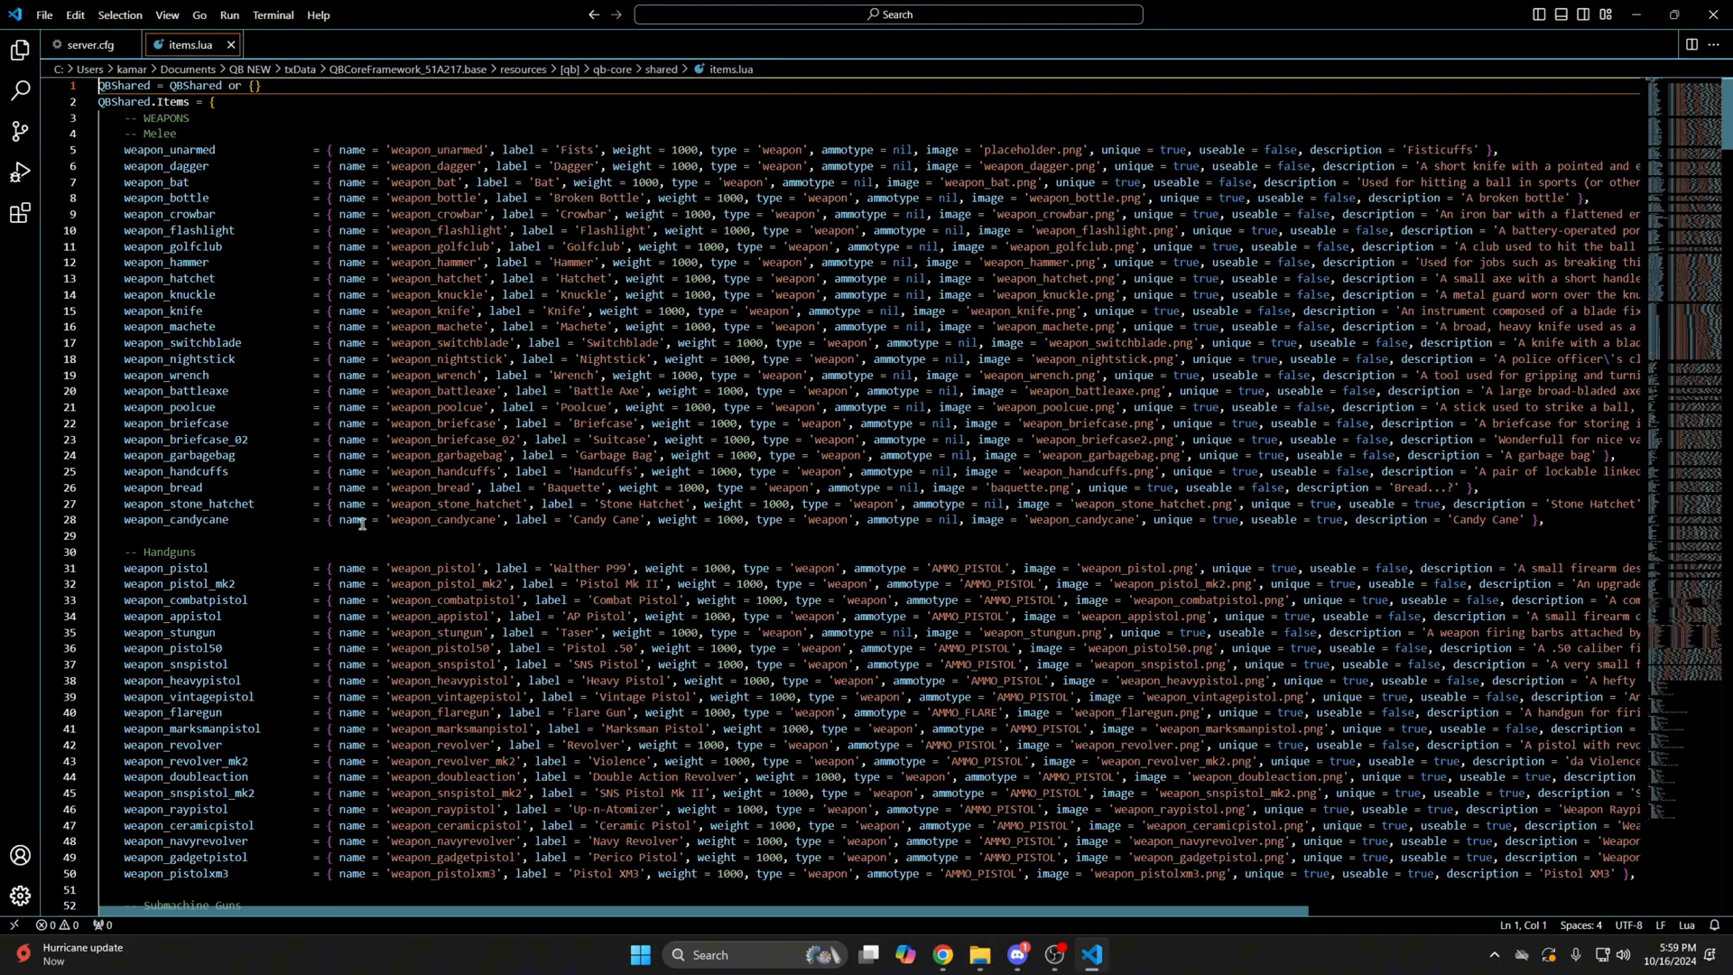
Step: Scroll to k9cage at the end of items.lua, paste the stevo_policebadge block, and save
scroll(down, 3)
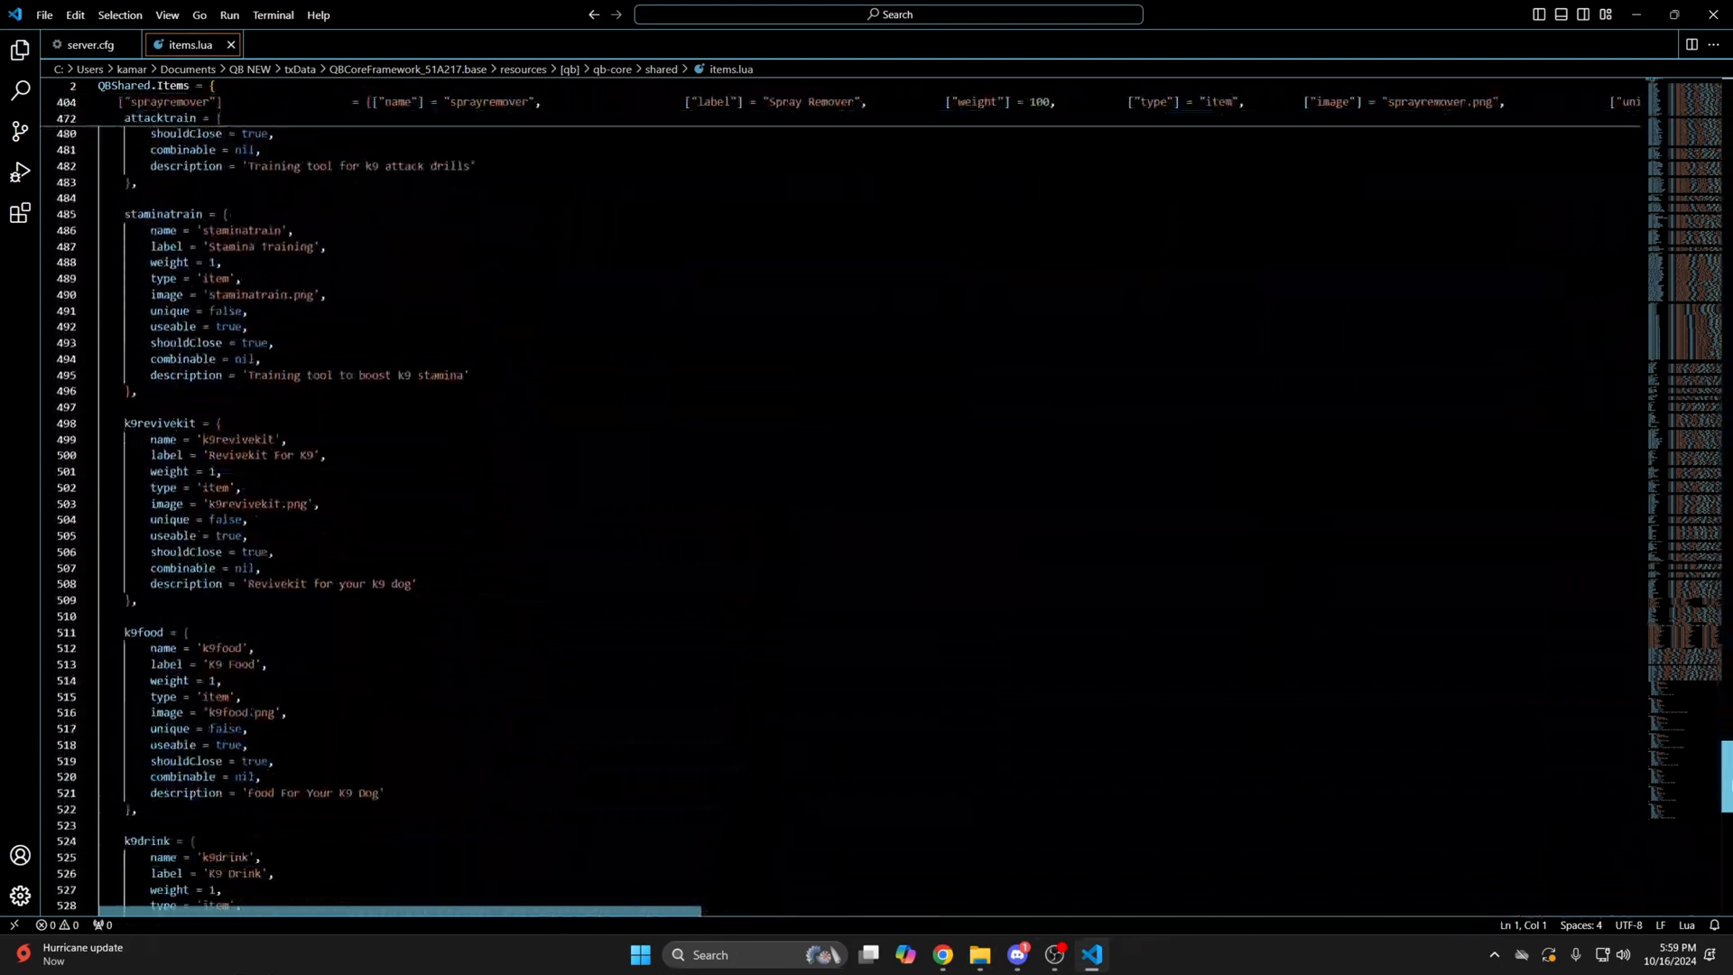
scroll(down, 3)
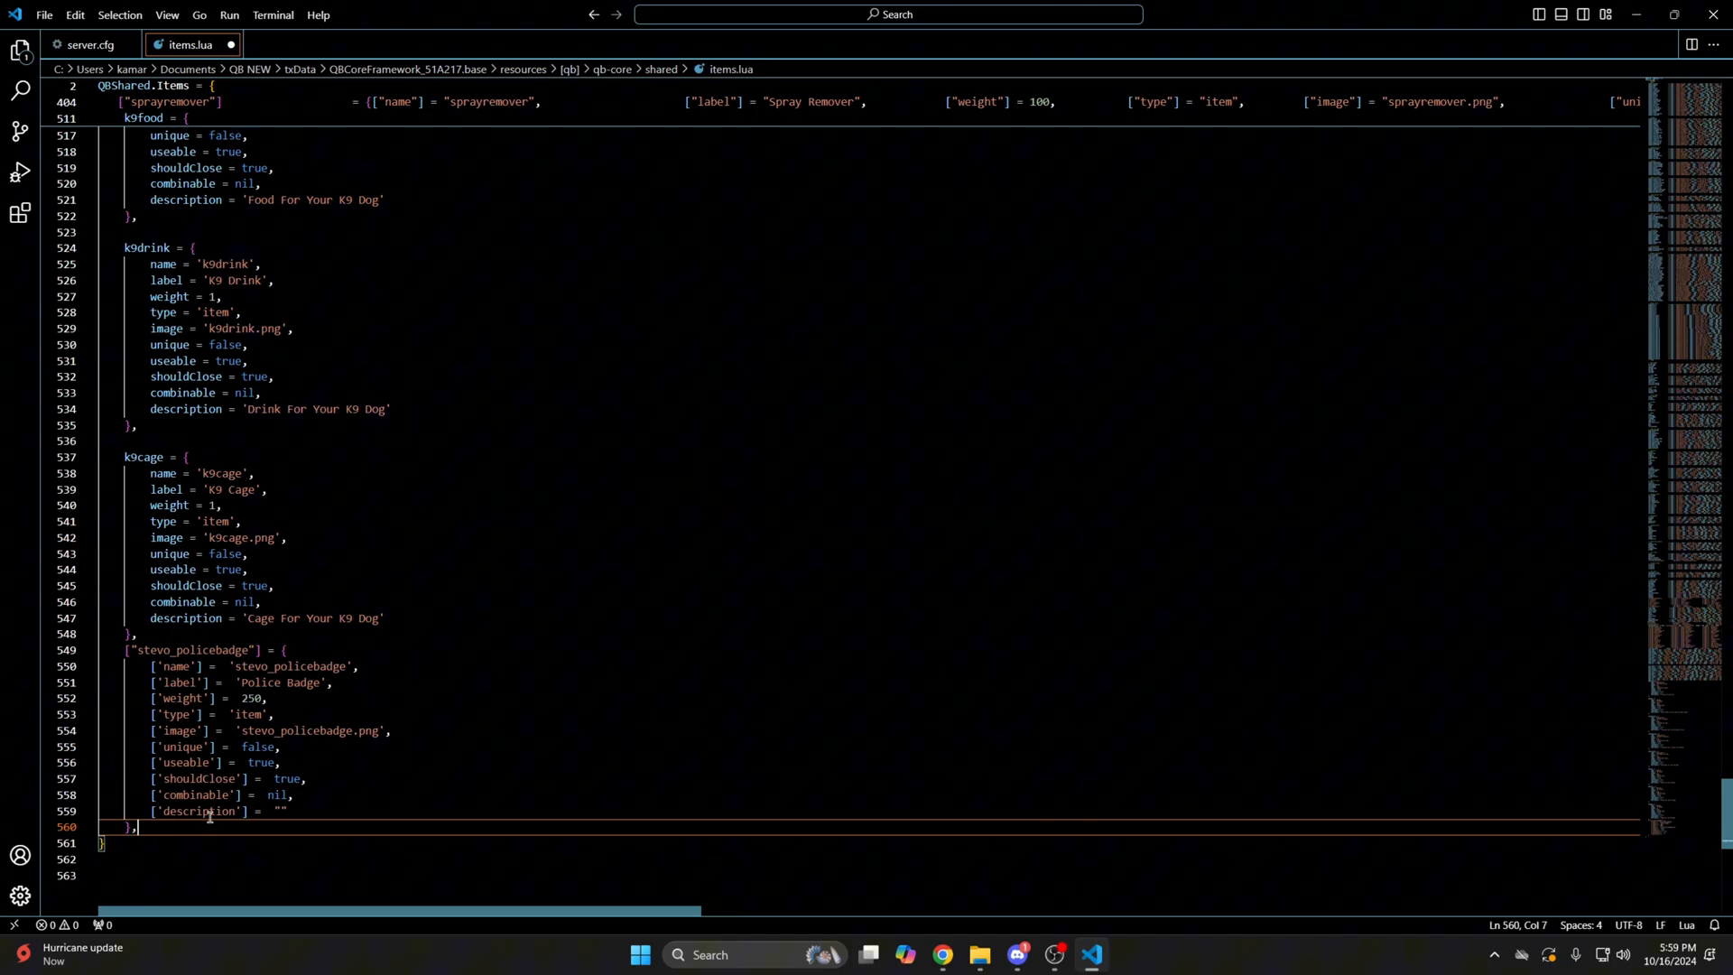
click(44, 15)
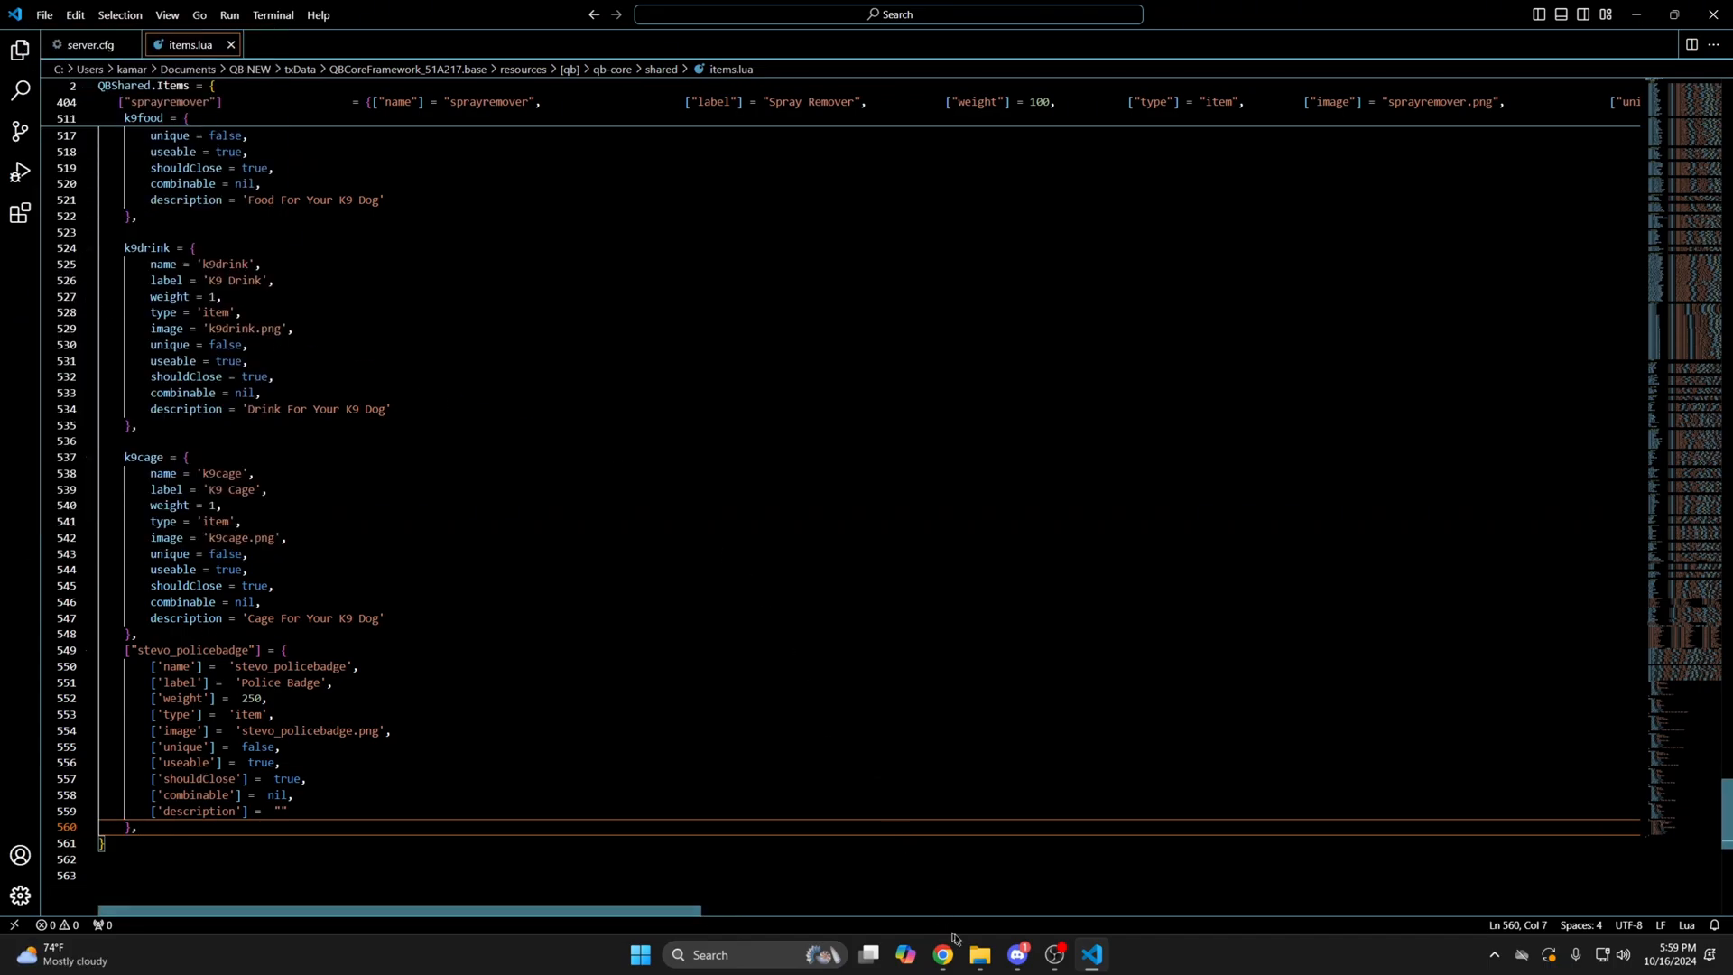
Step: Copy stevo_policebadge.png into qb-inventory\html\images, then reopen the stevo_policebadge resource folder
click(976, 961)
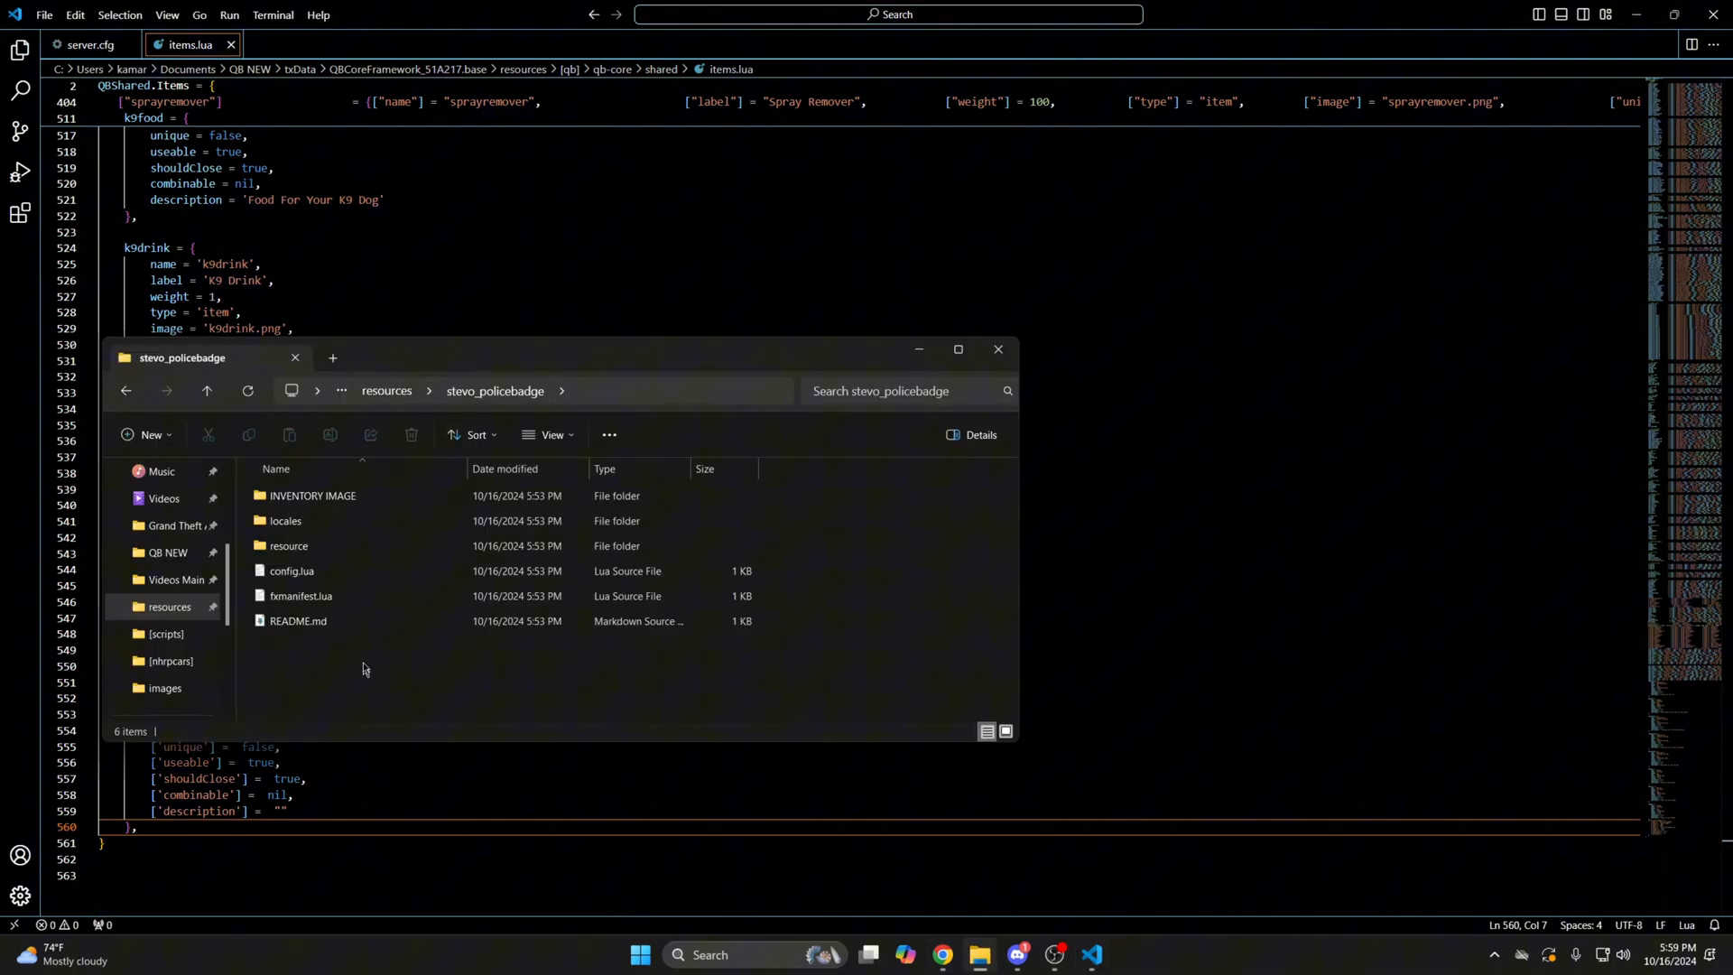
mouse_move(312, 495)
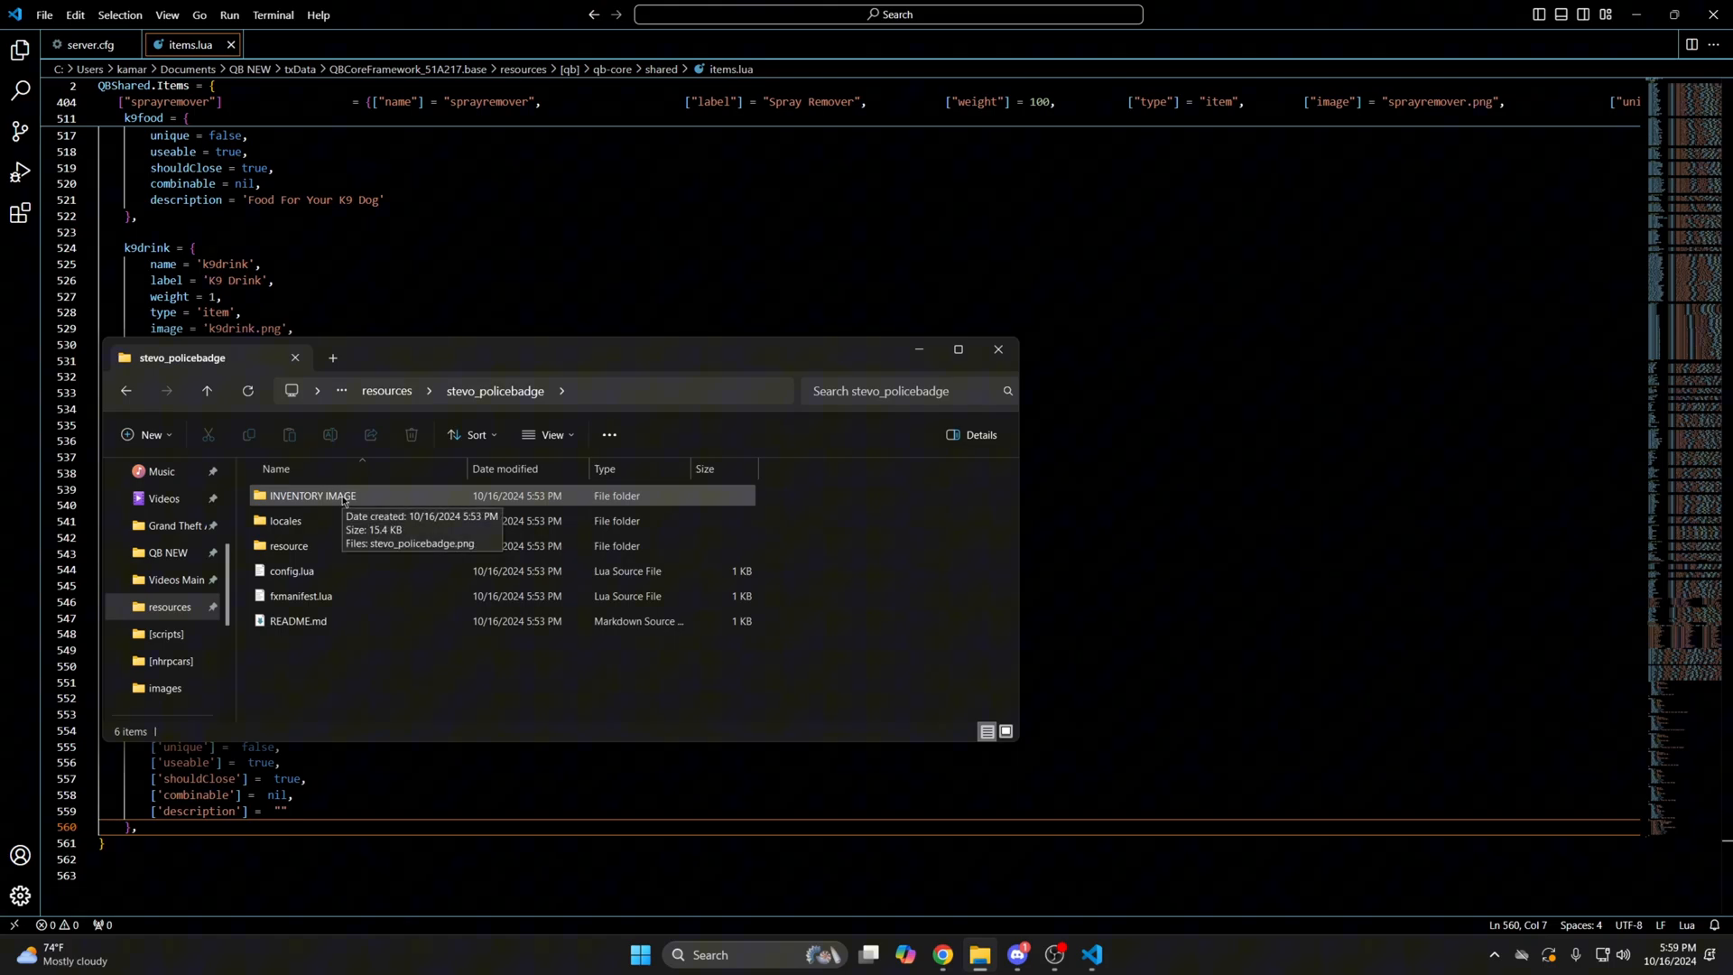
double_click(313, 496)
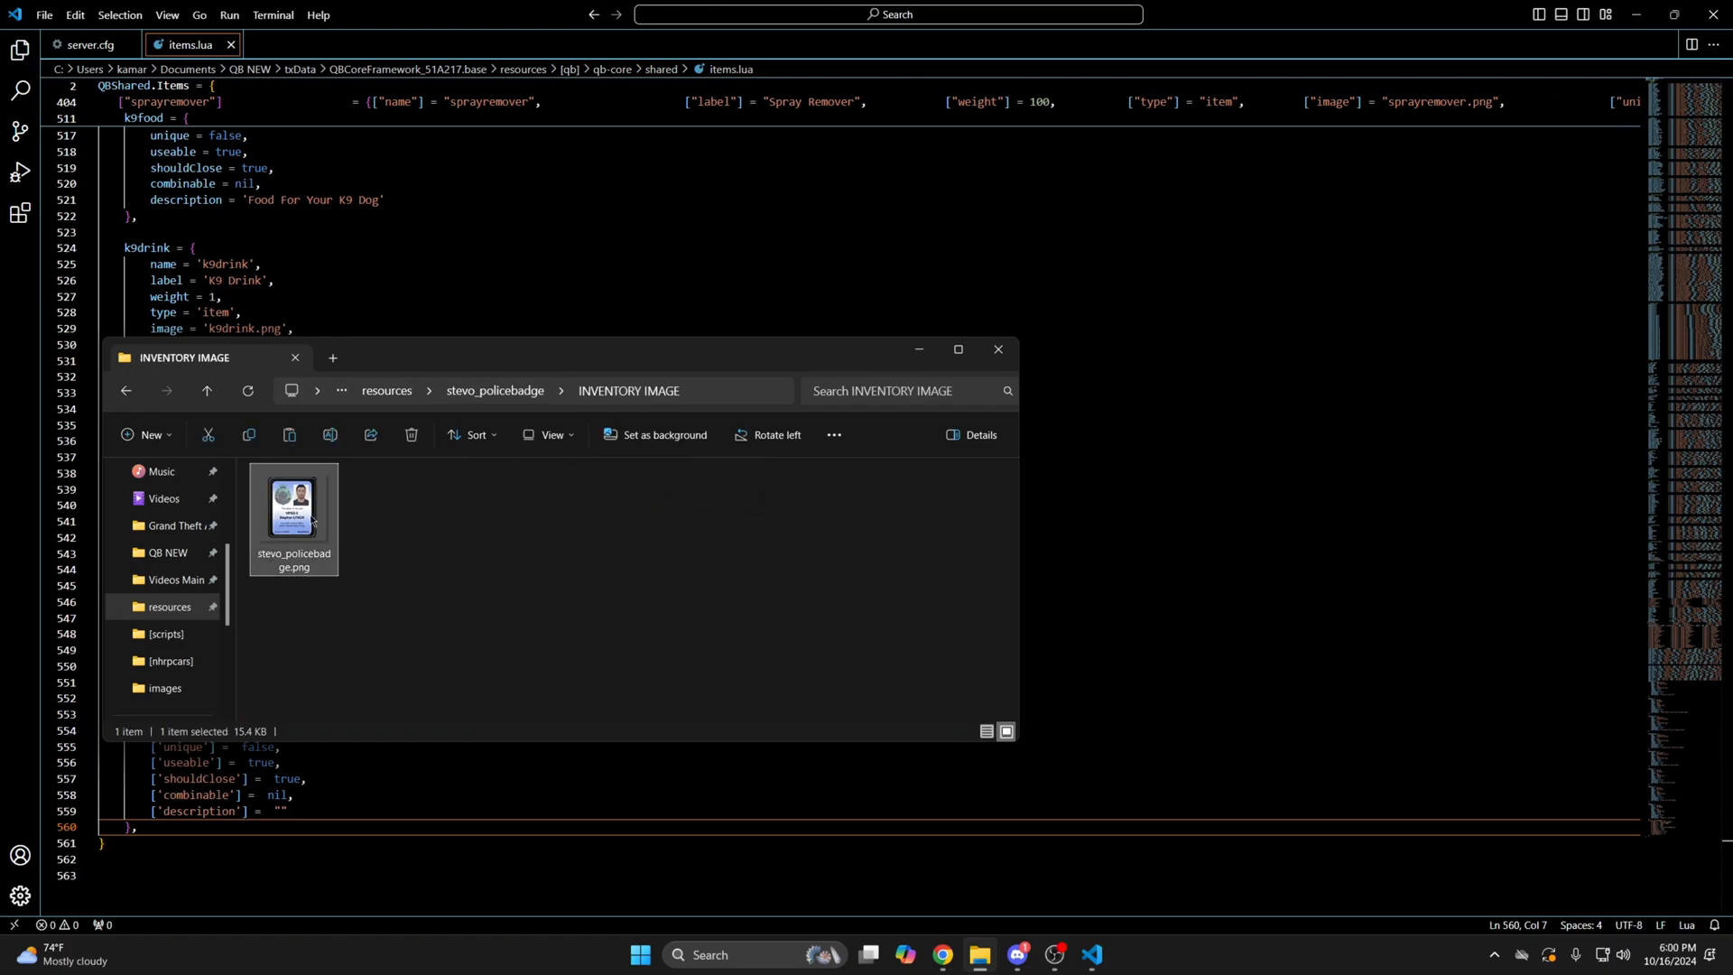
mouse_move(417, 444)
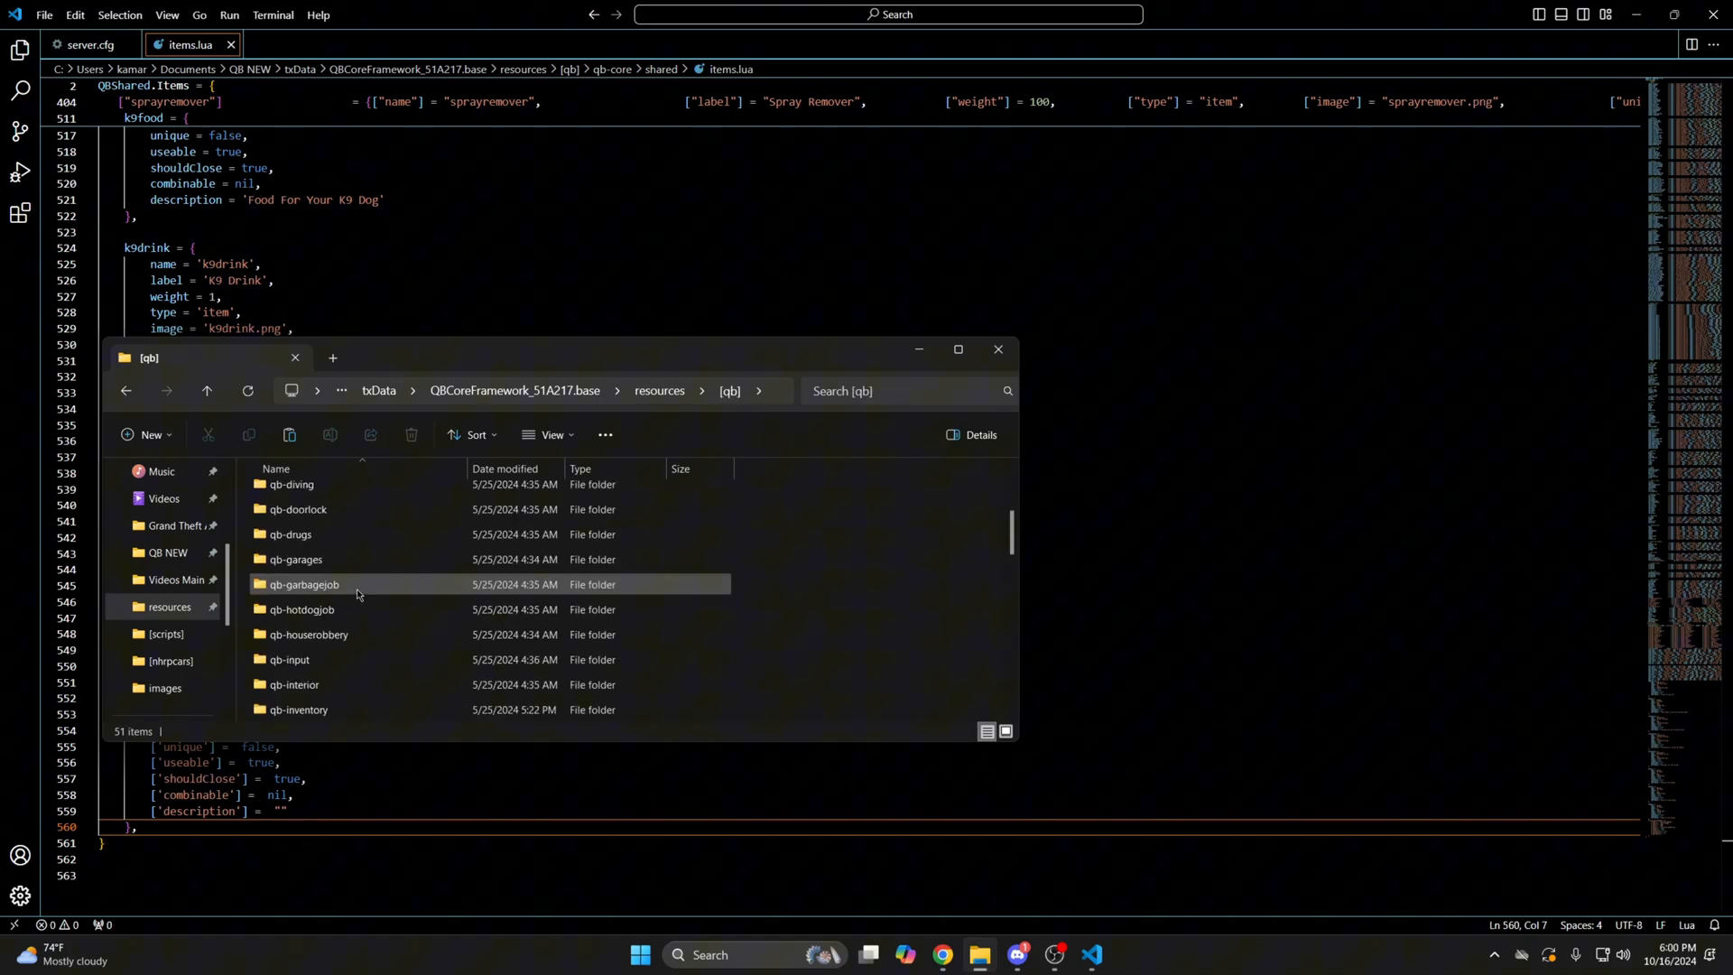
double_click(299, 709)
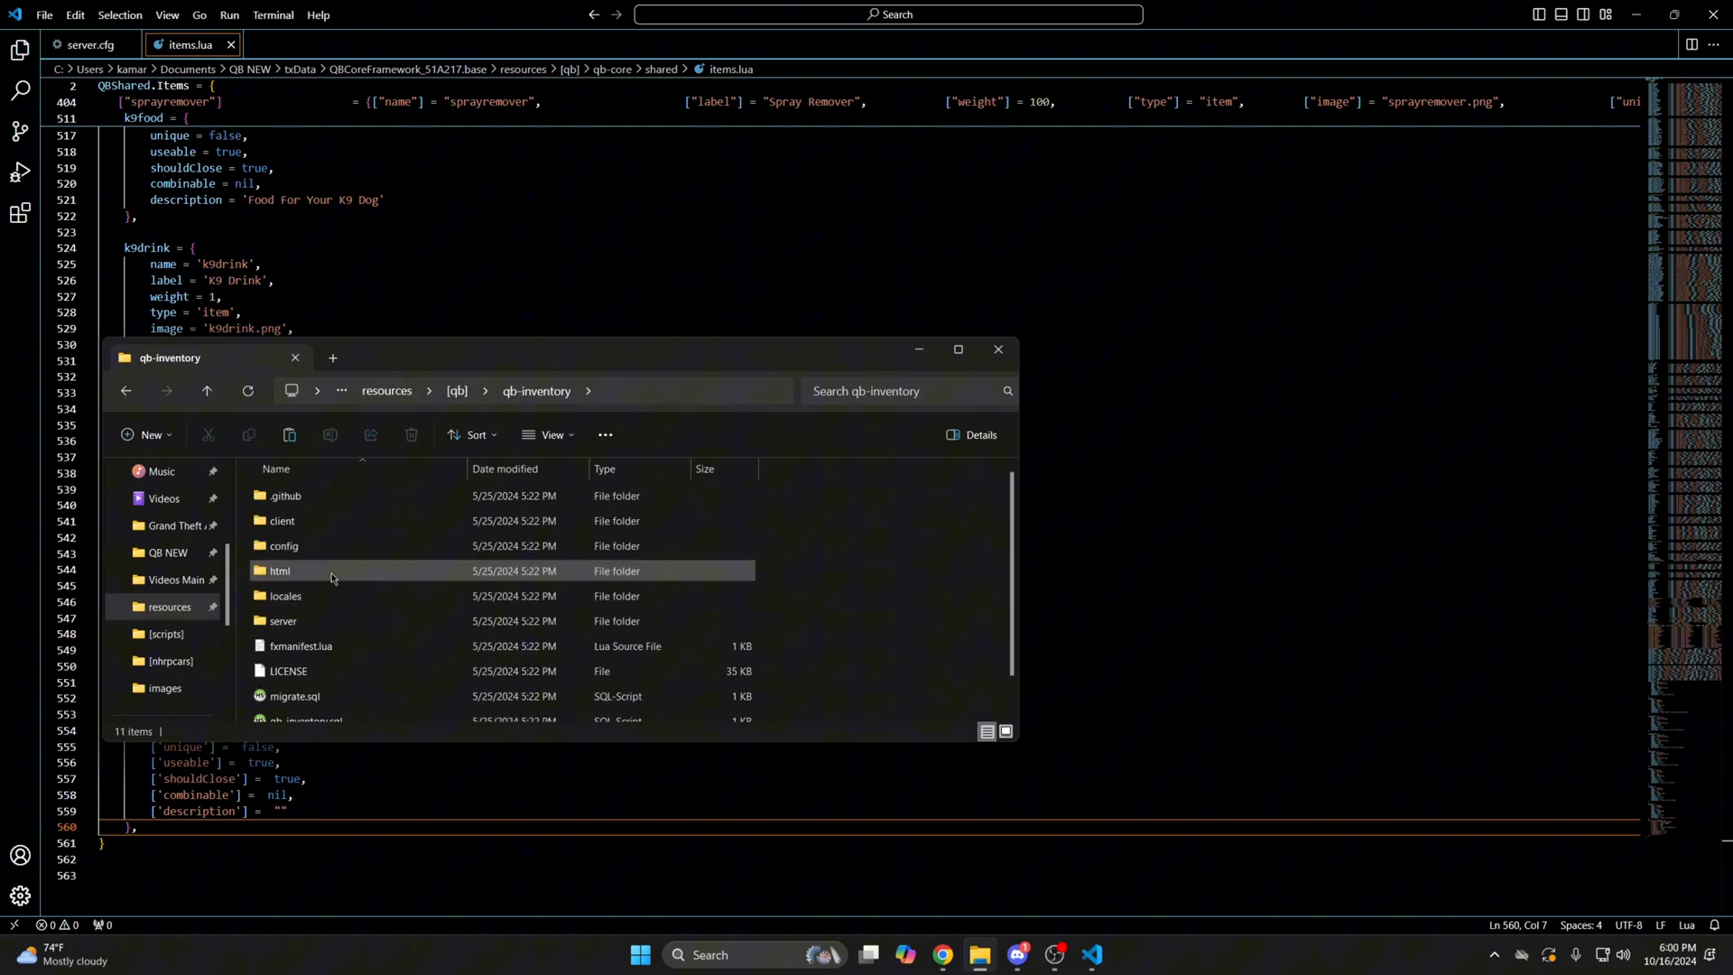
double_click(279, 570)
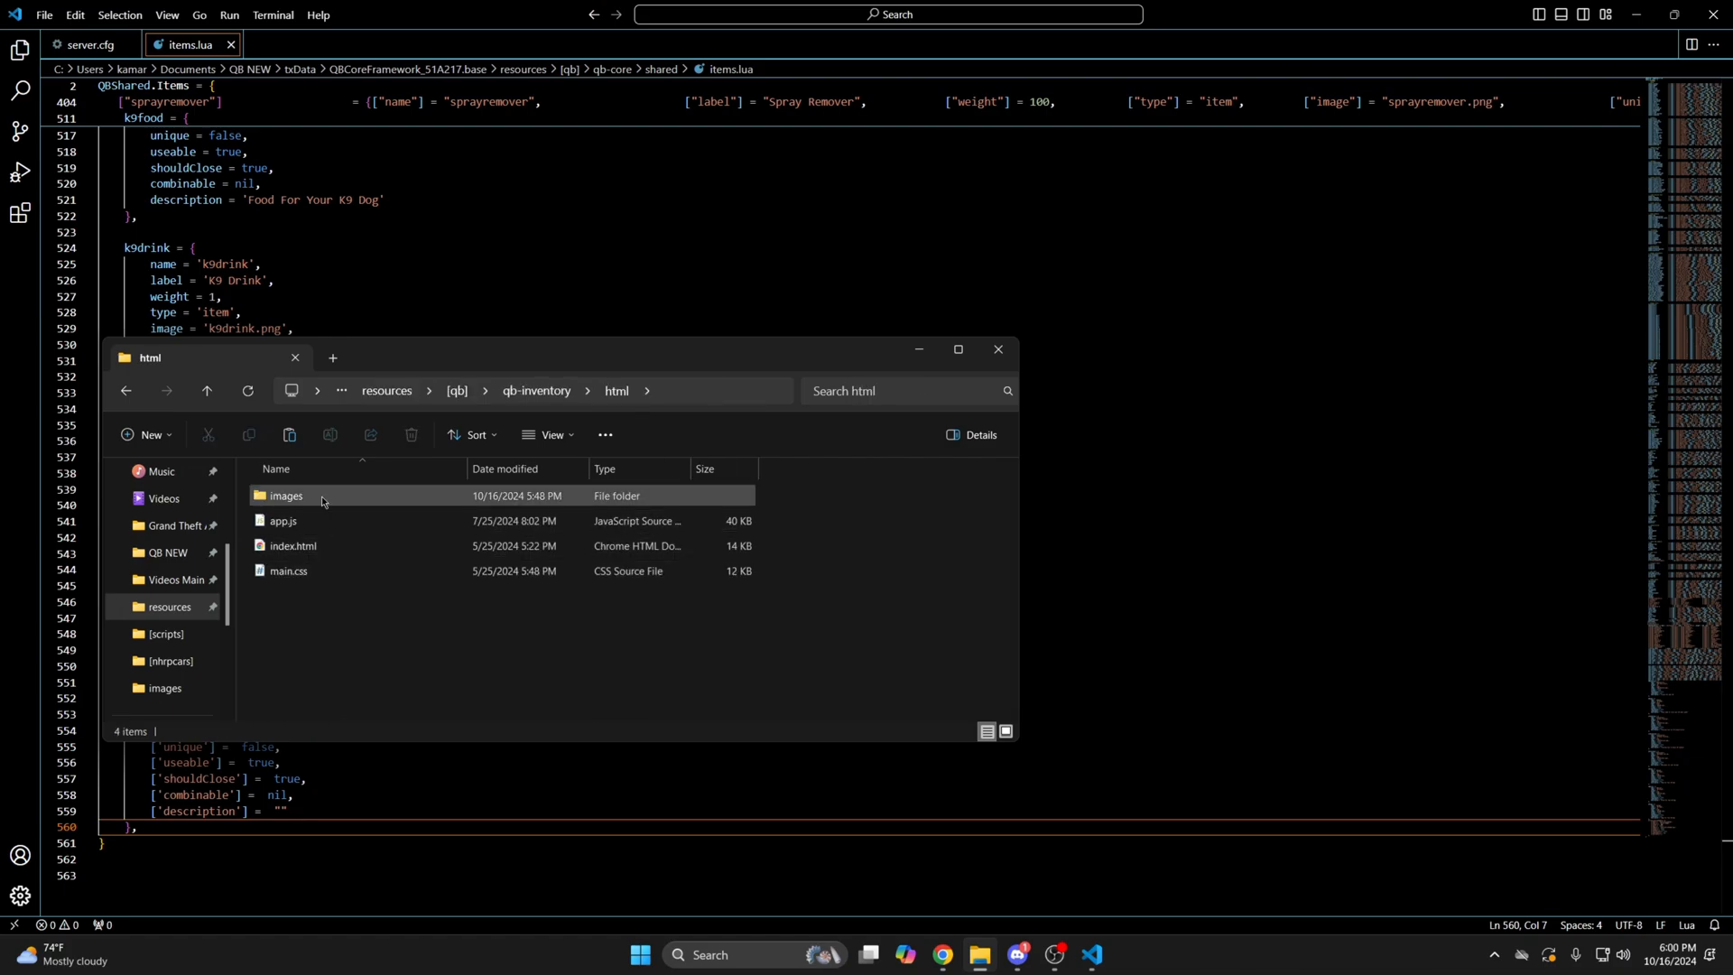
double_click(285, 495)
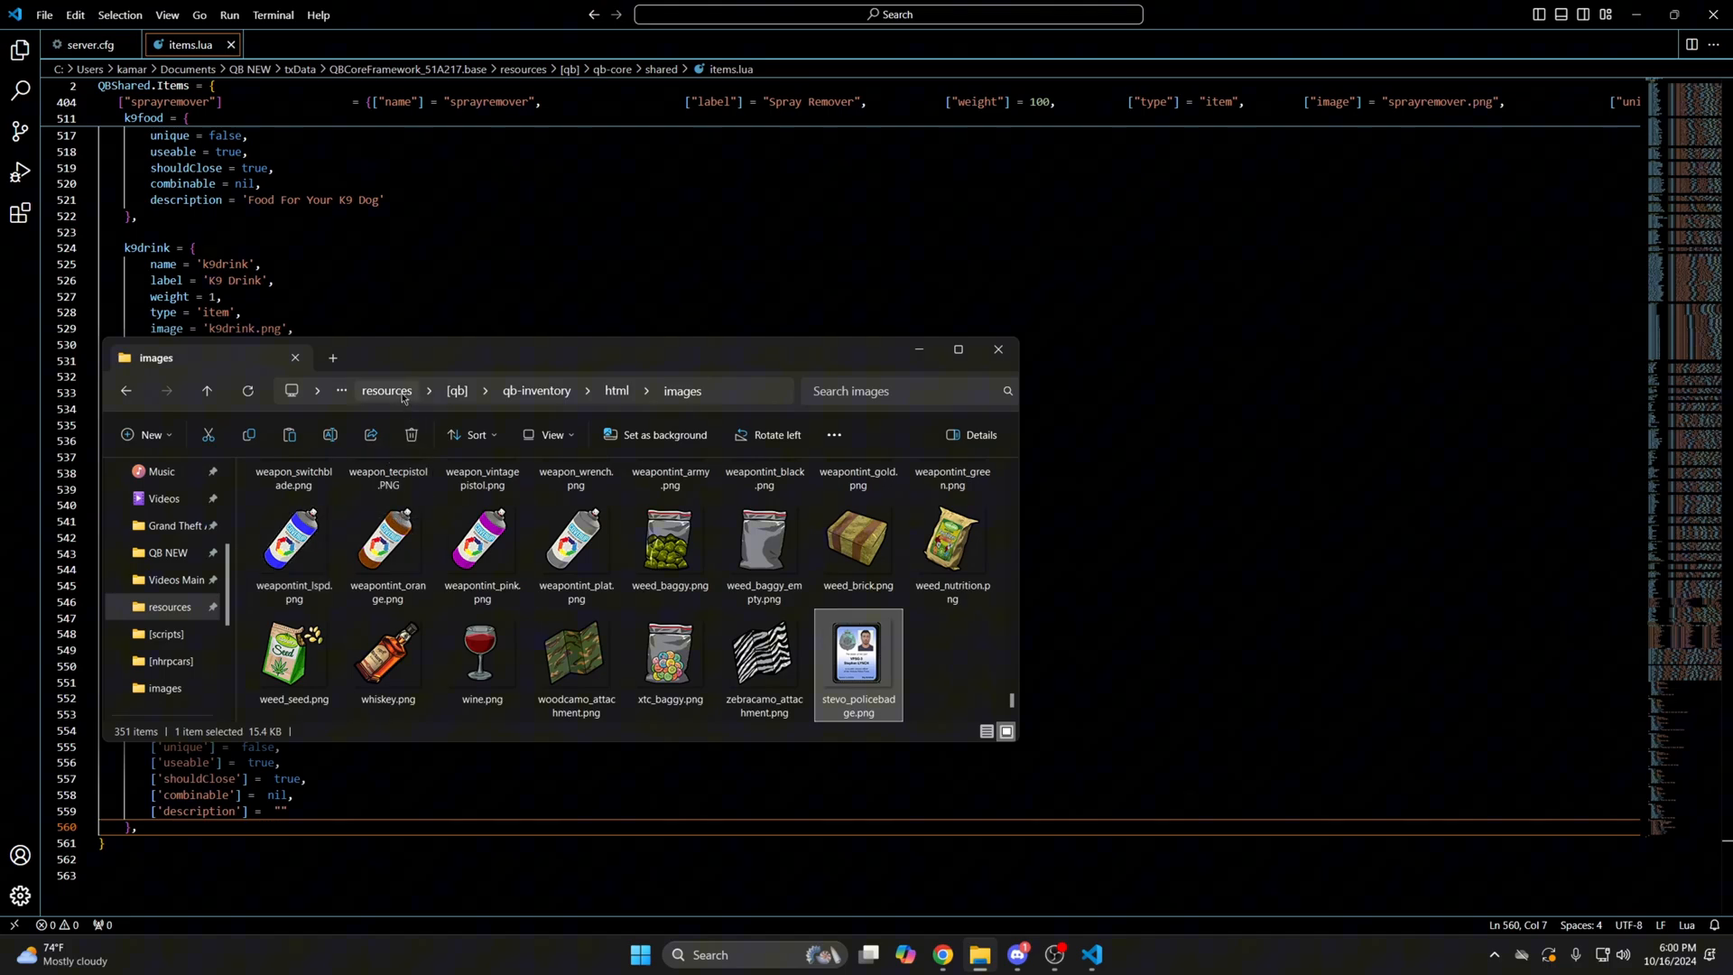
click(387, 390)
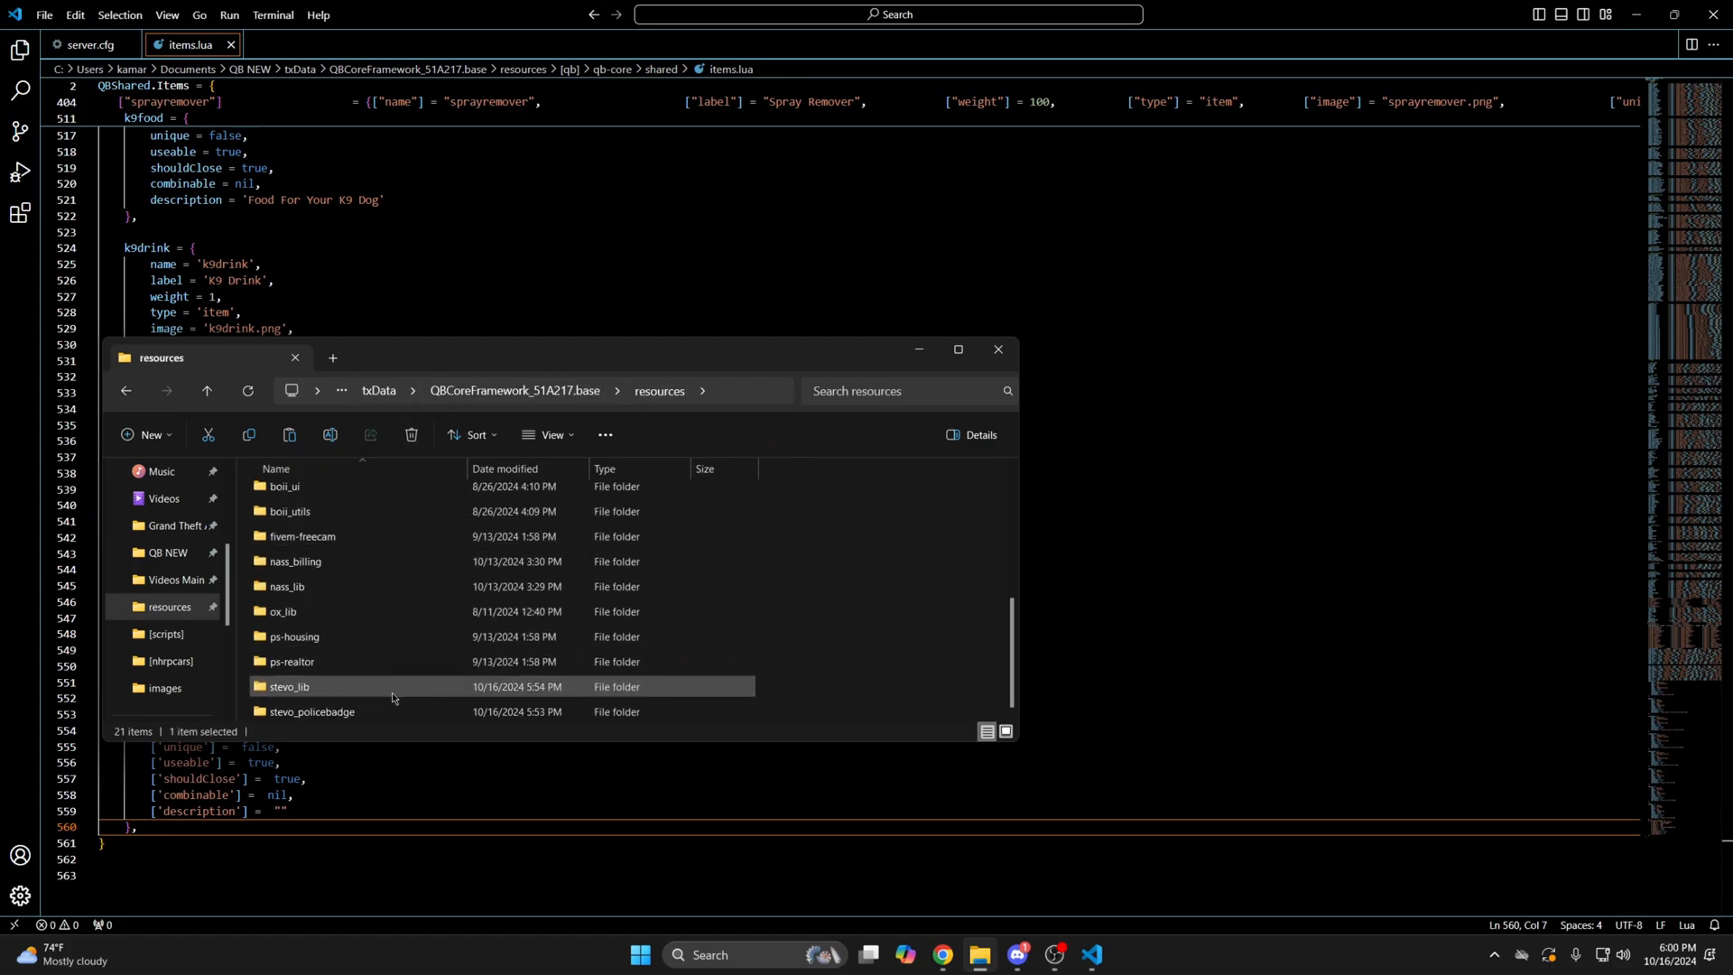
double_click(311, 710)
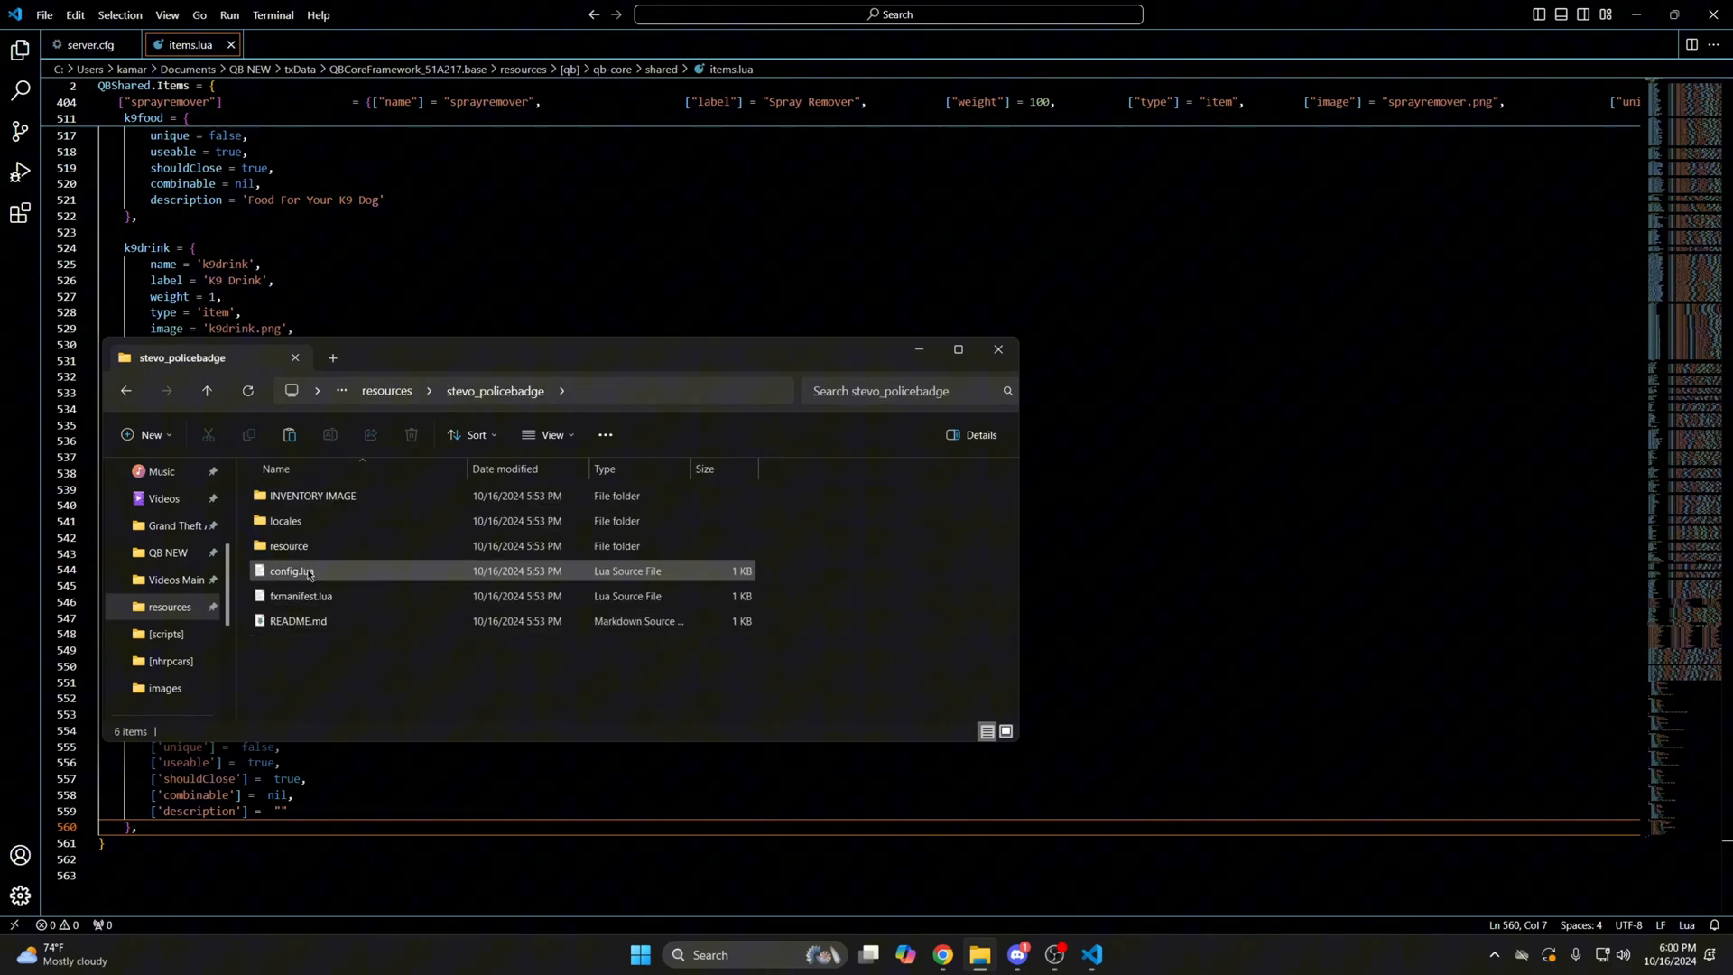
Step: Open stevo_policebadge's config.lua to review the badge item, police jobs, display time and photo command
double_click(291, 570)
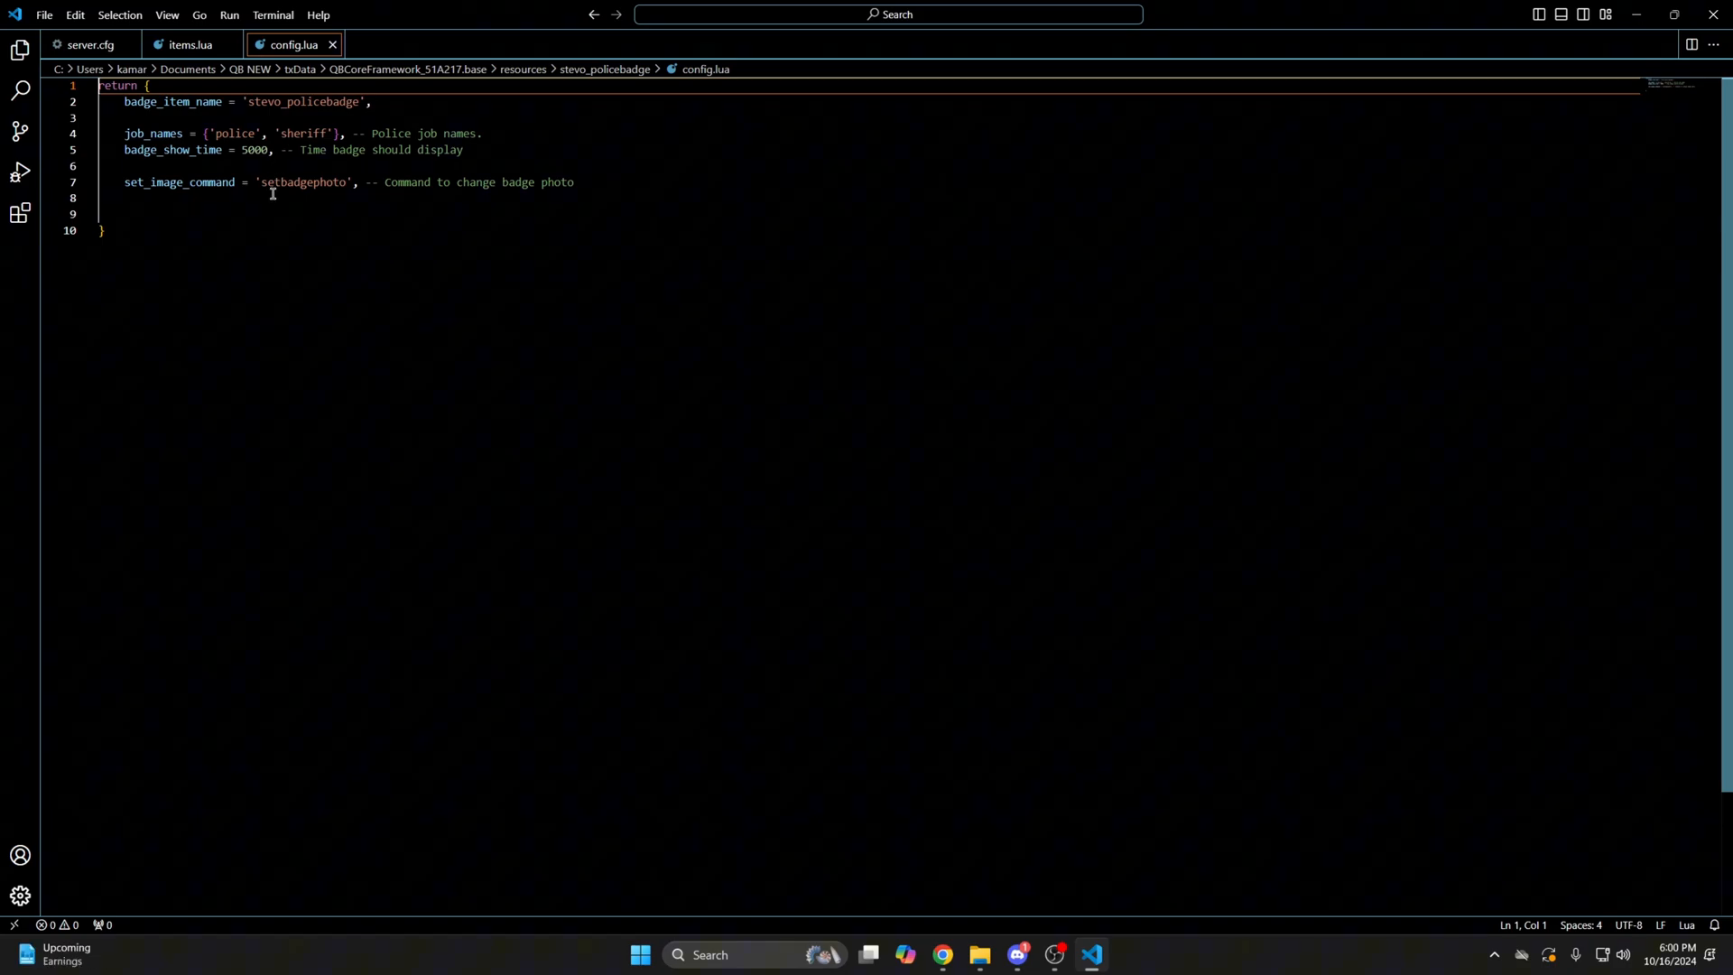
click(44, 15)
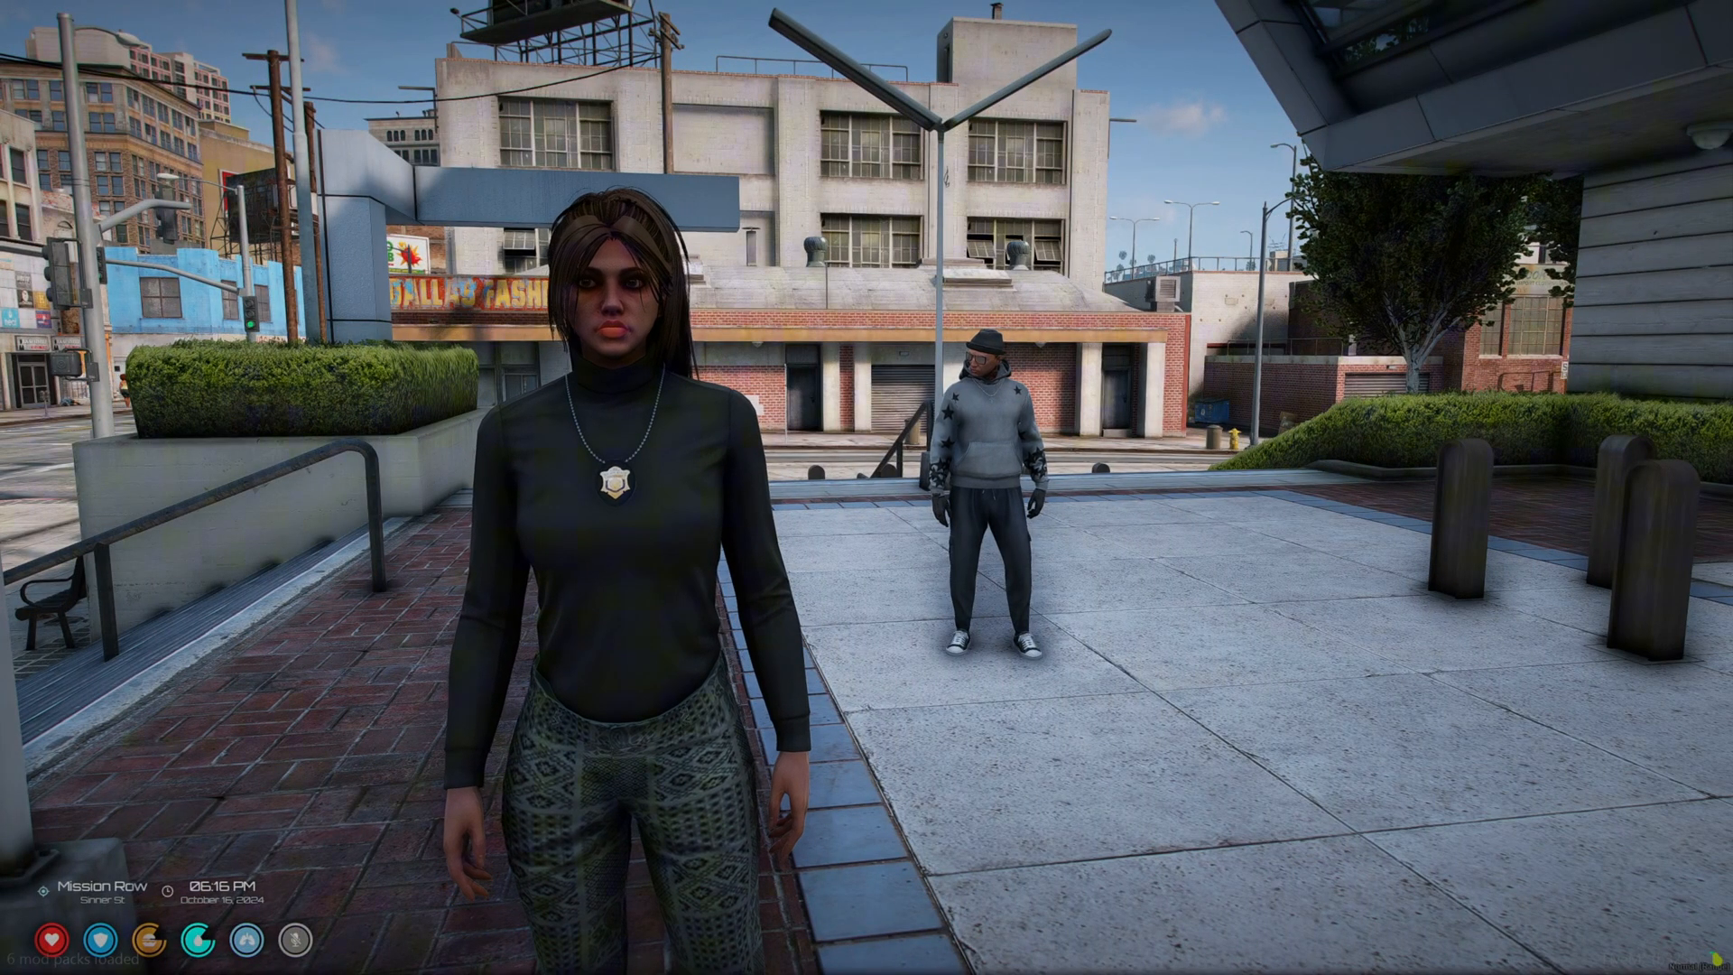
key(tab)
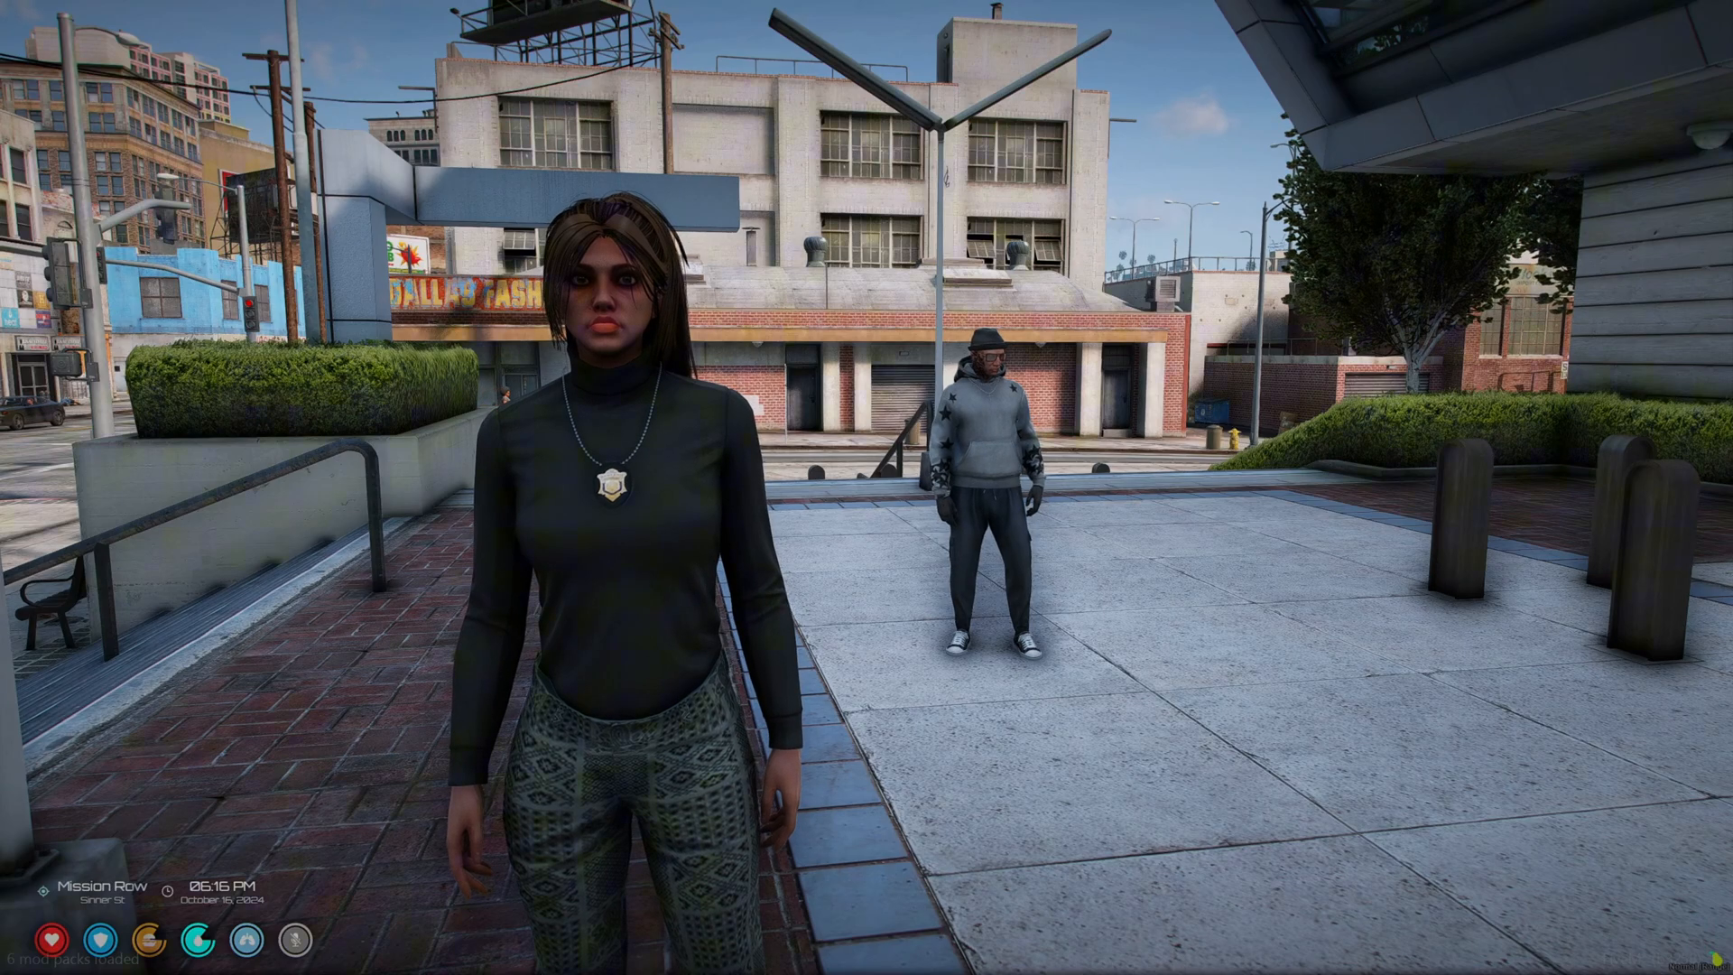
text(/setbadgephoto)
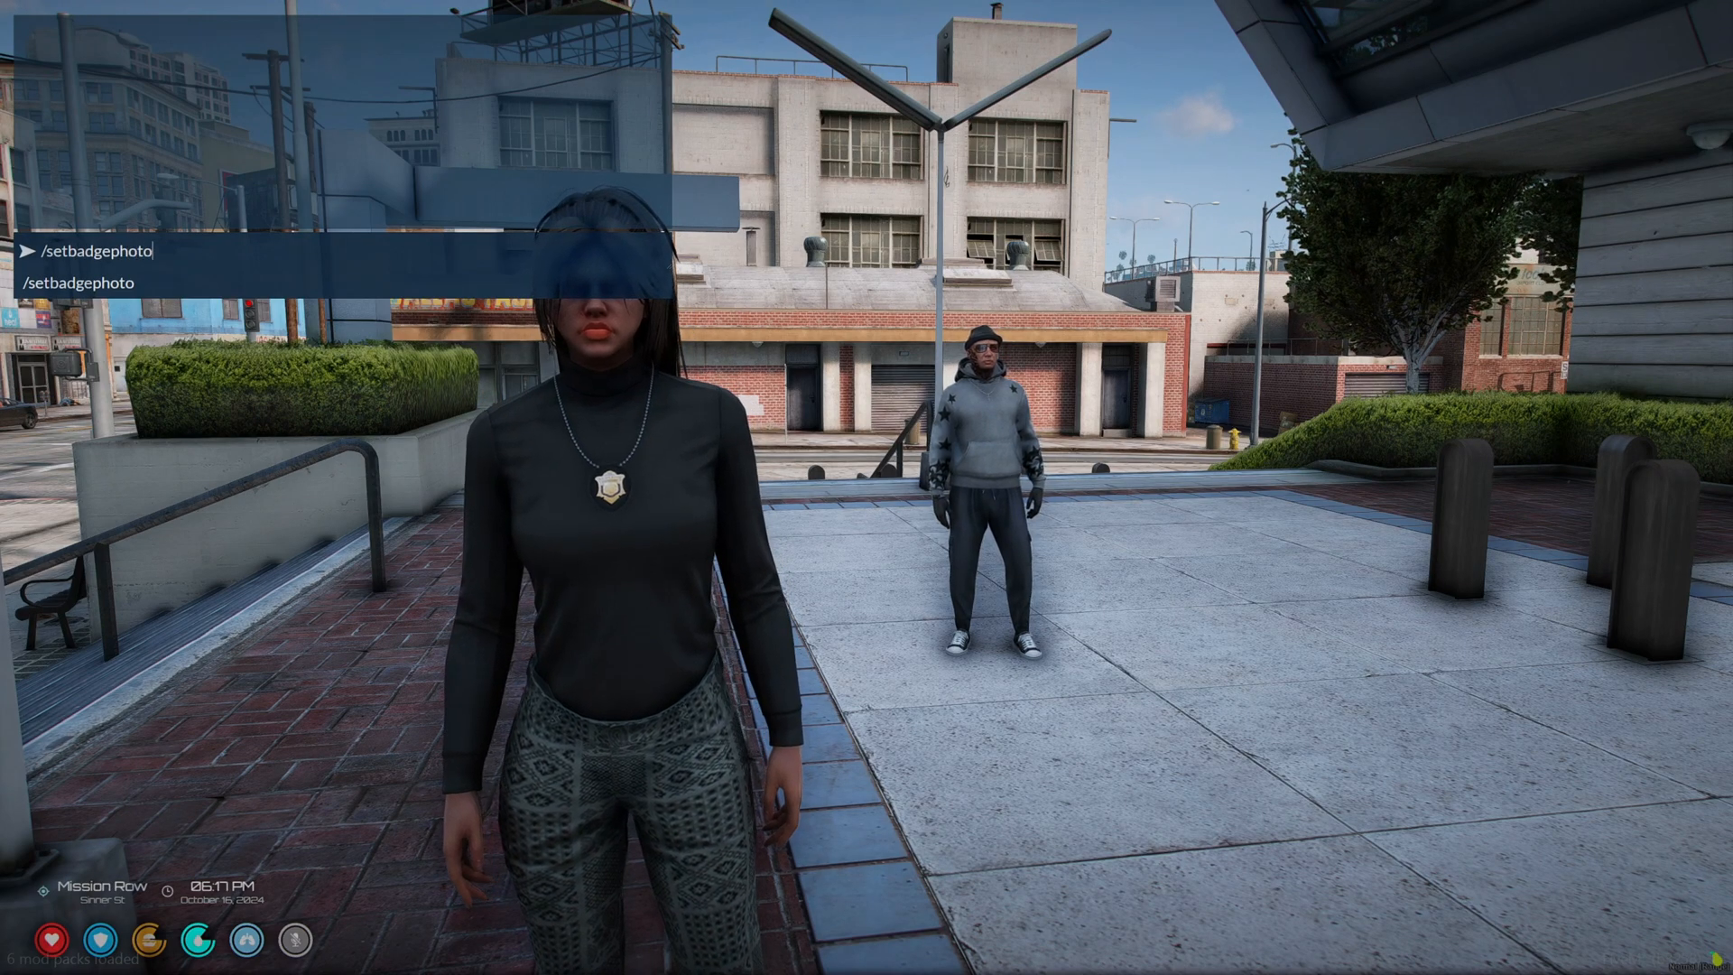
Step: Run /setbadgephoto in FiveM chat and confirm the badge photo success notification
key(Return)
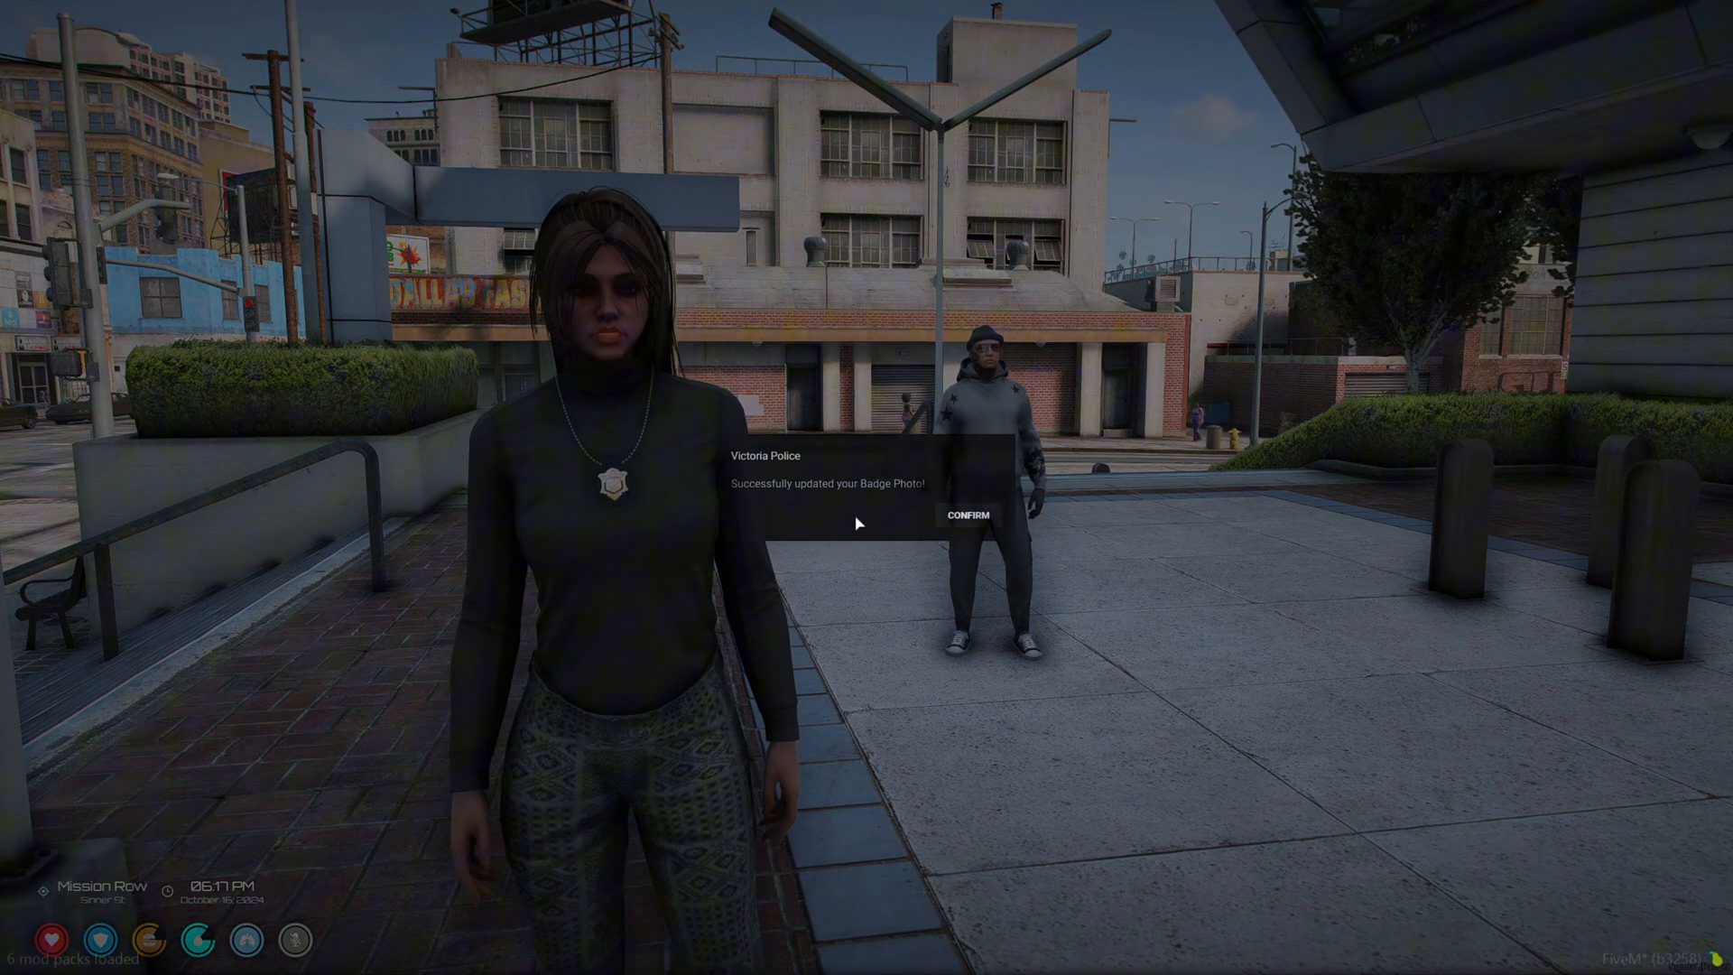
click(967, 516)
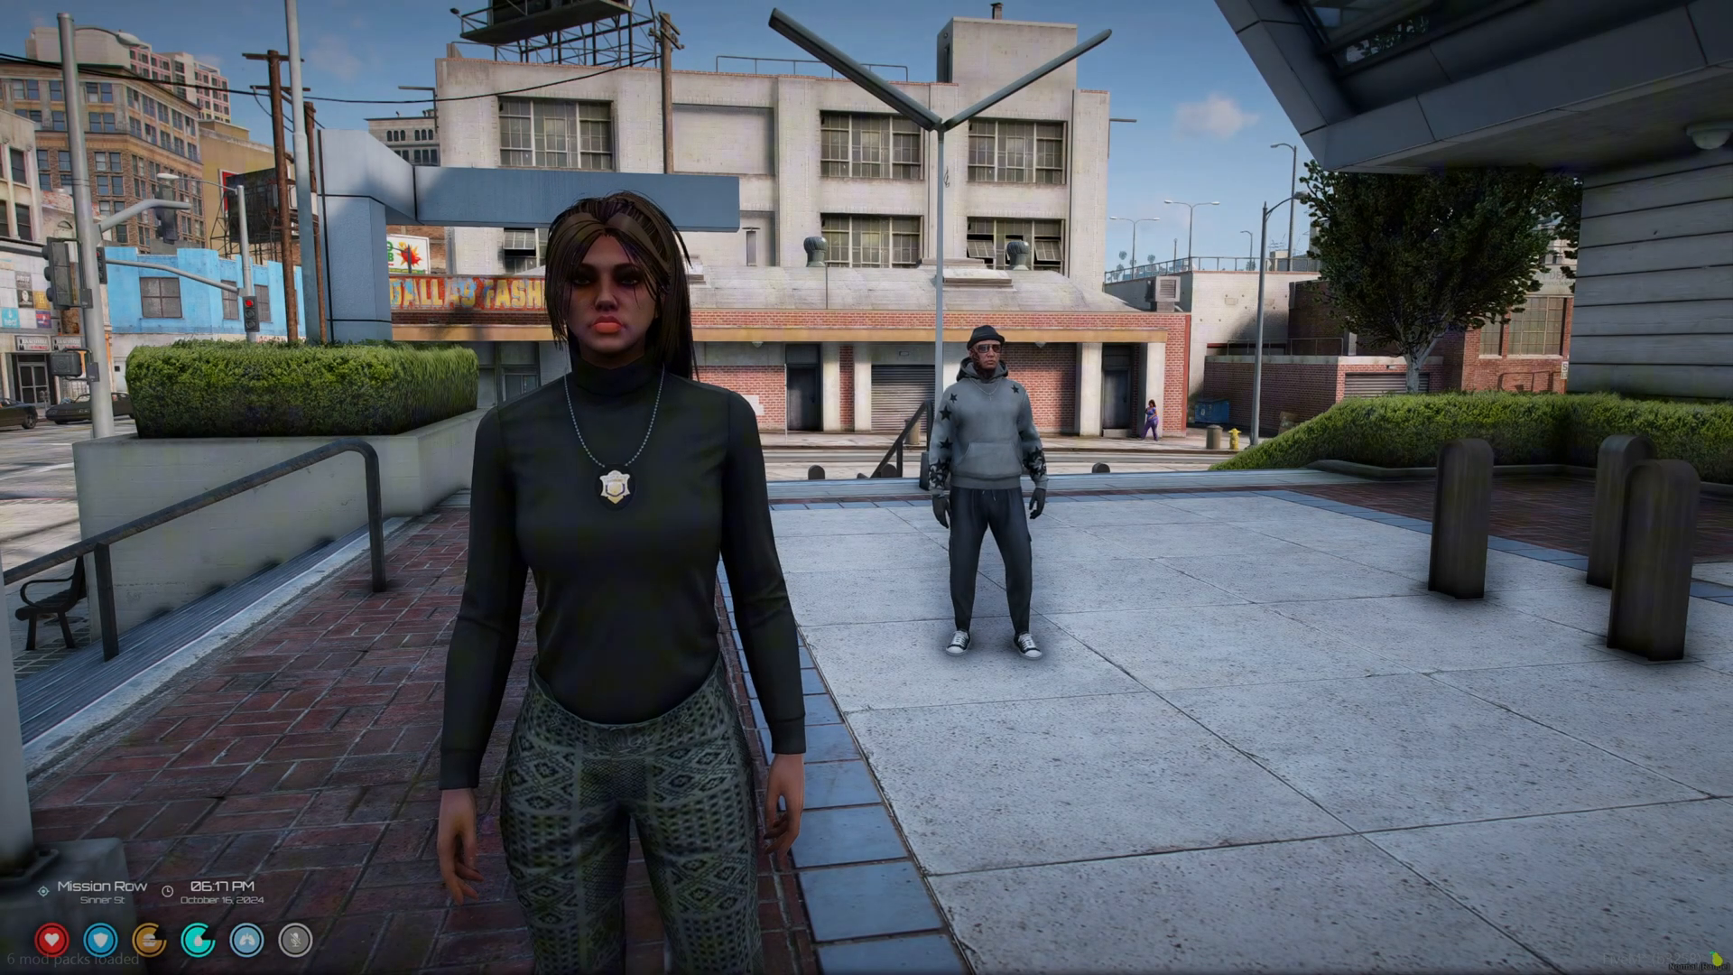